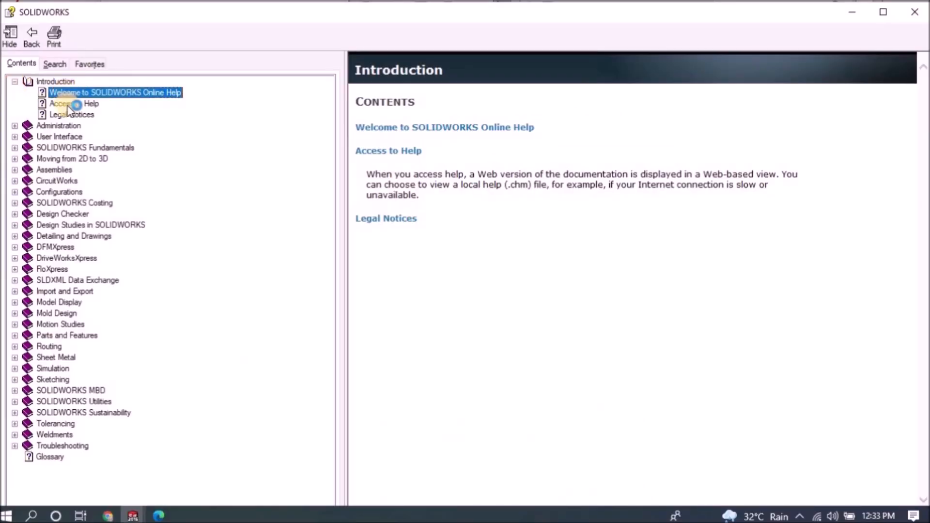
Browse the Help topics, then view the bracket's Static 2 Displacement1 plot
{"action": "left_click", "coordinate": [71, 115]}
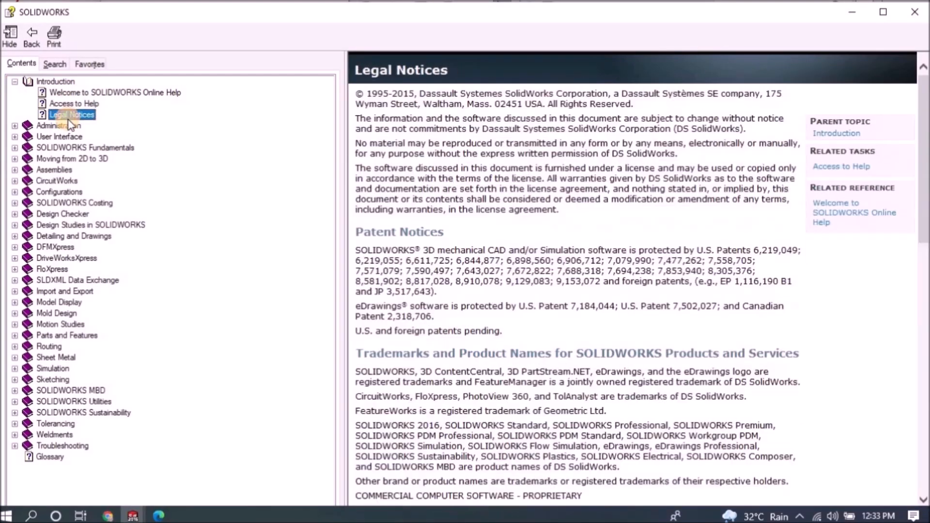
{"action": "left_click", "coordinate": [14, 125]}
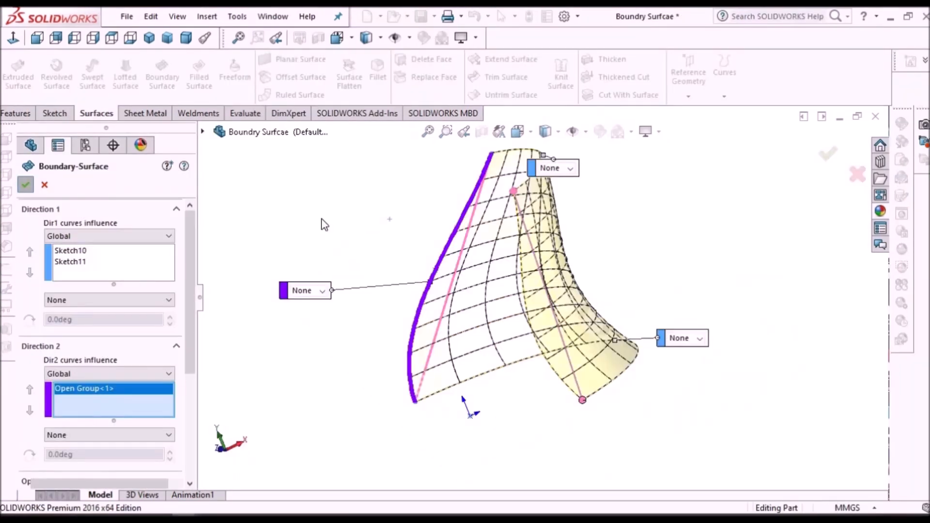
{"action": "left_click", "coordinate": [26, 185]}
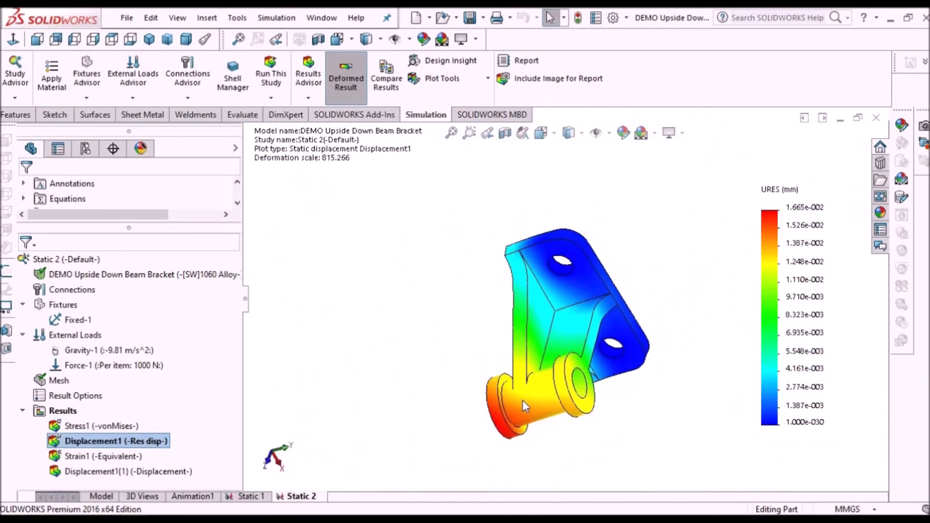
{"action": "left_click_drag", "start_coordinate": [525, 406], "coordinate": [597, 445]}
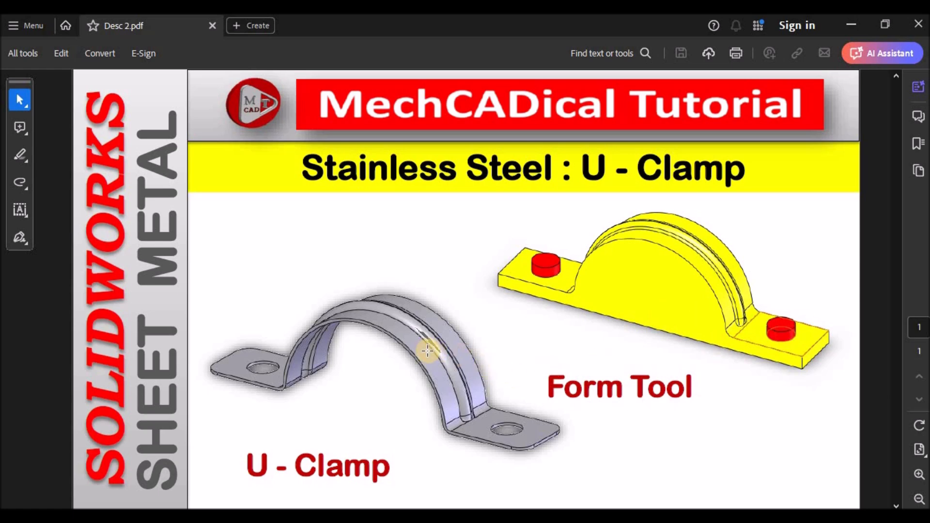
{"action": "mouse_move", "coordinate": [454, 371]}
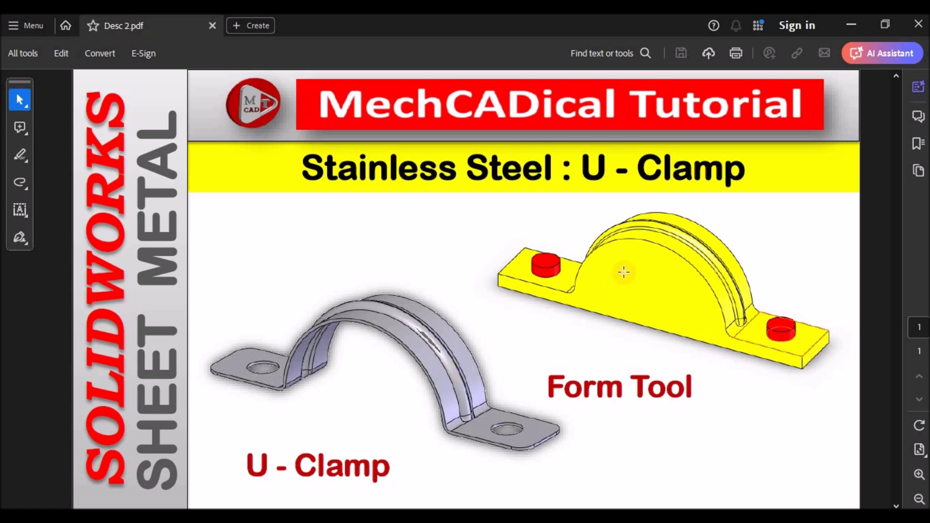
{"action": "mouse_move", "coordinate": [628, 281]}
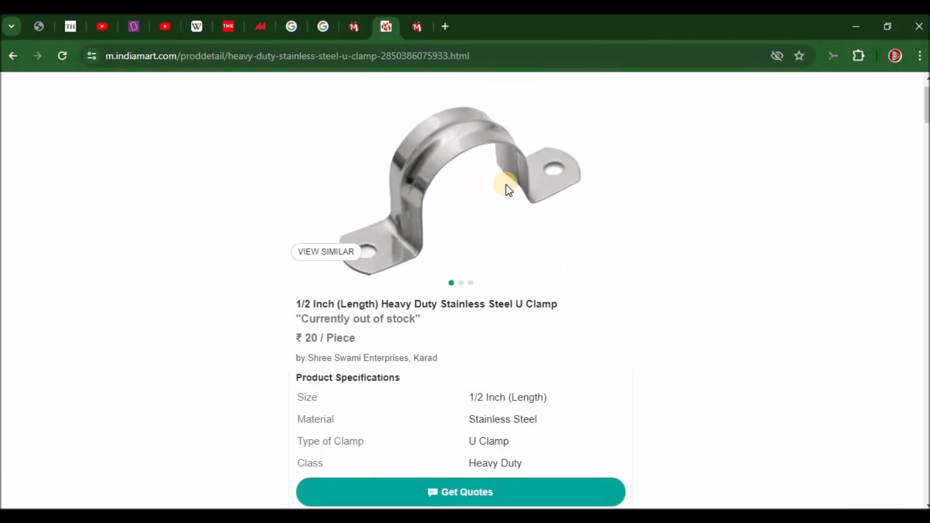
{"action": "mouse_move", "coordinate": [499, 217]}
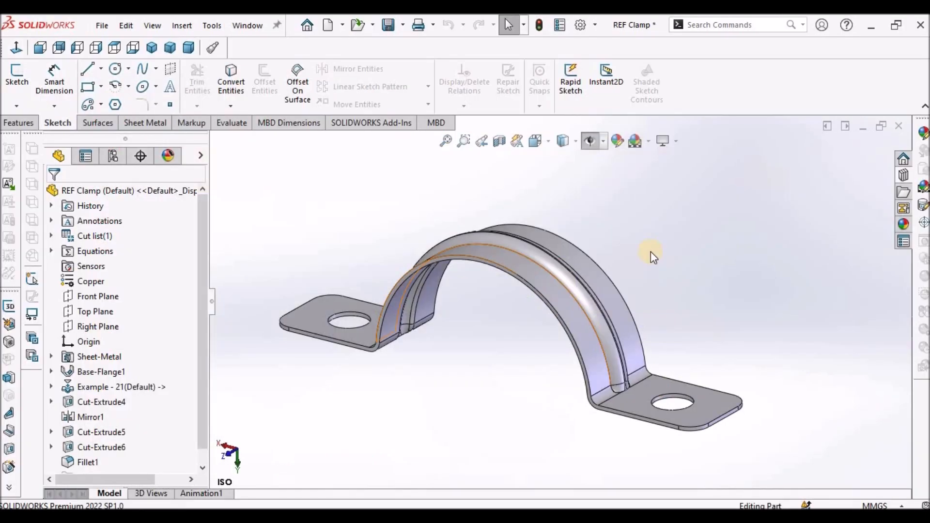
Orbit the REF Clamp model, then switch to the Form Tool document and orbit it
{"action": "left_click_drag", "start_coordinate": [649, 252], "coordinate": [383, 275]}
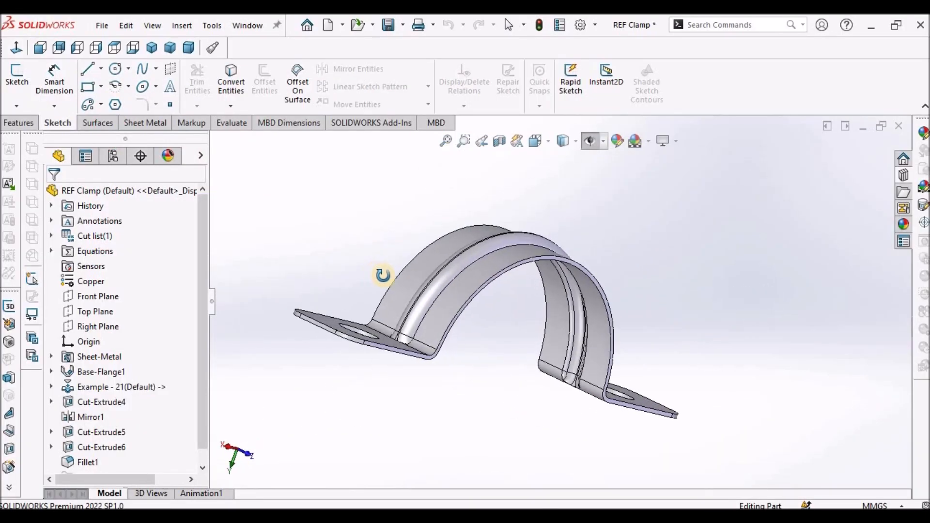
{"action": "left_click_drag", "start_coordinate": [383, 275], "coordinate": [663, 417]}
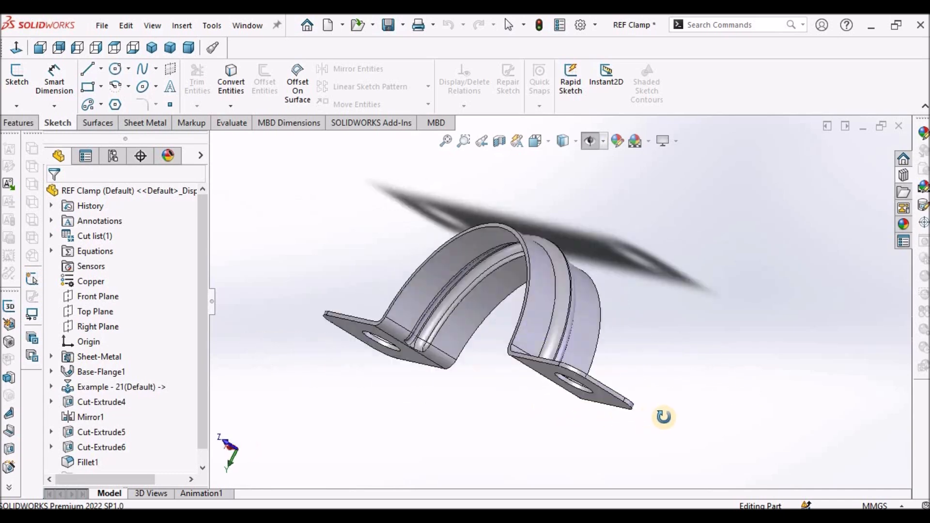
{"action": "left_click_drag", "start_coordinate": [663, 417], "coordinate": [473, 378]}
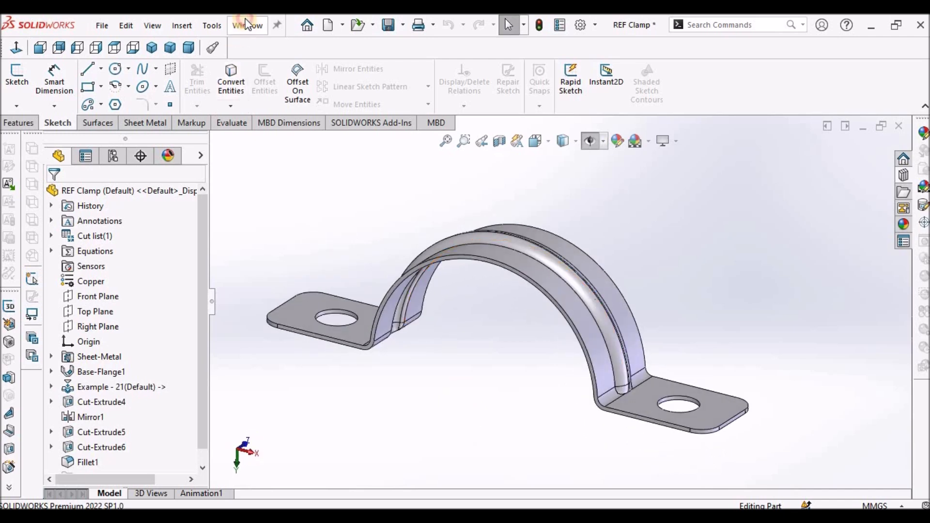
{"action": "left_click", "coordinate": [246, 25]}
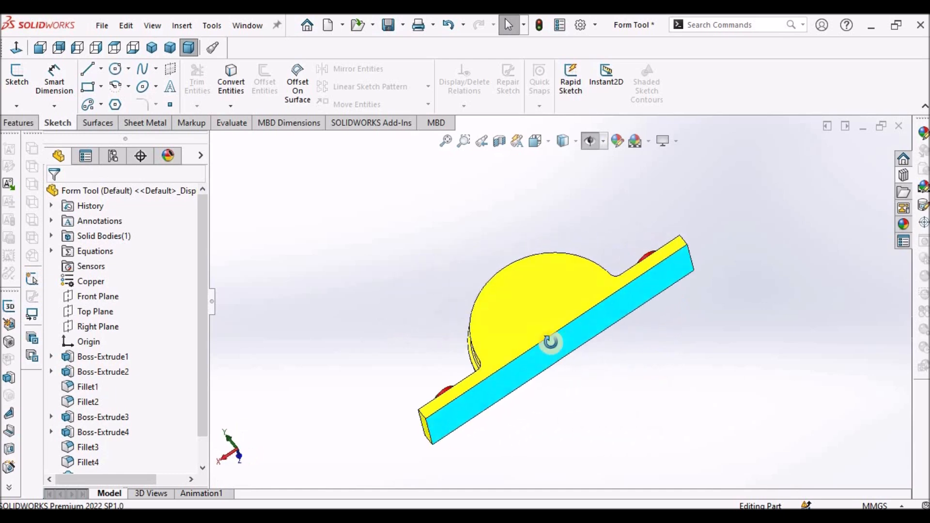
{"action": "left_click_drag", "start_coordinate": [549, 341], "coordinate": [664, 305]}
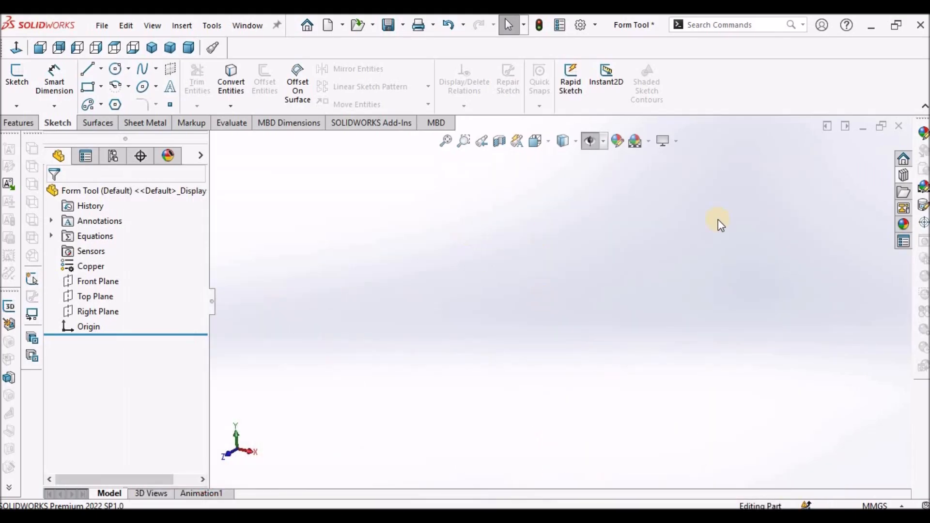
On the Front Plane, sketch a horizontal base line centred on the origin, dimensioned 120 mm
{"action": "left_click", "coordinate": [97, 281]}
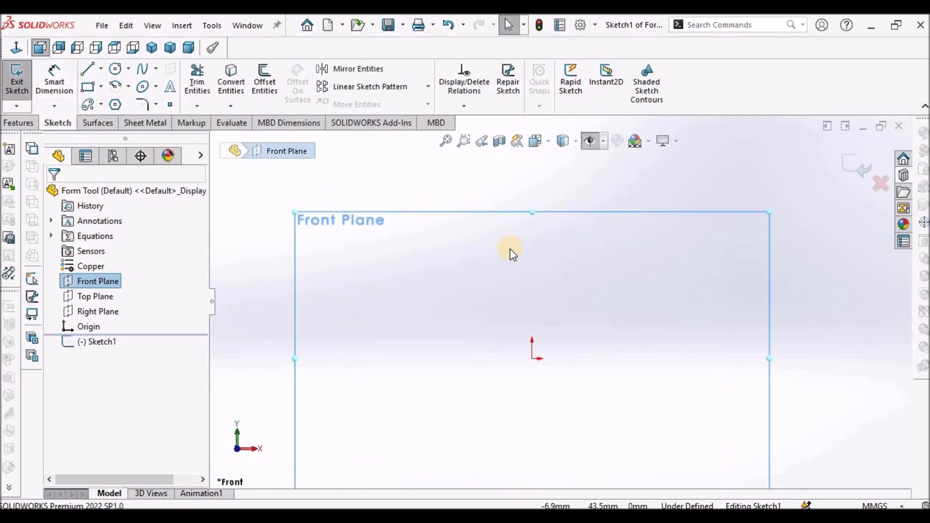
{"action": "left_click", "coordinate": [103, 69]}
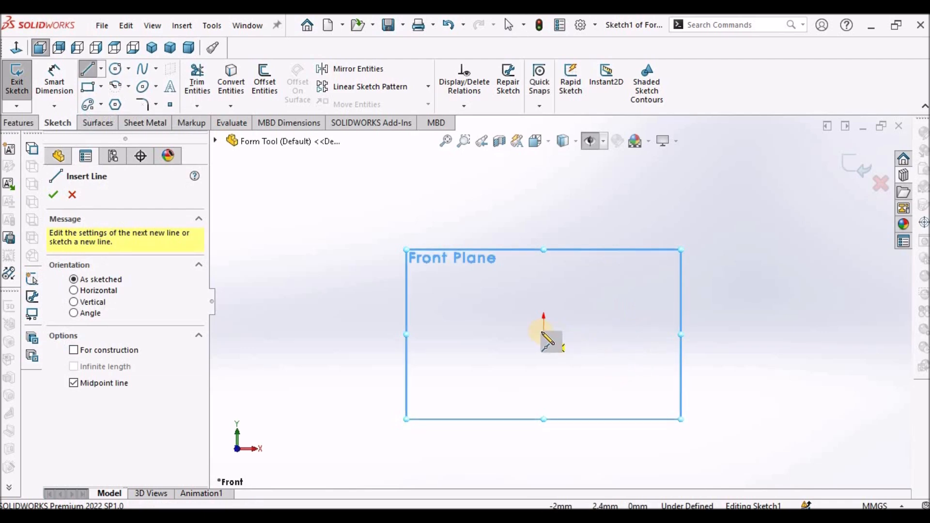
{"action": "left_click_drag", "start_coordinate": [543, 334], "coordinate": [676, 344]}
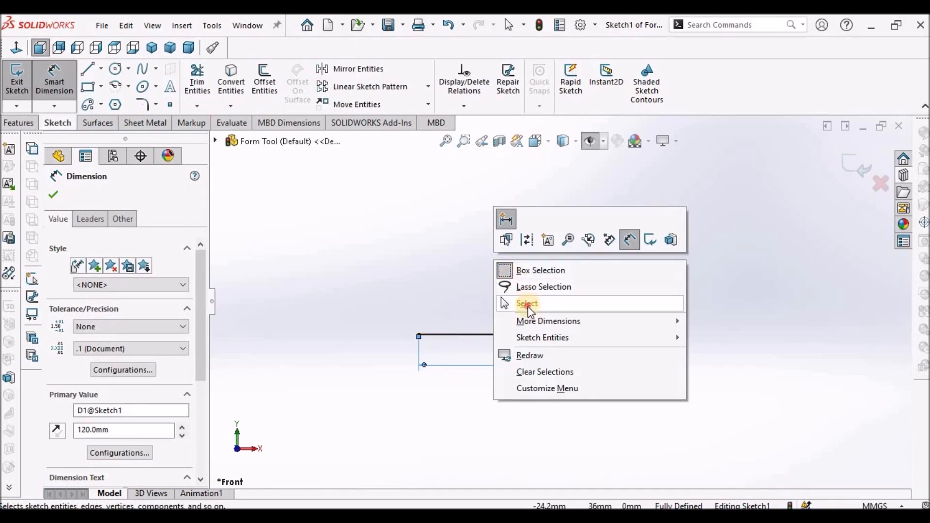
{"action": "left_click", "coordinate": [527, 303]}
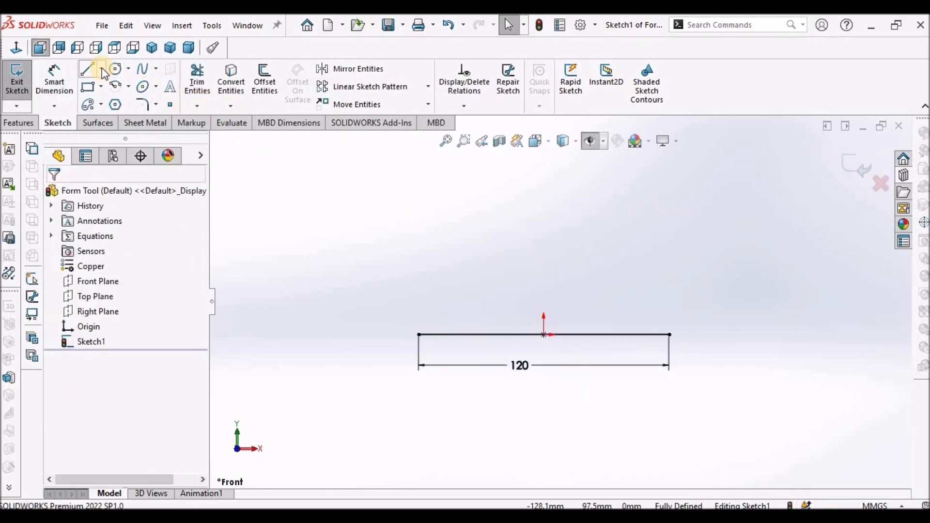
Draw the two end uprights and short top segments above the base line
{"action": "left_click", "coordinate": [127, 69]}
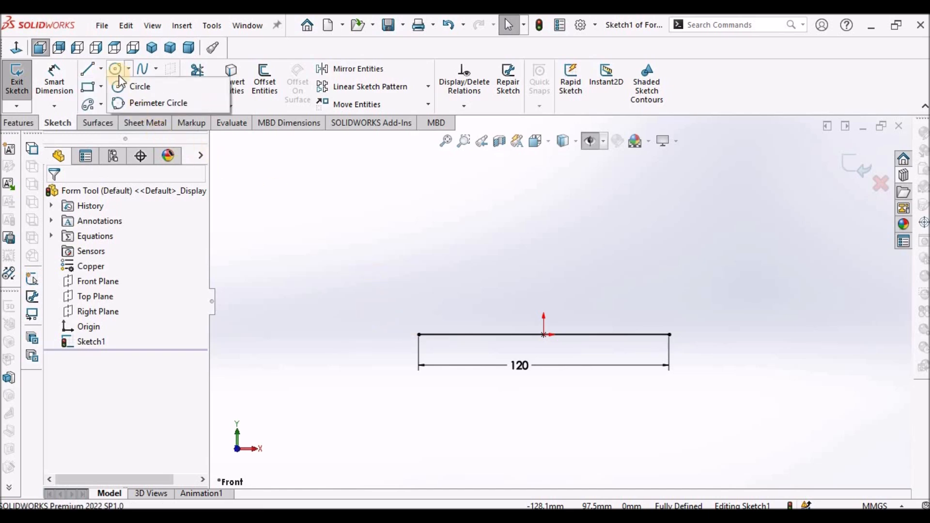
{"action": "left_click", "coordinate": [87, 68]}
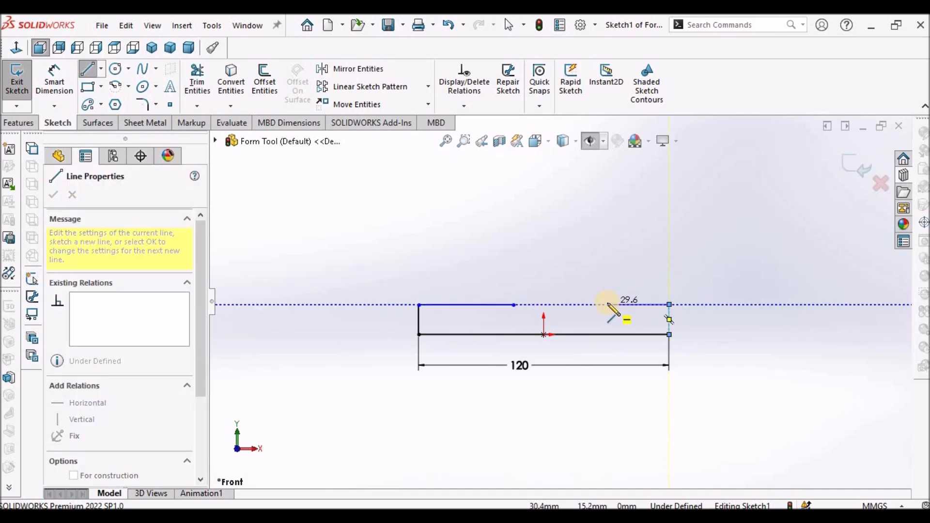
{"action": "right_click", "coordinate": [611, 309]}
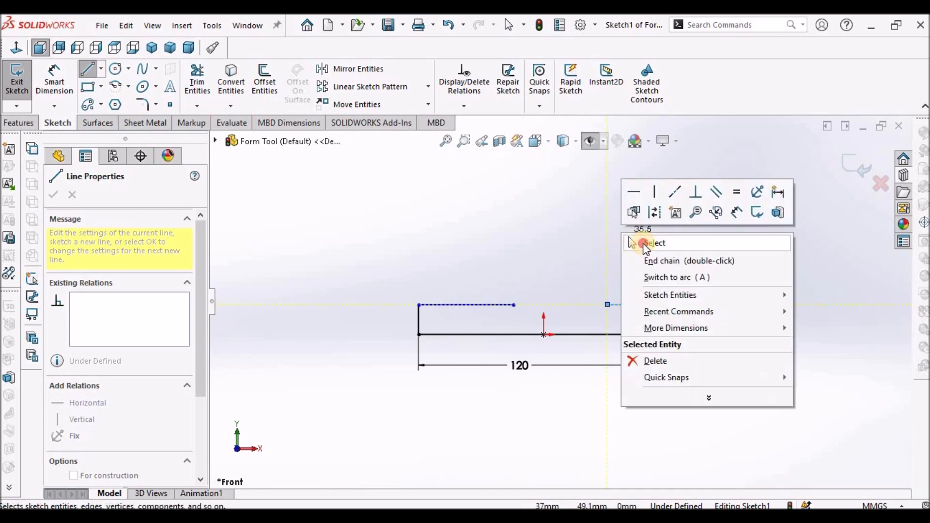
{"action": "left_click", "coordinate": [654, 243]}
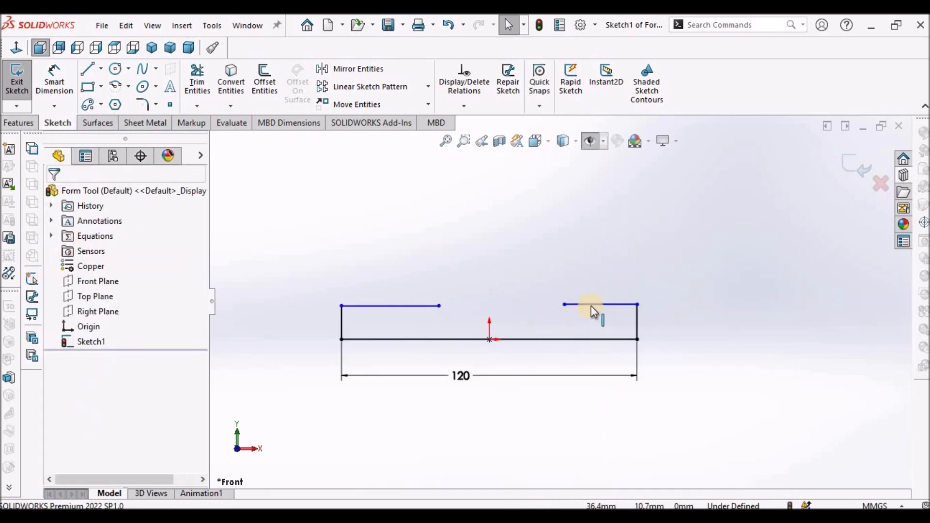
Draw a centerline joining the two top segments
{"action": "left_click", "coordinate": [390, 305]}
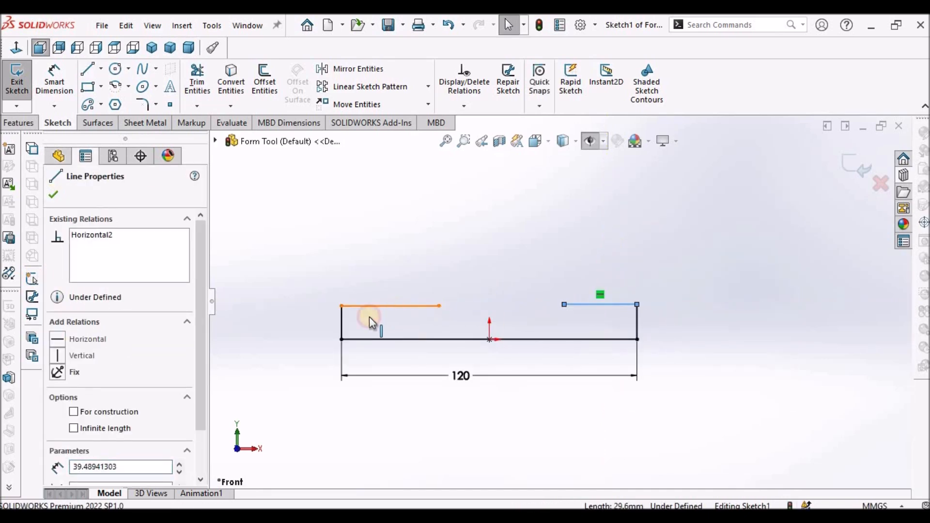
{"action": "left_click", "coordinate": [600, 305]}
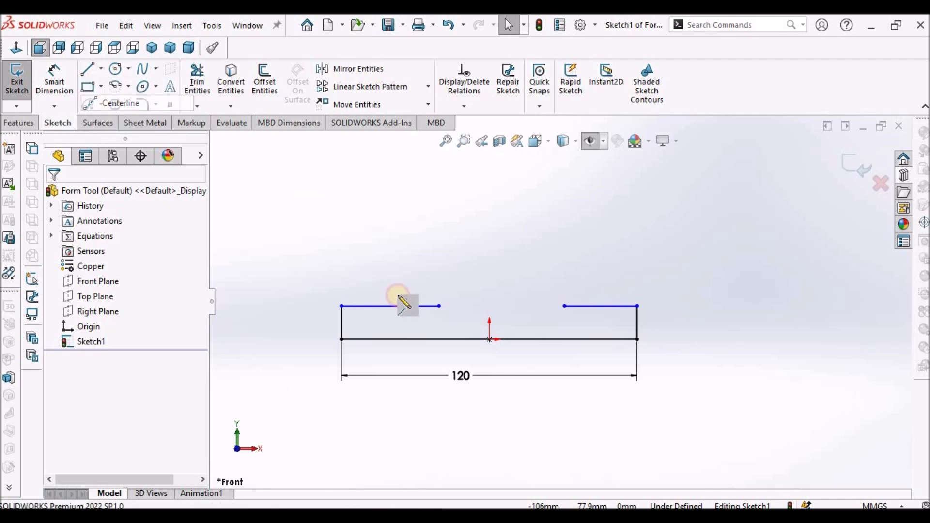
{"action": "left_click_drag", "start_coordinate": [398, 296], "coordinate": [576, 306]}
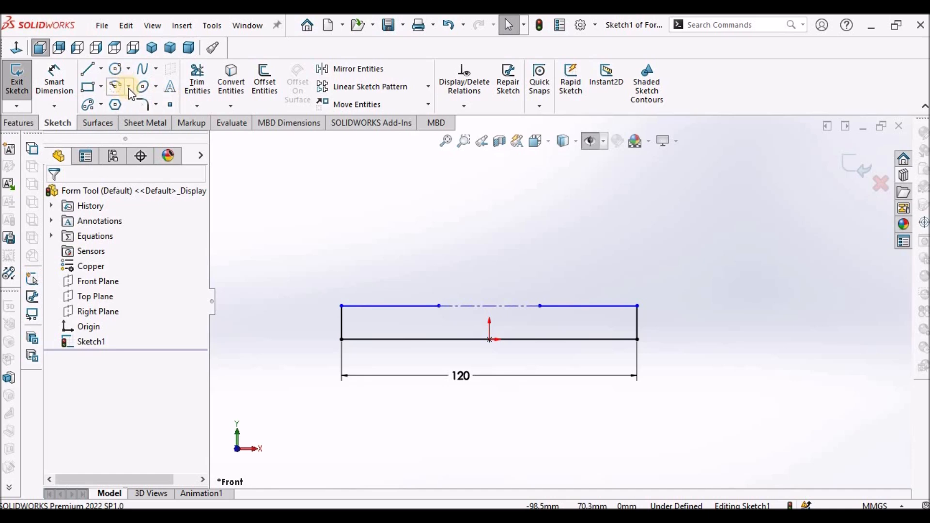
Add the R30 centerpoint arc and dimension the strip height to 5 mm
{"action": "left_click", "coordinate": [129, 87]}
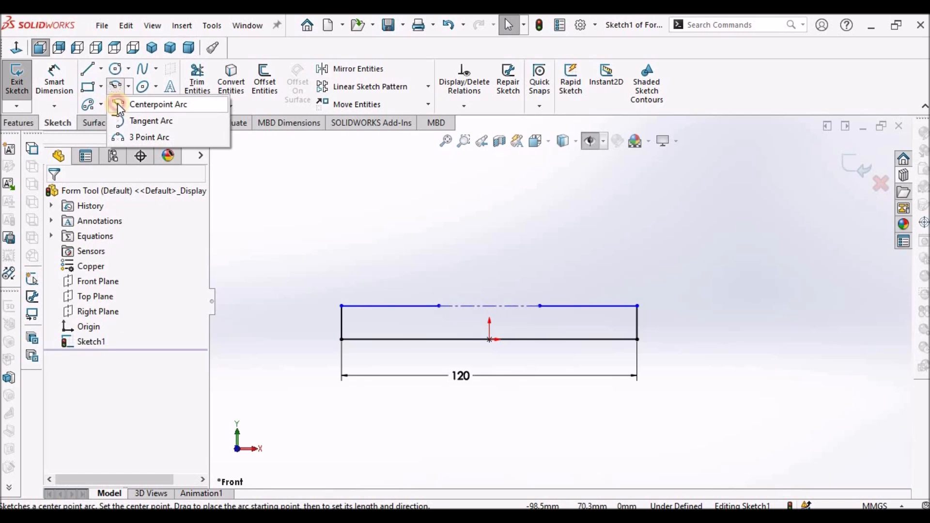
{"action": "left_click", "coordinate": [158, 104]}
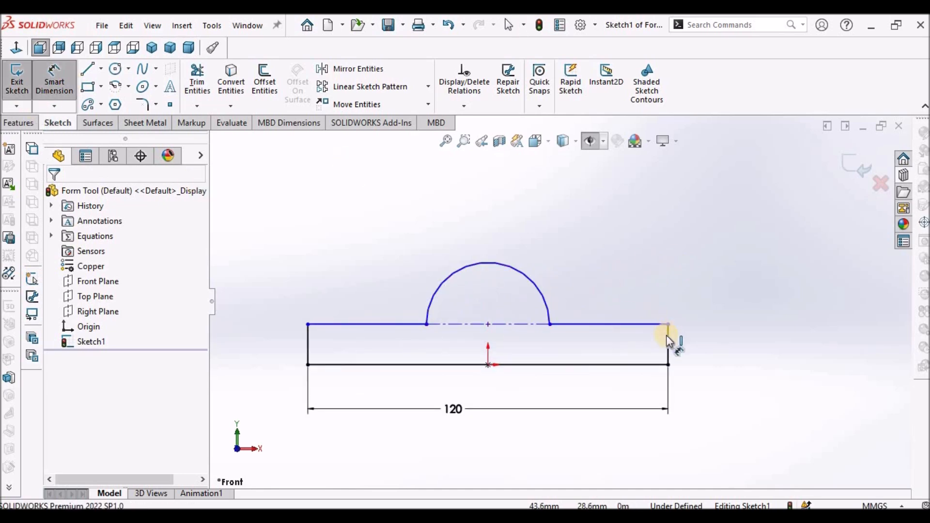
{"action": "left_click", "coordinate": [666, 325]}
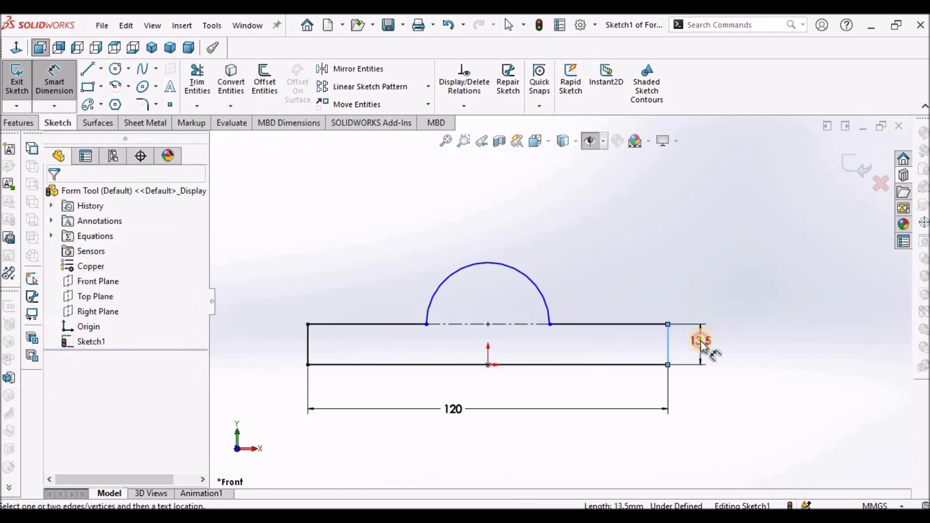
{"action": "left_click", "coordinate": [700, 342]}
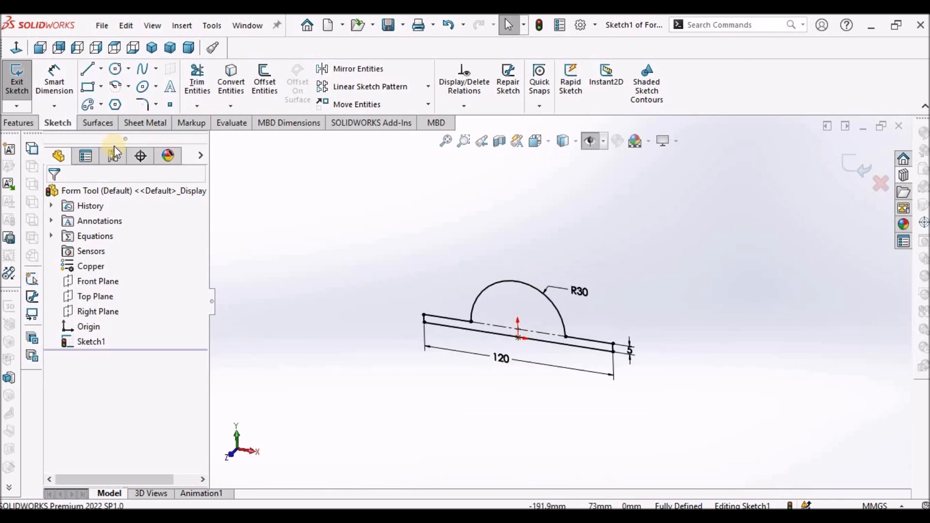
Boss-extrude the half-round and base bar regions 20 mm with Mid Plane
{"action": "left_click", "coordinate": [19, 122]}
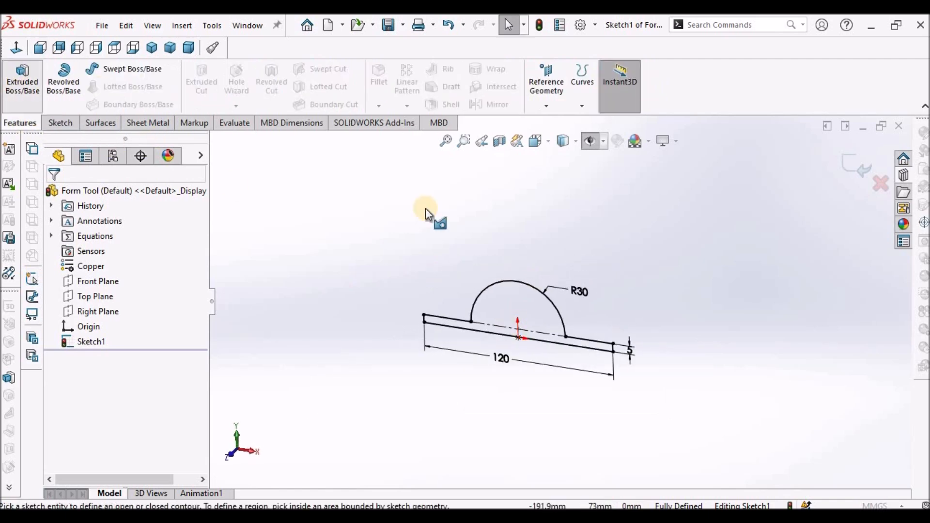
{"action": "left_click", "coordinate": [22, 80]}
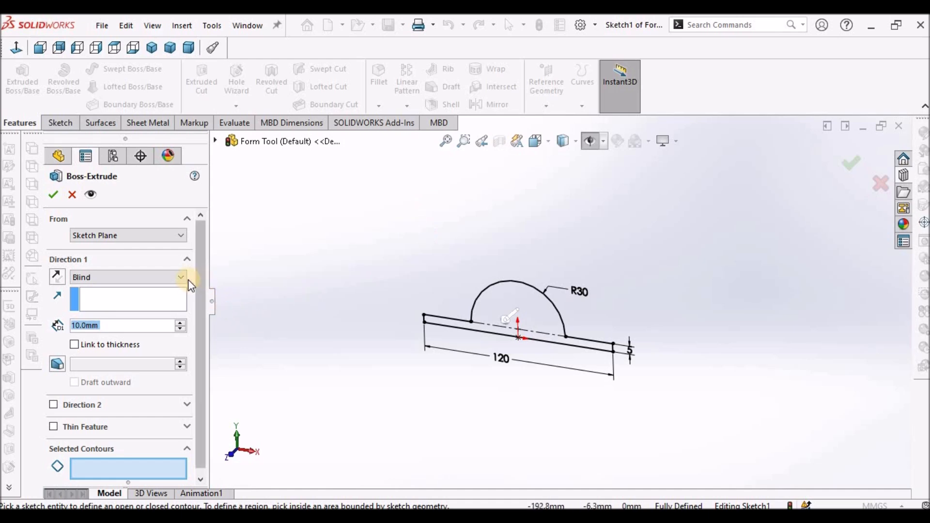
{"action": "left_click", "coordinate": [128, 277]}
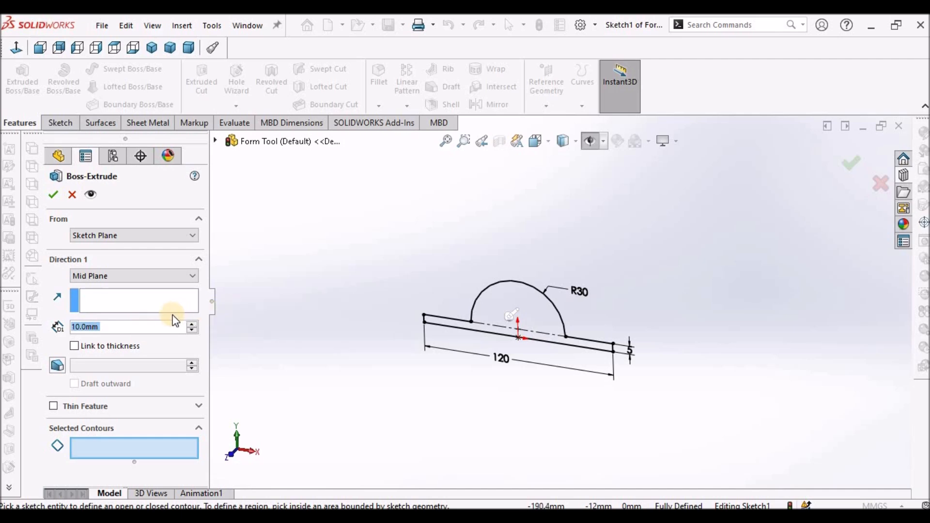
{"action": "type", "text": "2"}
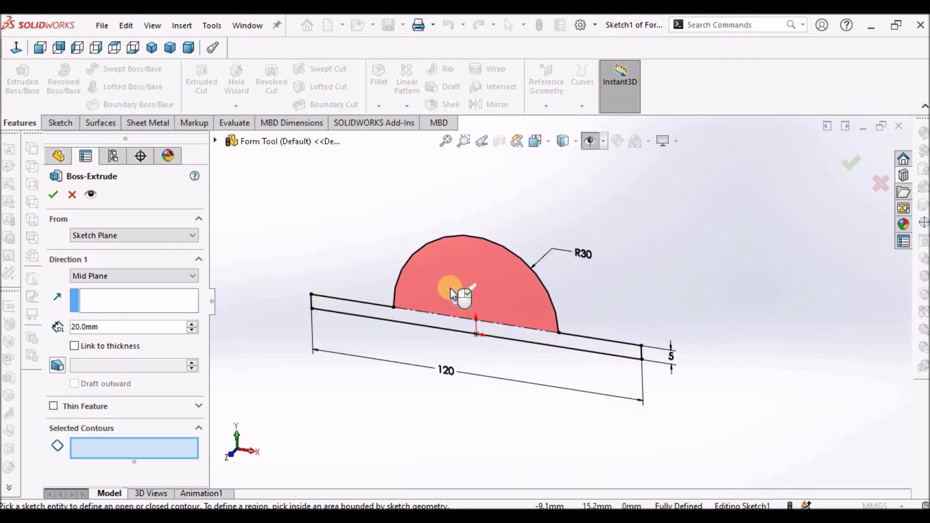
{"action": "left_click", "coordinate": [451, 288]}
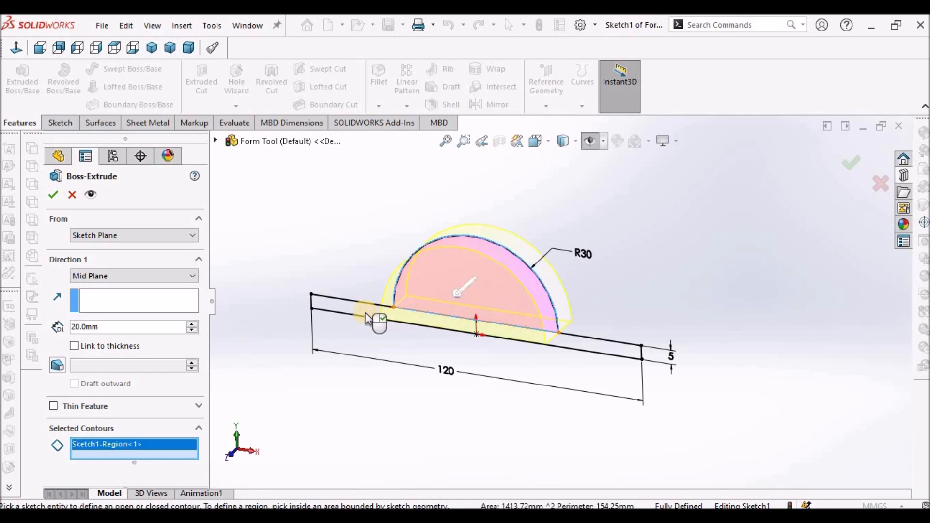
{"action": "left_click", "coordinate": [356, 314]}
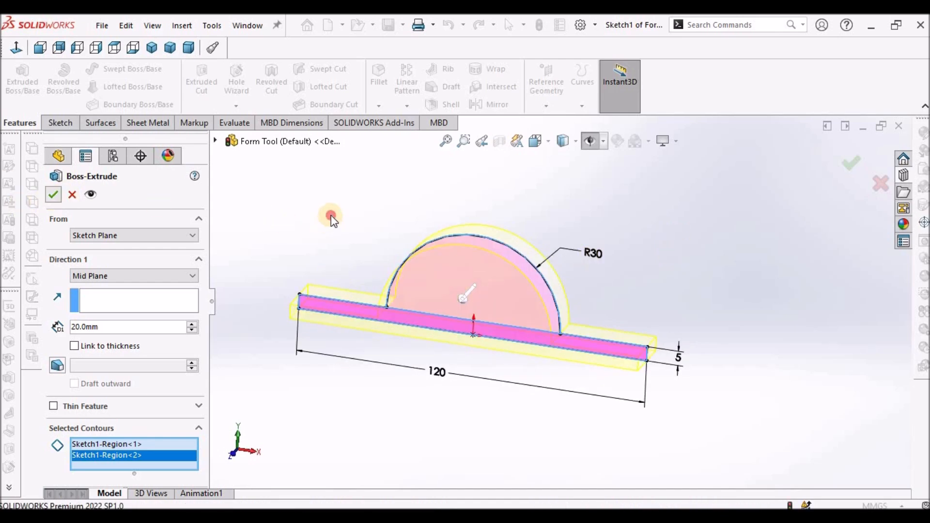
{"action": "left_click", "coordinate": [53, 193]}
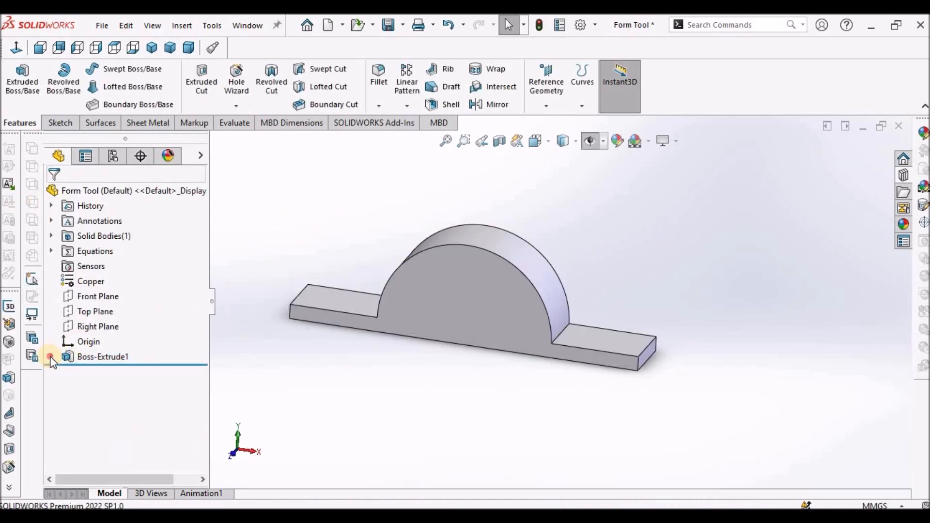
{"action": "left_click", "coordinate": [51, 357]}
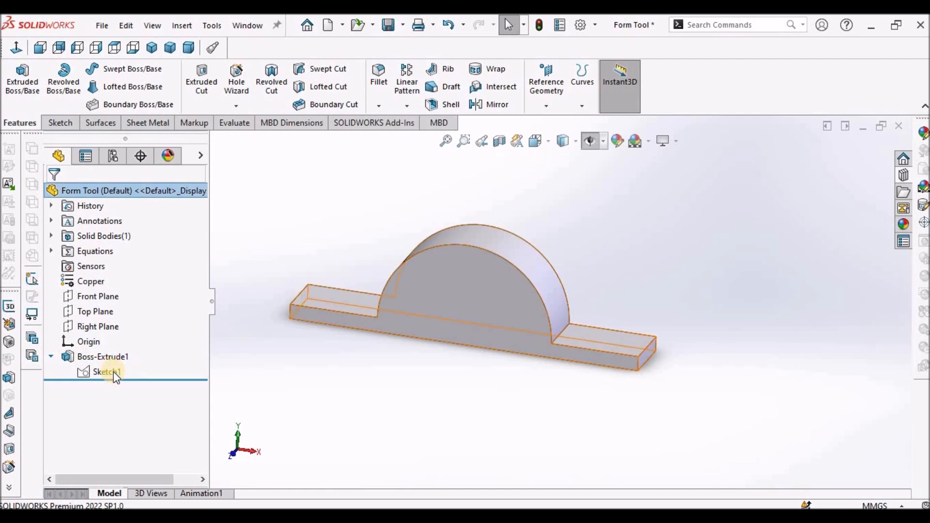
{"action": "right_click", "coordinate": [106, 372]}
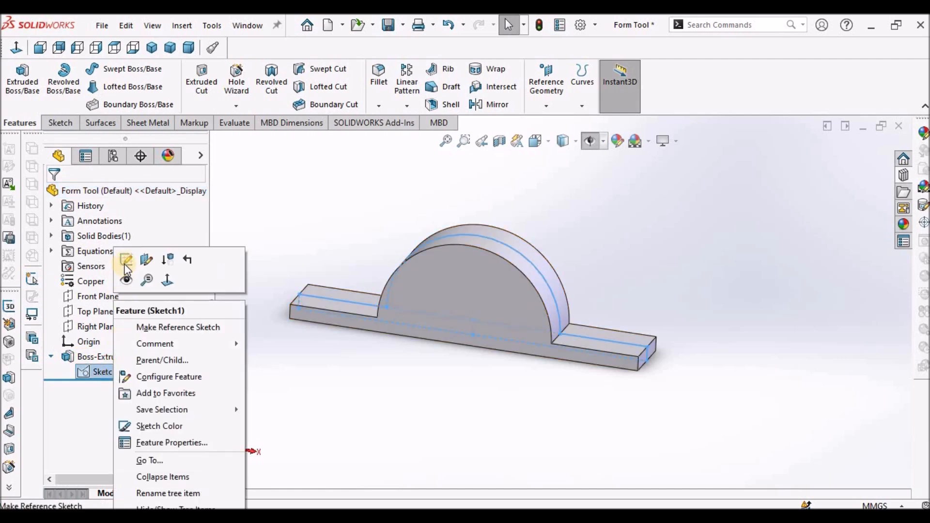
{"action": "left_click", "coordinate": [125, 262]}
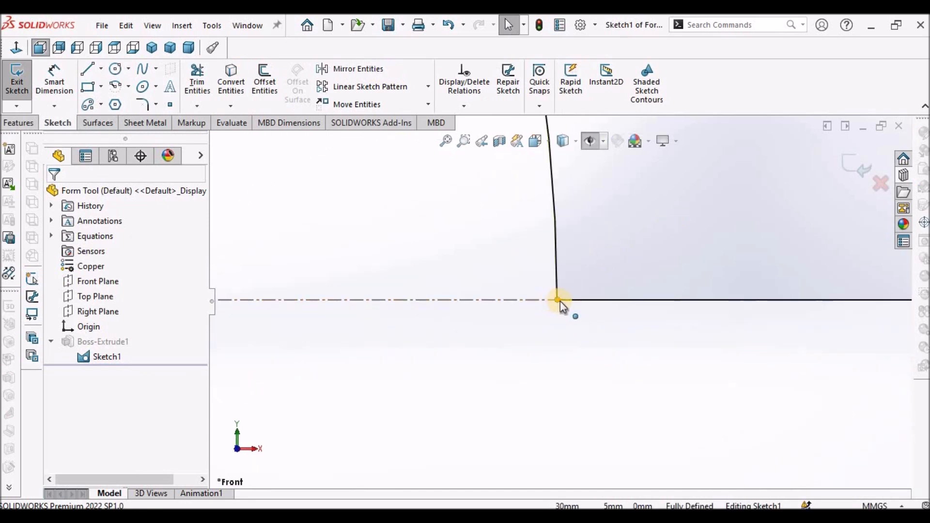
{"action": "left_click", "coordinate": [559, 301]}
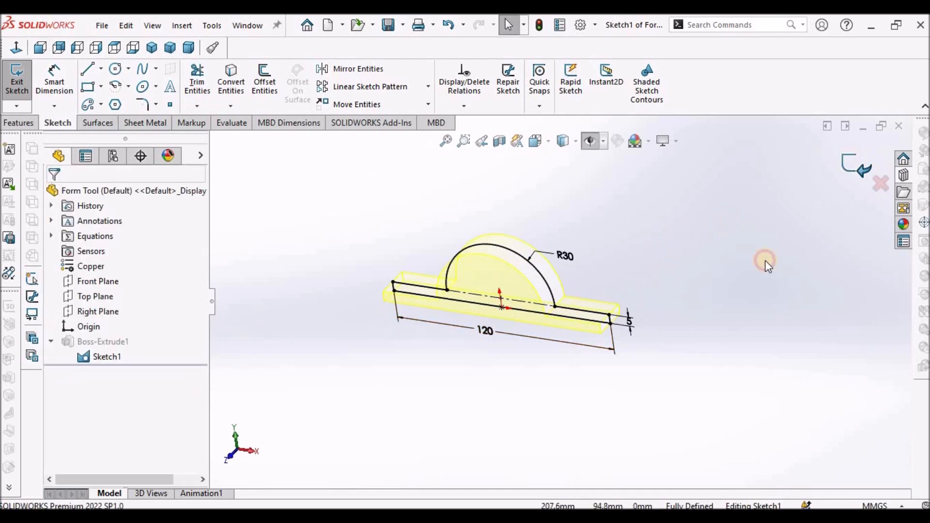
{"action": "left_click", "coordinate": [17, 80]}
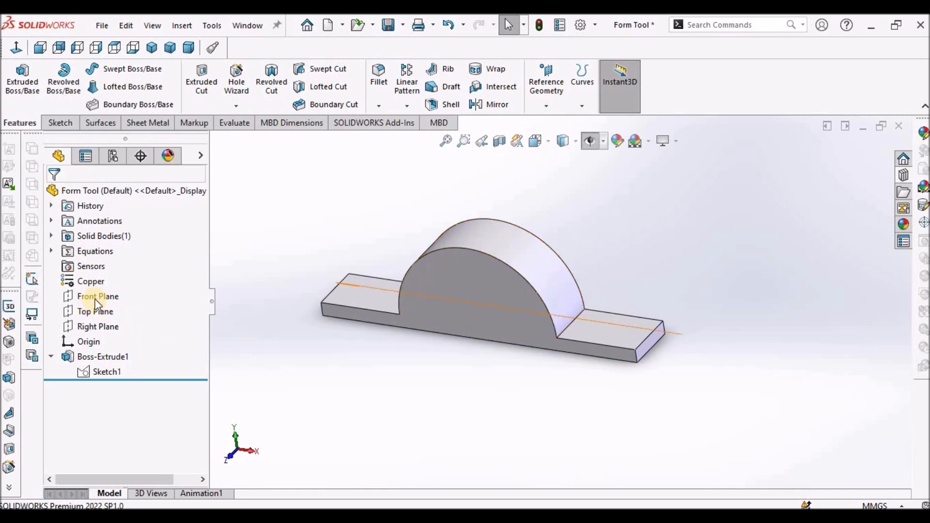
Start a Front Plane sketch and offset the half-round arc 2 mm outward
{"action": "left_click", "coordinate": [97, 296]}
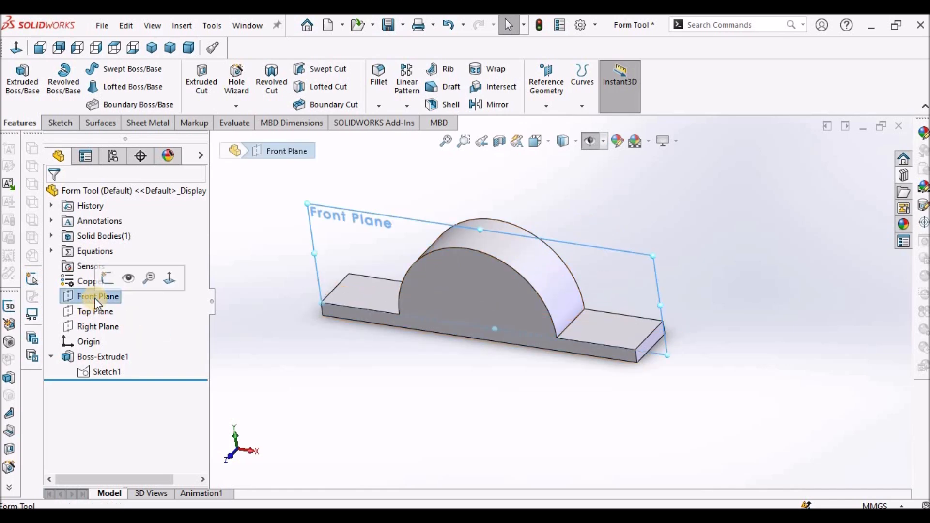
{"action": "left_click", "coordinate": [58, 123]}
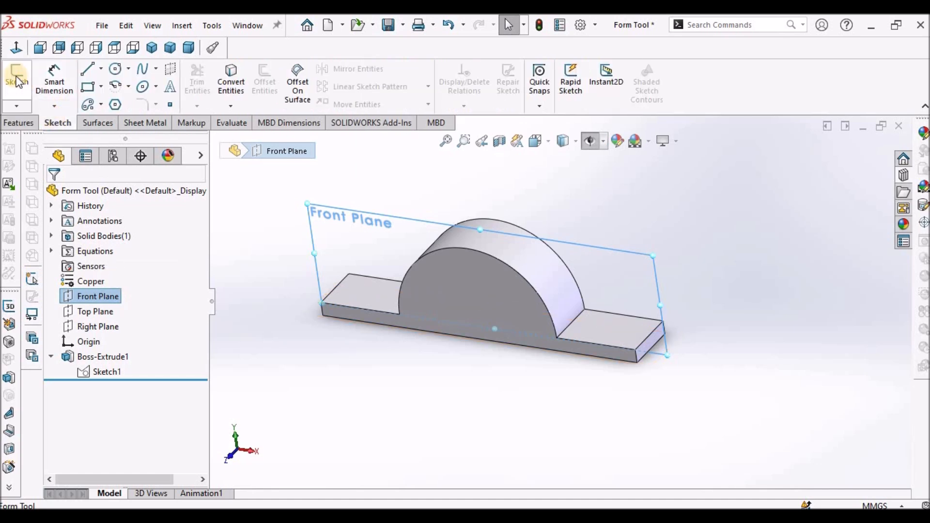
{"action": "left_click", "coordinate": [16, 80]}
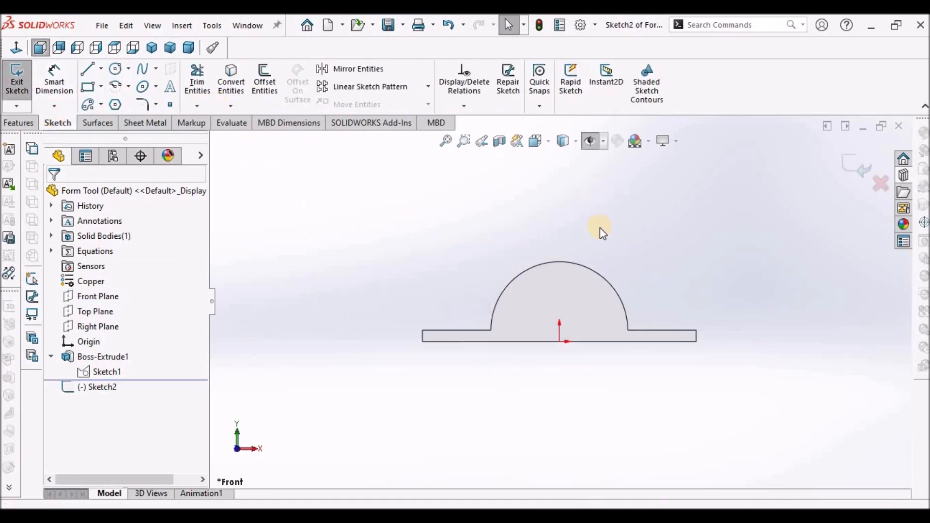
{"action": "left_click", "coordinate": [584, 317]}
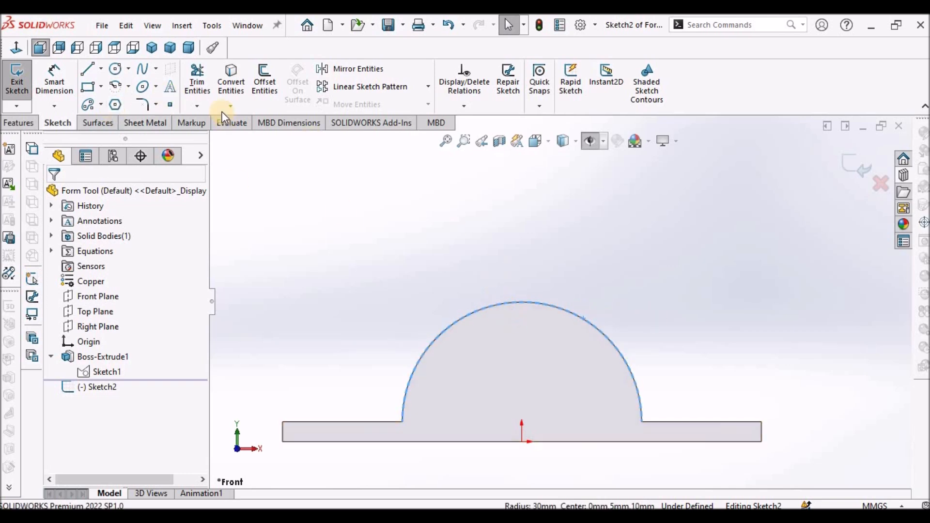
{"action": "left_click", "coordinate": [265, 80]}
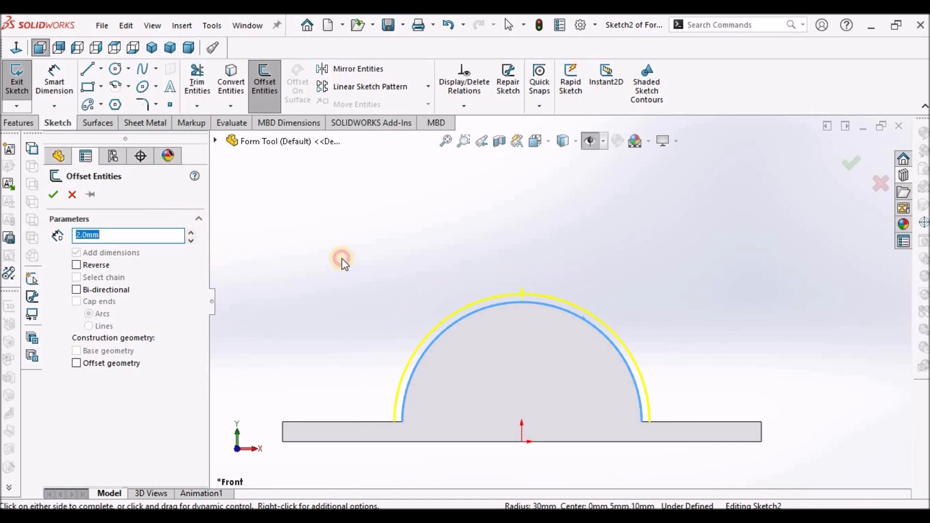
{"action": "left_click", "coordinate": [87, 69]}
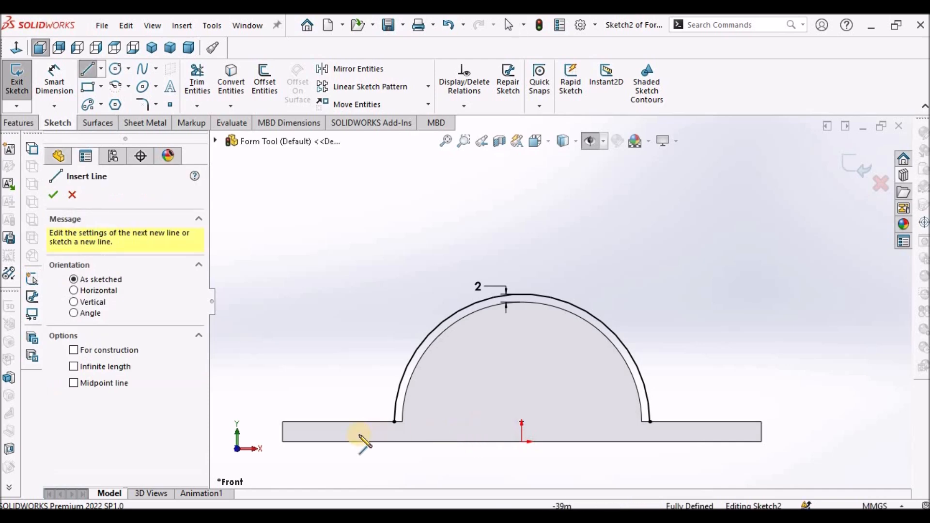
Draw a horizontal line across the base bar, dimensioned 3 mm from the edge
{"action": "left_click_drag", "start_coordinate": [363, 434], "coordinate": [668, 434]}
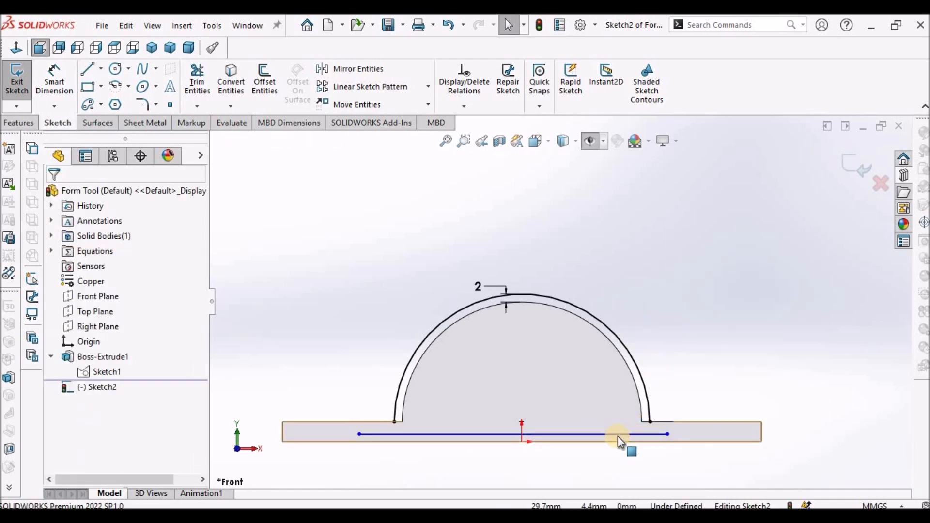
{"action": "left_click", "coordinate": [617, 433]}
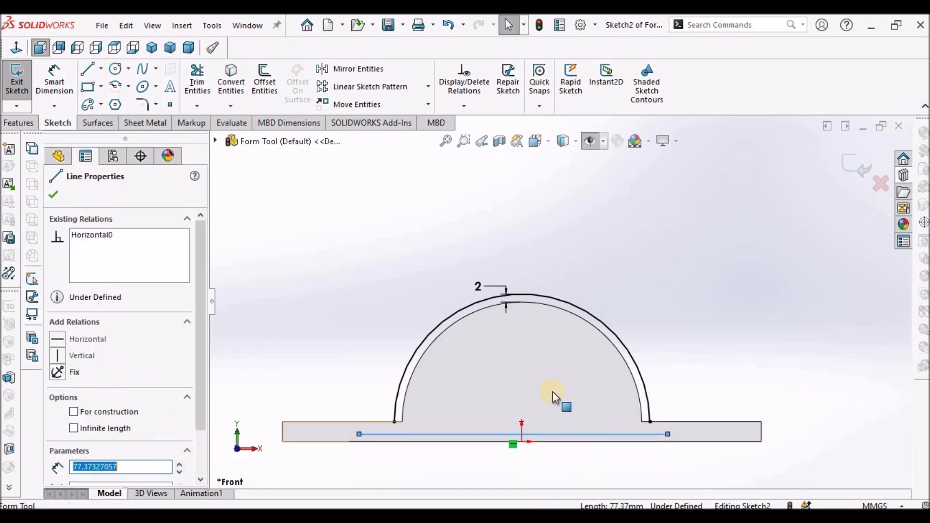
{"action": "left_click", "coordinate": [54, 195]}
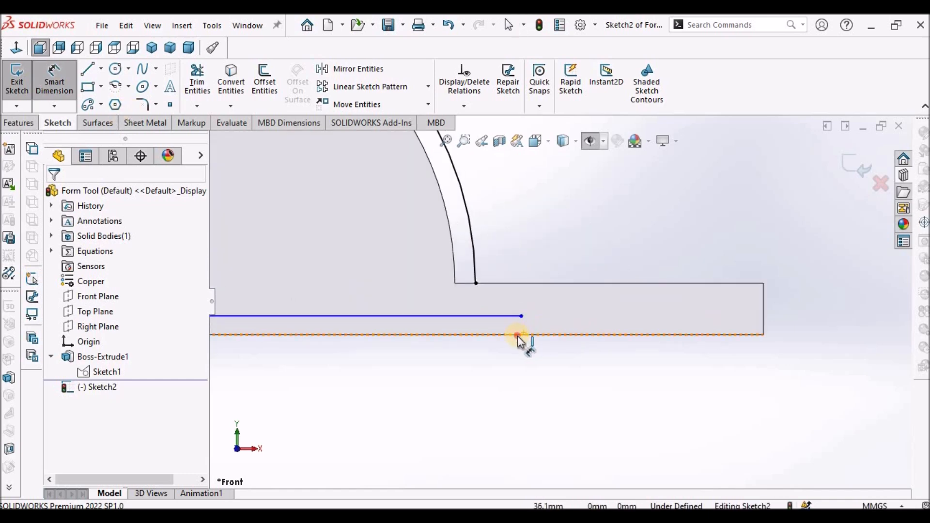
{"action": "left_click", "coordinate": [522, 334]}
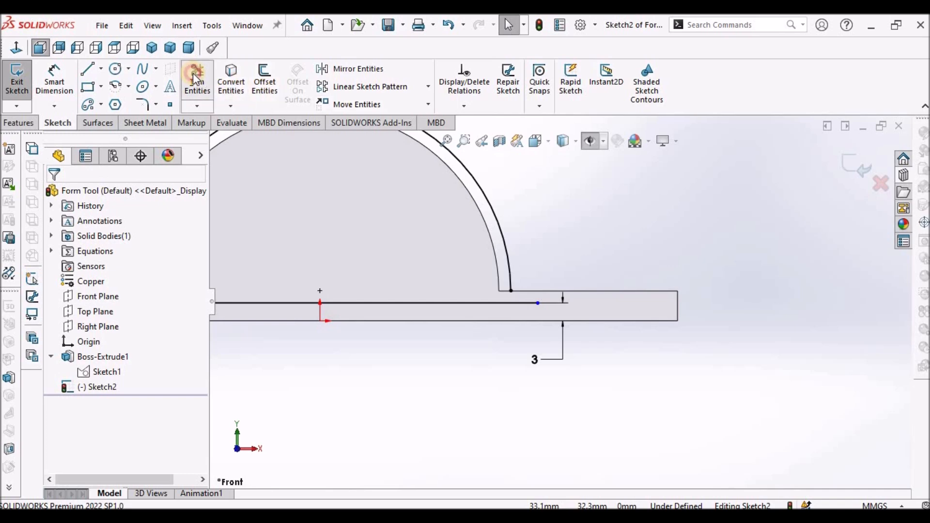
Corner-trim the horizontal line to both ends of the offset arc
{"action": "left_click", "coordinate": [197, 80]}
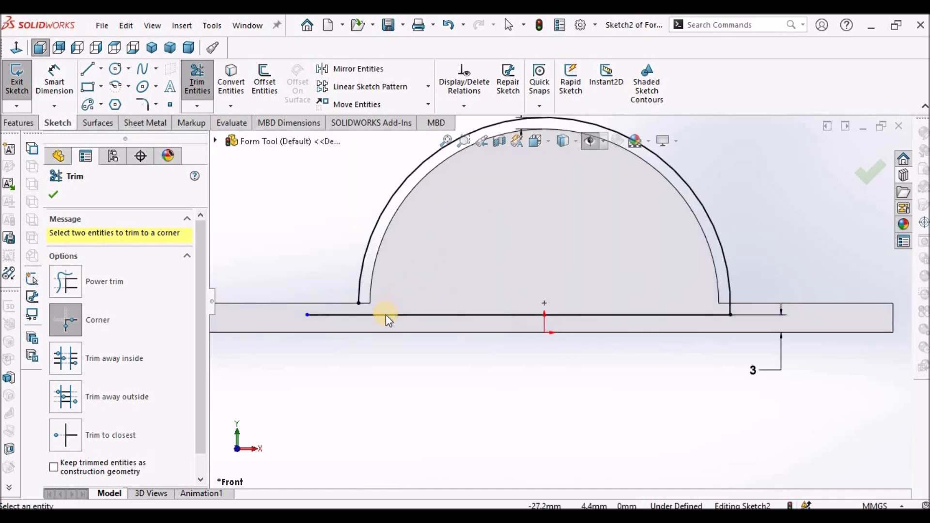
{"action": "left_click", "coordinate": [386, 315]}
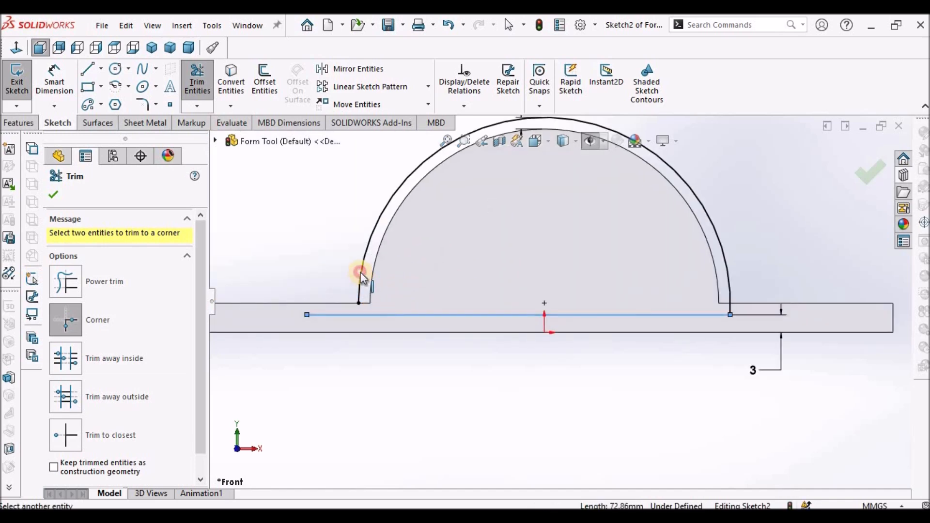
{"action": "left_click", "coordinate": [361, 274]}
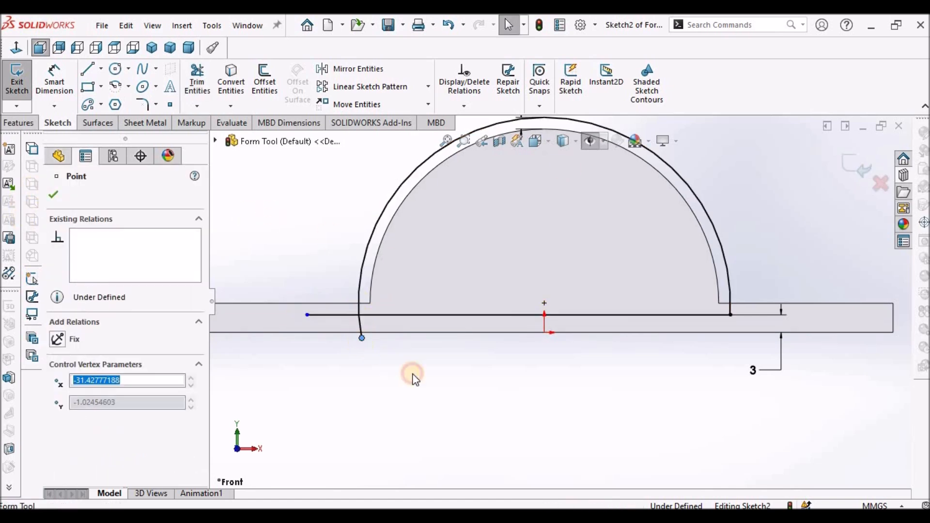
{"action": "left_click", "coordinate": [196, 80]}
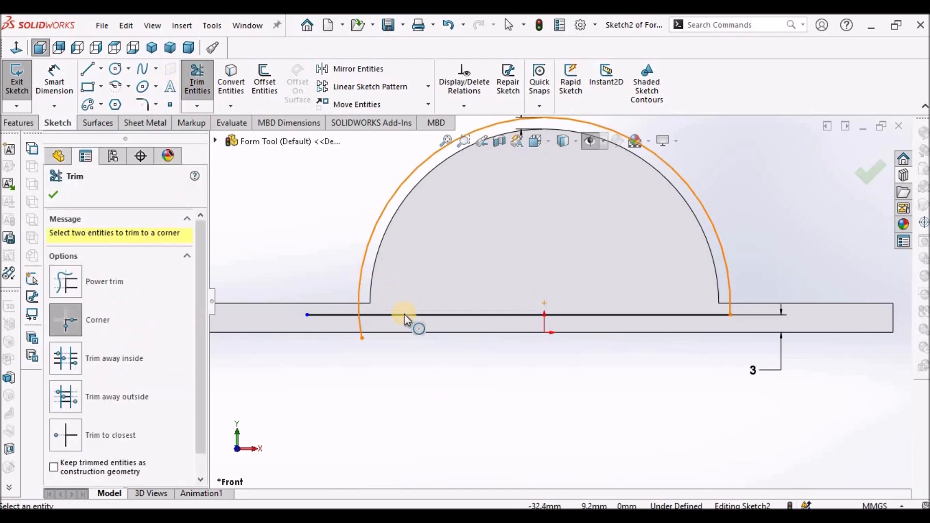
{"action": "left_click", "coordinate": [407, 314]}
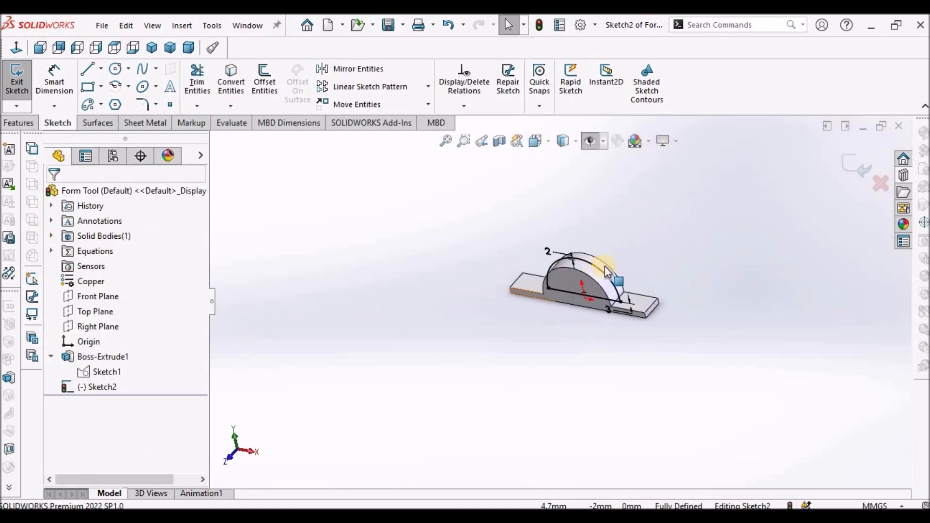
Extrude the rib sketch to a 4 mm mid-plane depth
{"action": "left_click", "coordinate": [18, 123]}
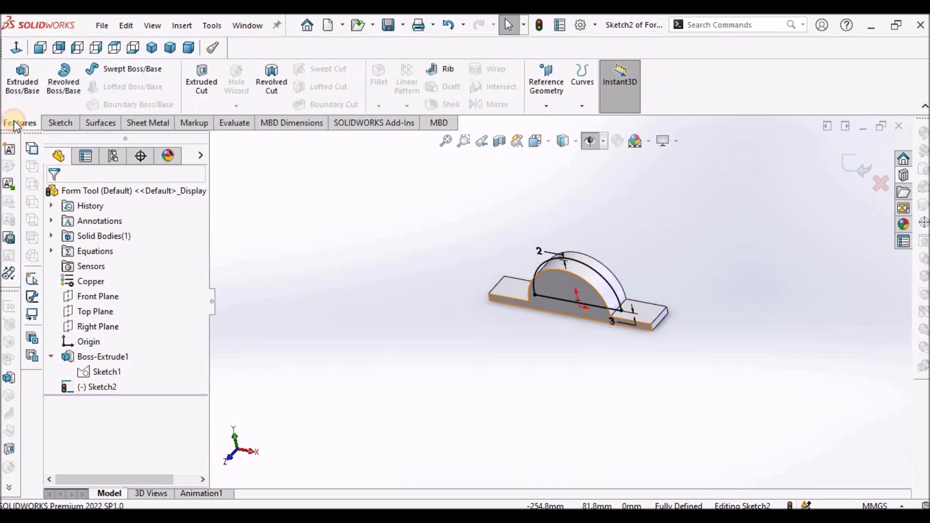
{"action": "left_click", "coordinate": [22, 77]}
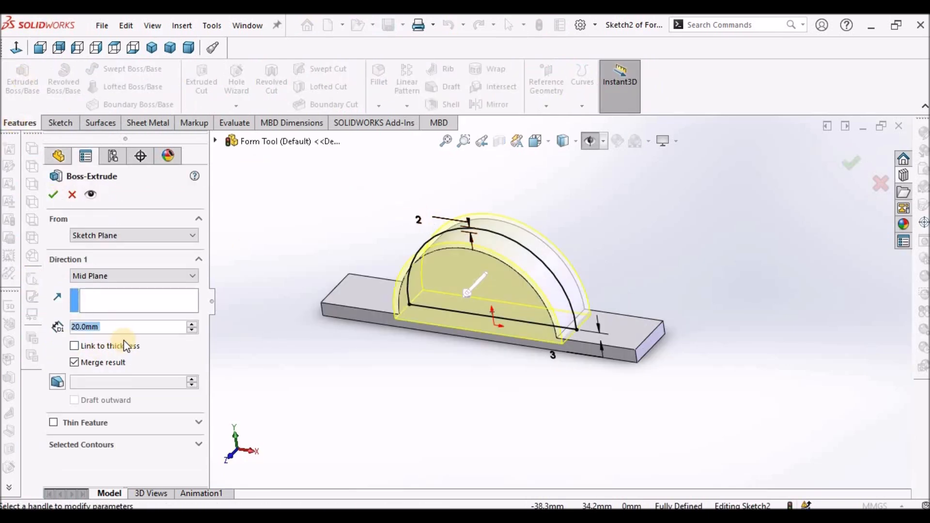
{"action": "type", "text": "4.0mm"}
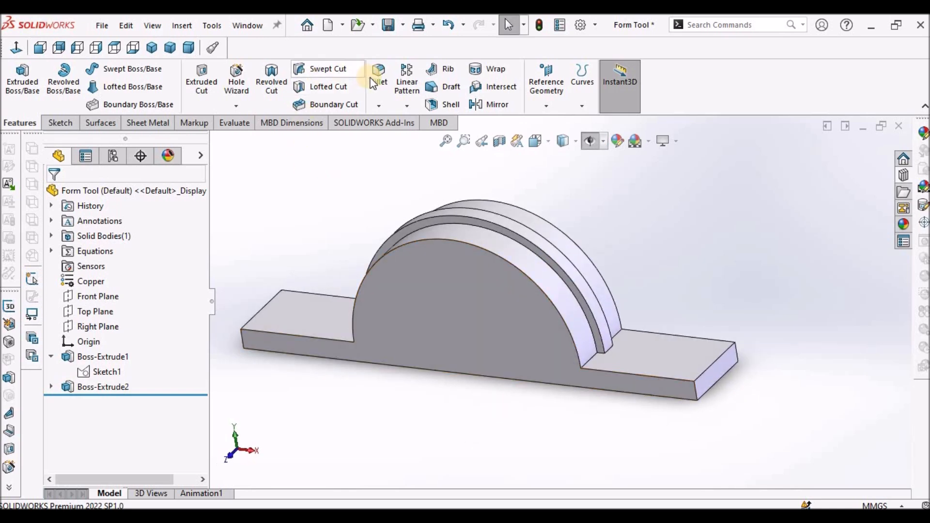
Fillet the two rib edges with a 1 mm radius
{"action": "left_click", "coordinate": [379, 75]}
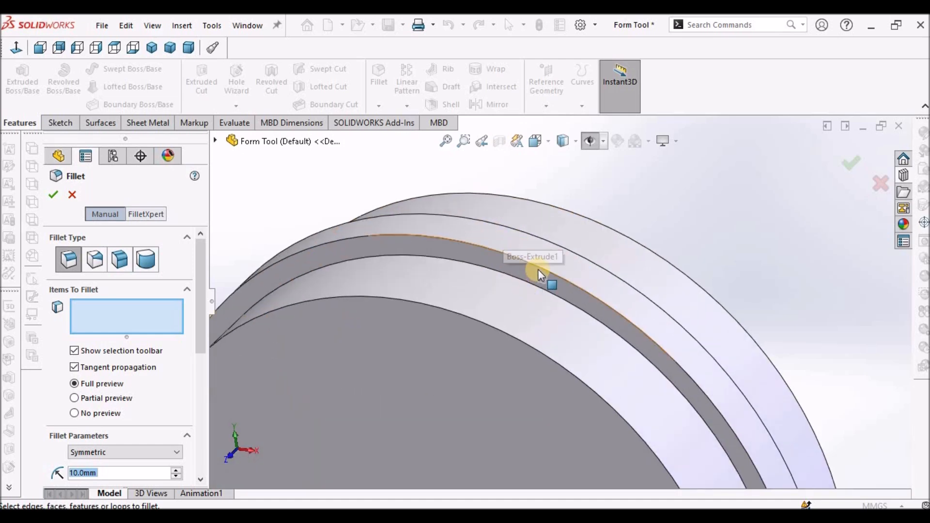
{"action": "left_click", "coordinate": [540, 282]}
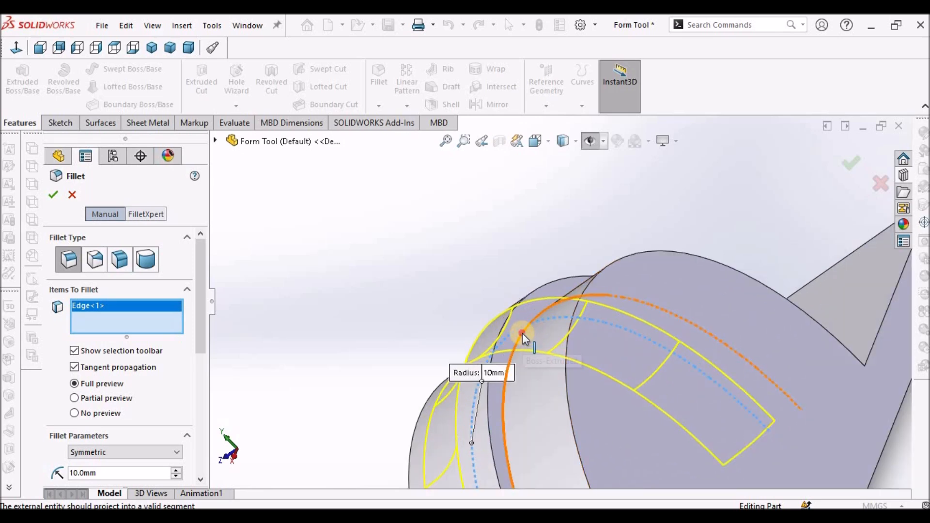
{"action": "left_click", "coordinate": [524, 335]}
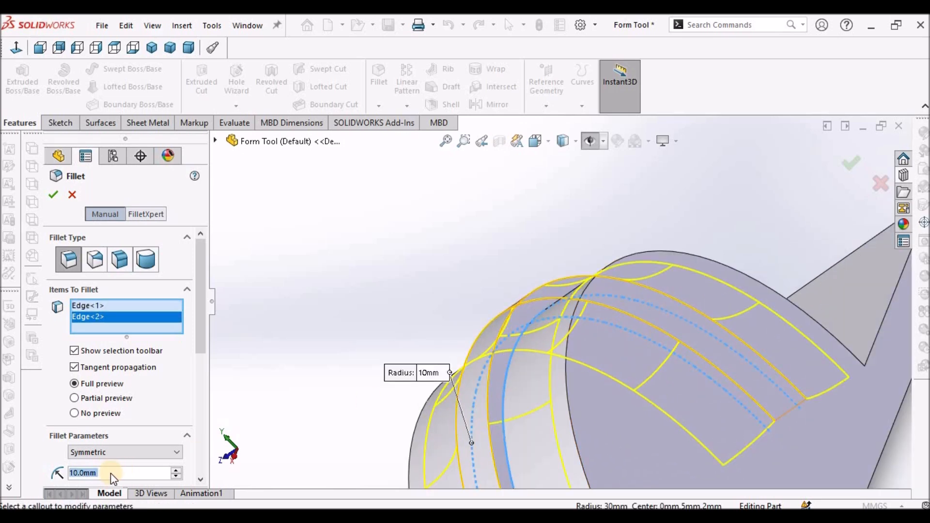
{"action": "mouse_move", "coordinate": [95, 473]}
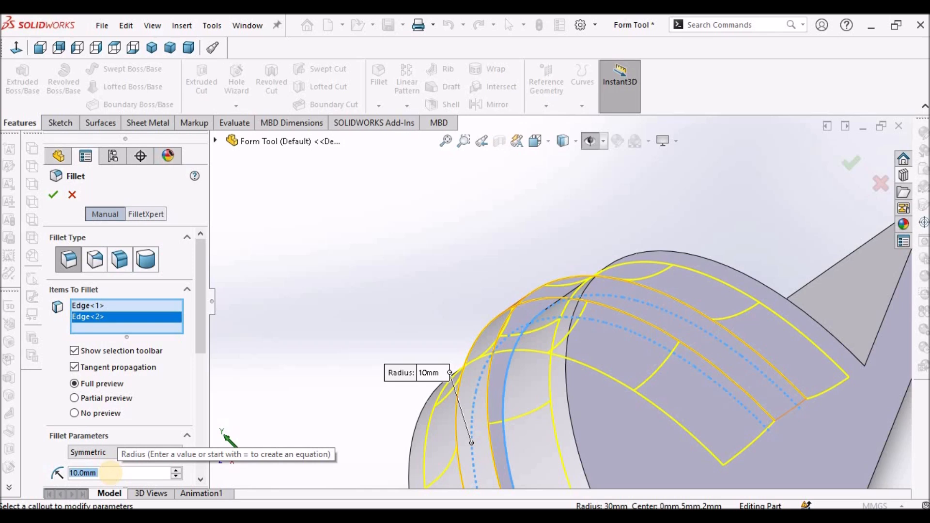
{"action": "type", "text": "1"}
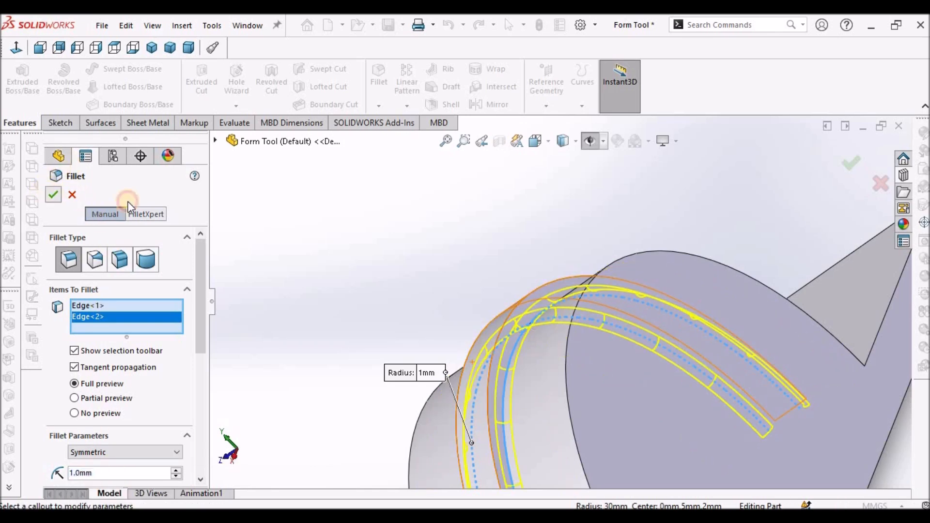
{"action": "left_click", "coordinate": [52, 195]}
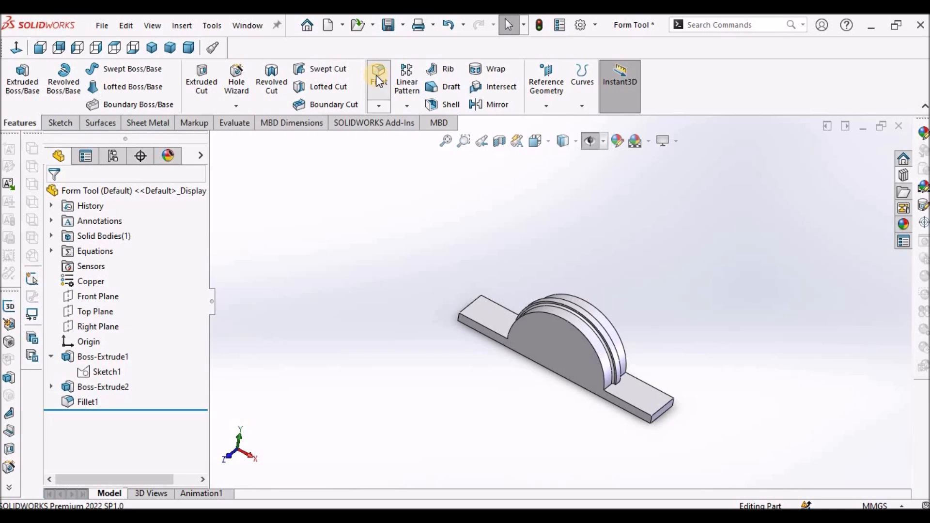
Fillet the rib groove edges with a 2 mm radius
{"action": "left_click", "coordinate": [378, 77]}
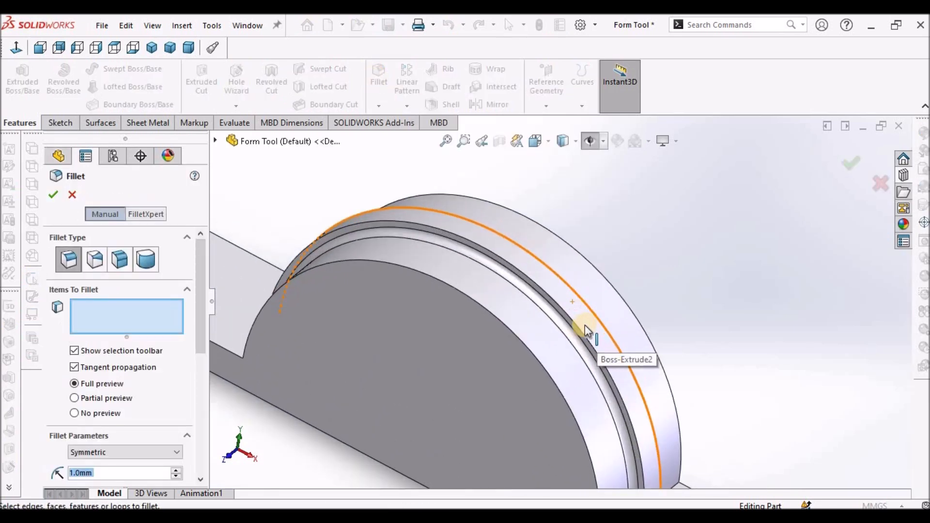
{"action": "left_click", "coordinate": [585, 330]}
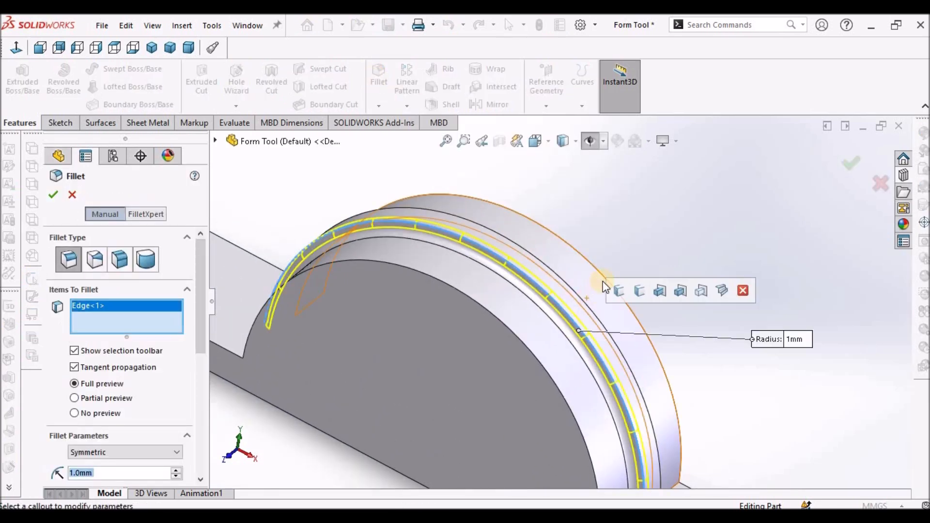
{"action": "left_click_drag", "start_coordinate": [594, 297], "coordinate": [505, 374]}
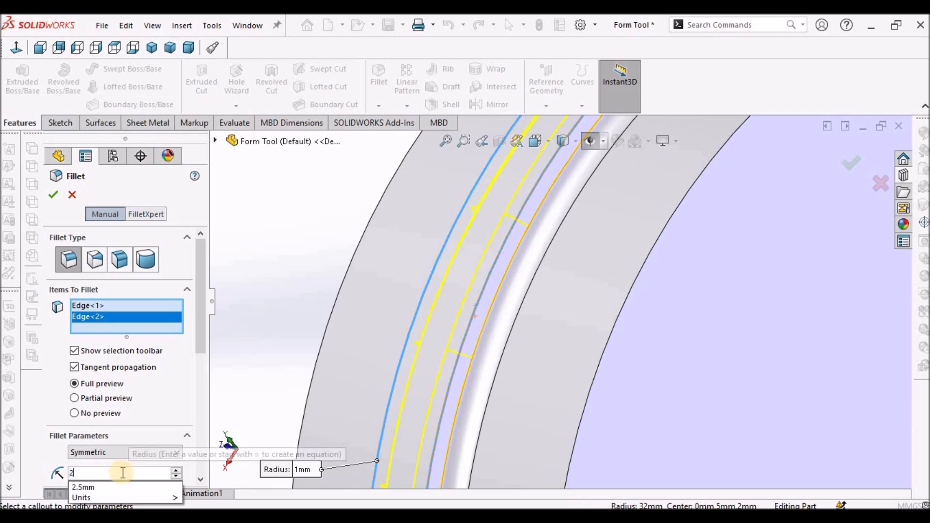
{"action": "type", "text": "2"}
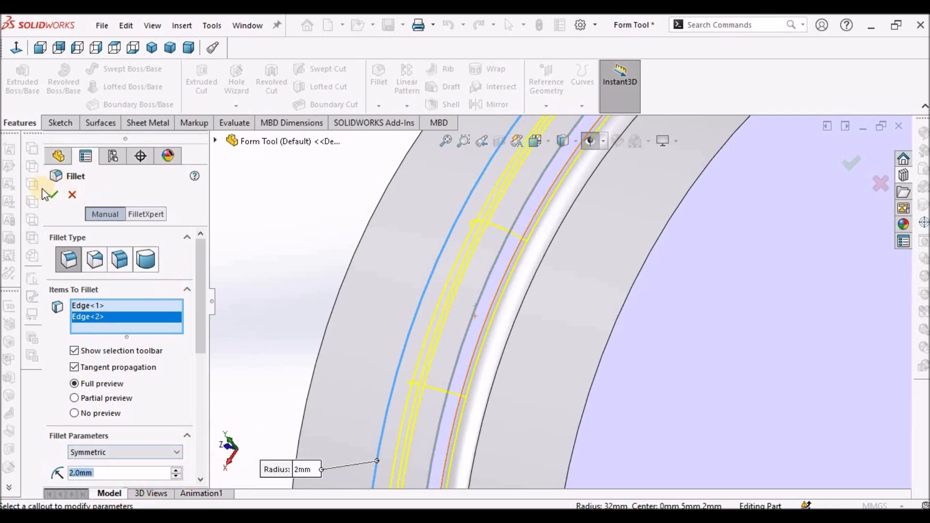
{"action": "left_click", "coordinate": [53, 193]}
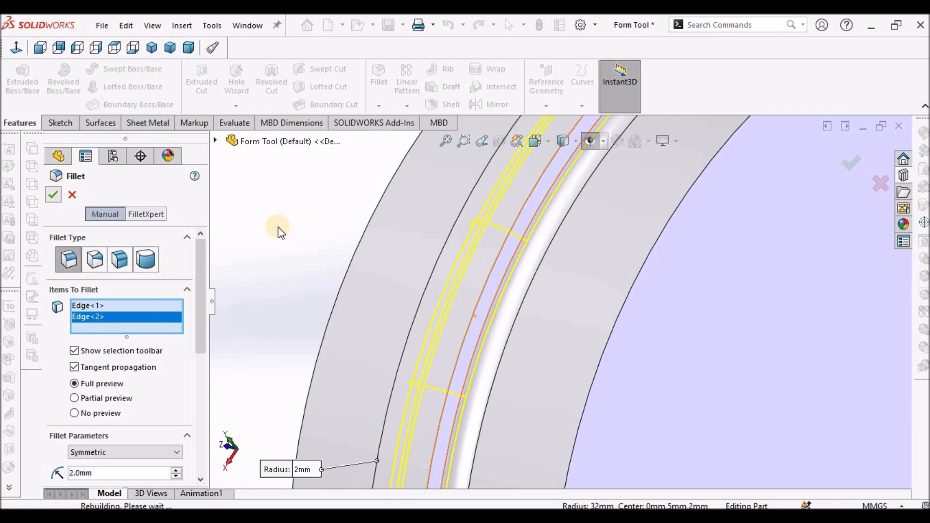
{"action": "left_click", "coordinate": [53, 195]}
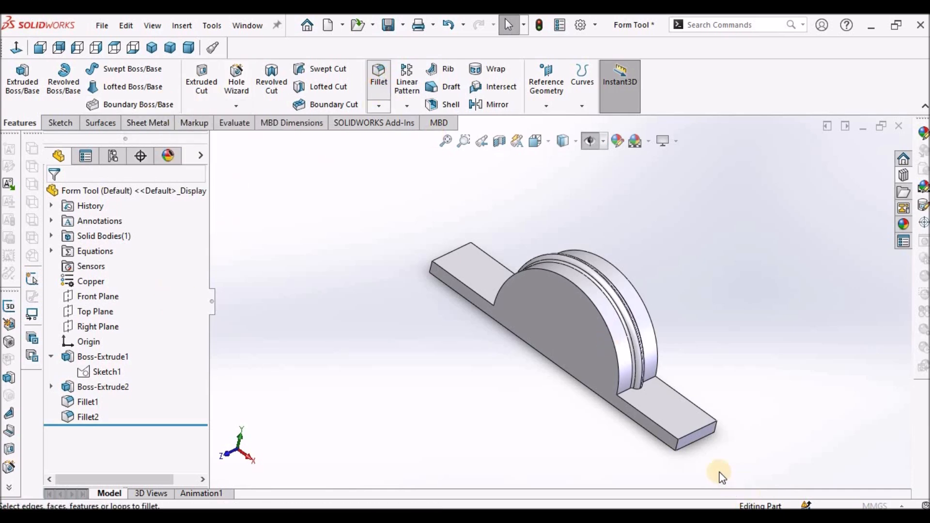
Fillet the rib-to-base edges on both sides at 3 mm and orbit to inspect
{"action": "left_click", "coordinate": [378, 72]}
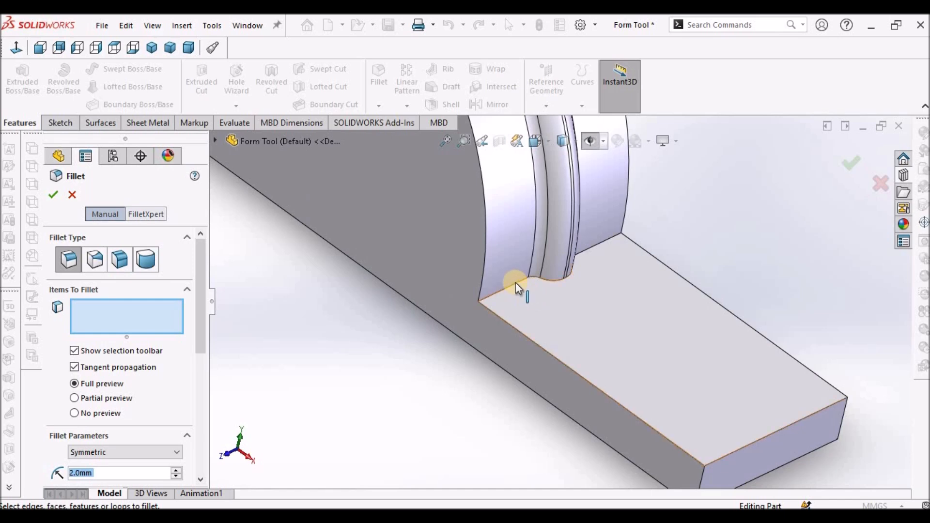
{"action": "left_click", "coordinate": [516, 285]}
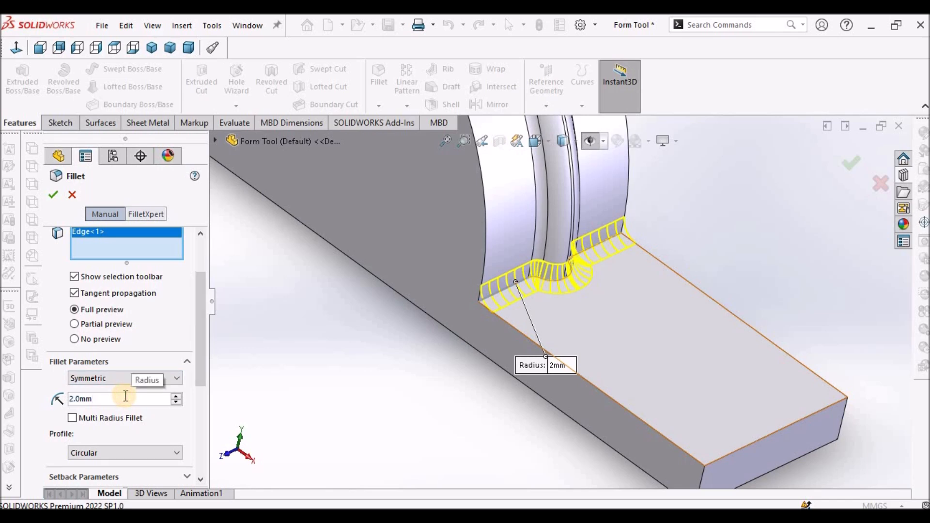
{"action": "type", "text": "3"}
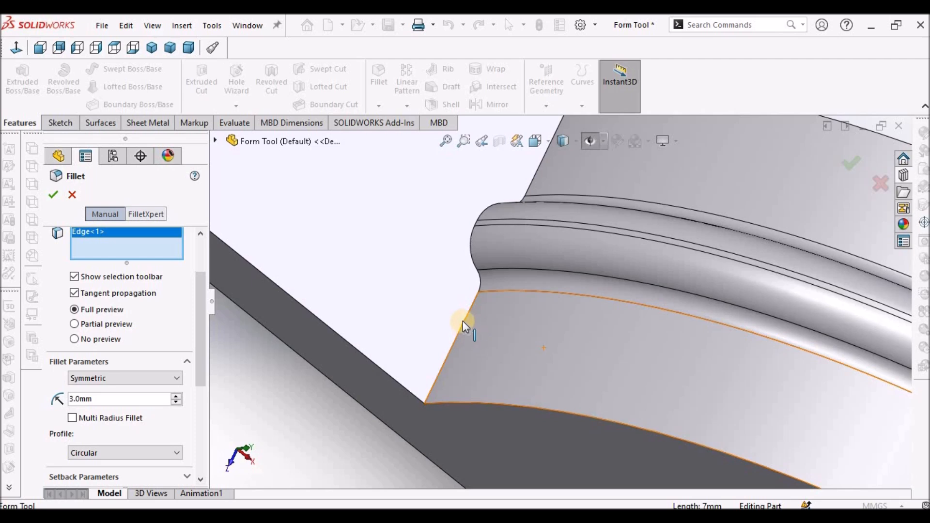
{"action": "left_click", "coordinate": [465, 323]}
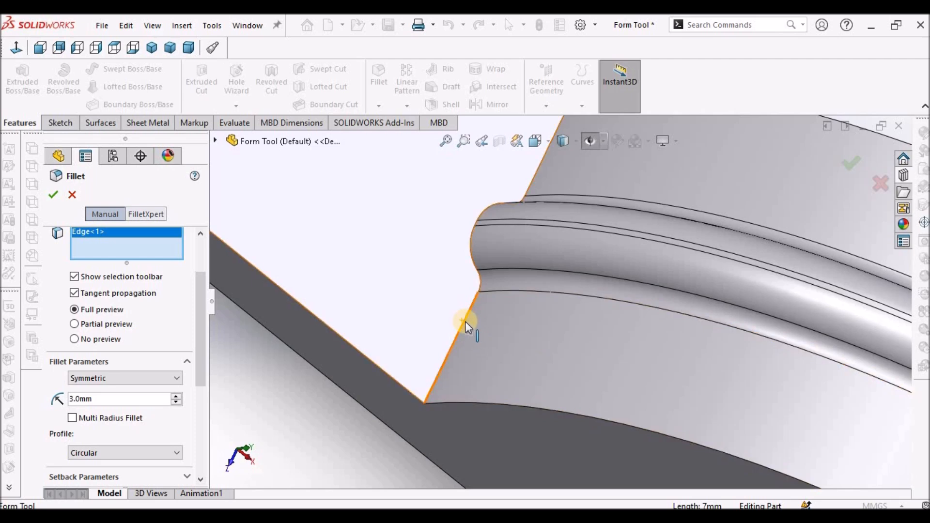
{"action": "left_click", "coordinate": [467, 323]}
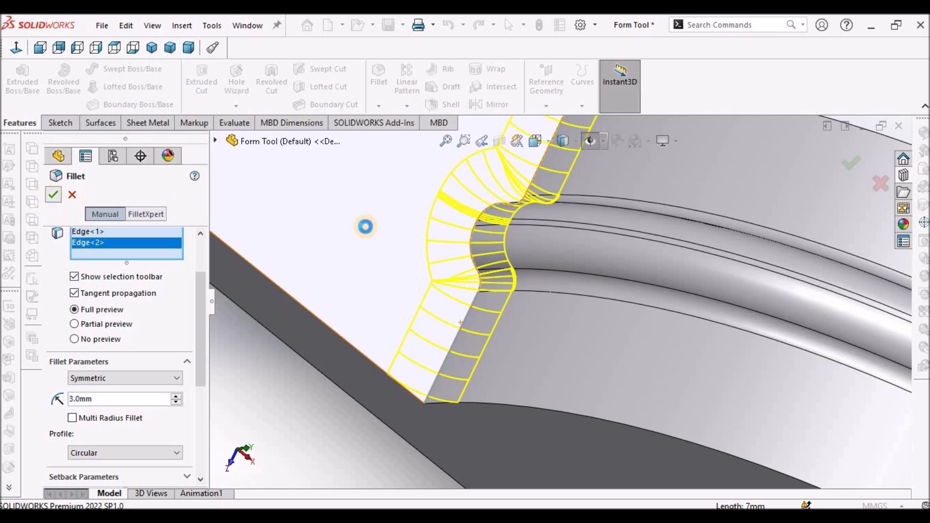
{"action": "left_click", "coordinate": [53, 194]}
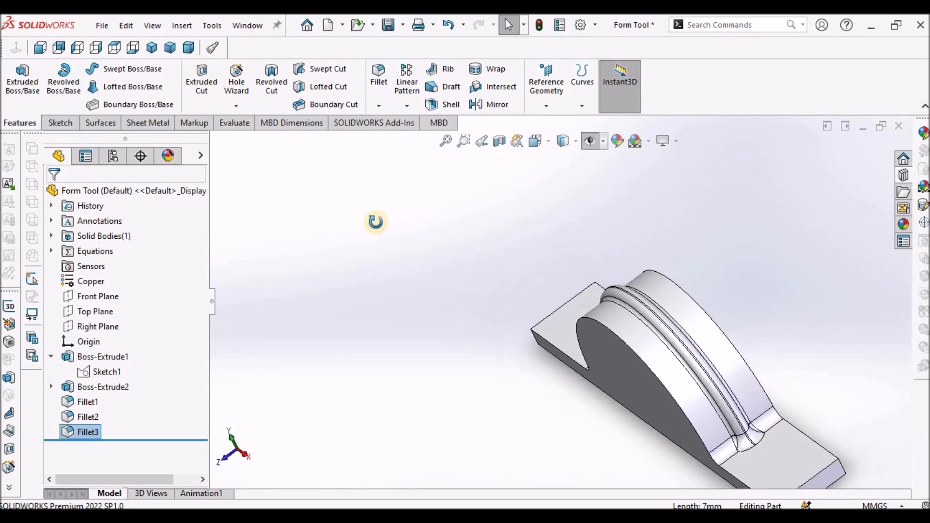
{"action": "left_click_drag", "start_coordinate": [376, 222], "coordinate": [444, 249]}
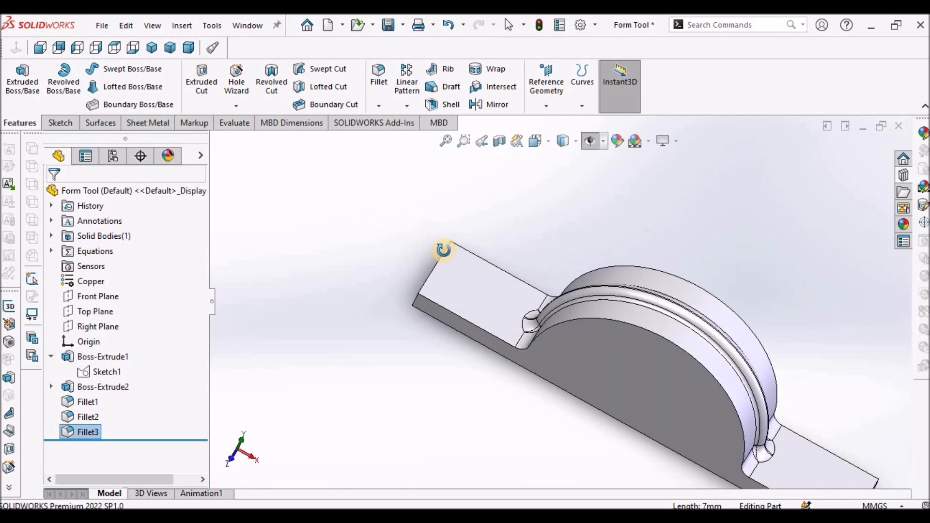
{"action": "left_click_drag", "start_coordinate": [444, 250], "coordinate": [576, 296]}
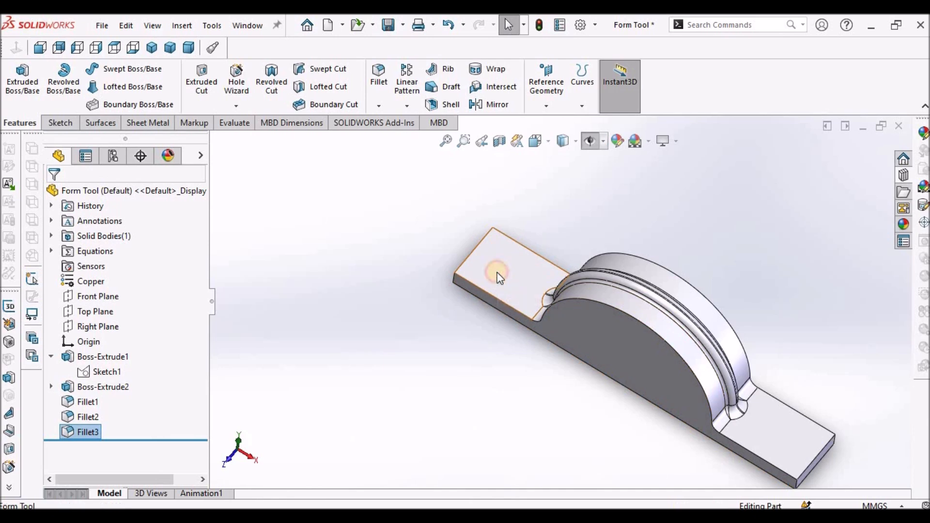
Sketch on the tab face and draw a diagonal construction centerline across the right tab
{"action": "left_click", "coordinate": [499, 277]}
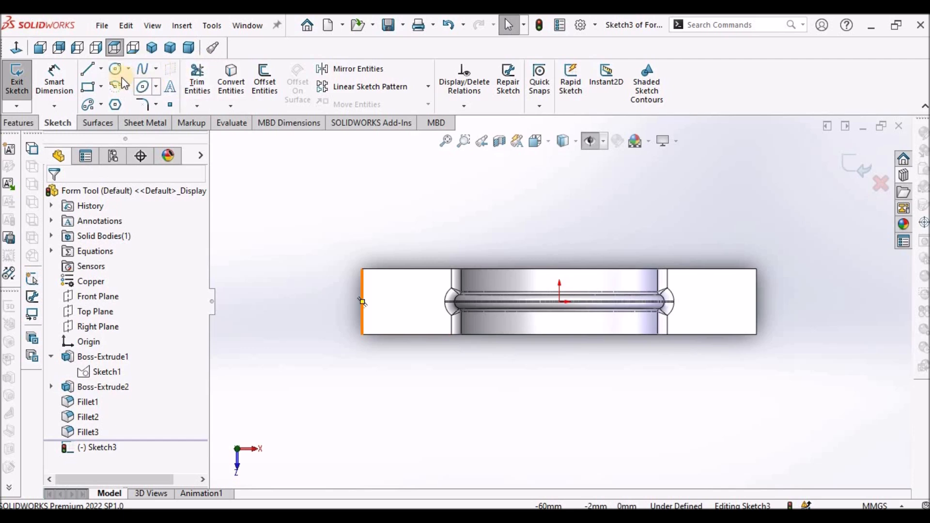
{"action": "left_click", "coordinate": [101, 69]}
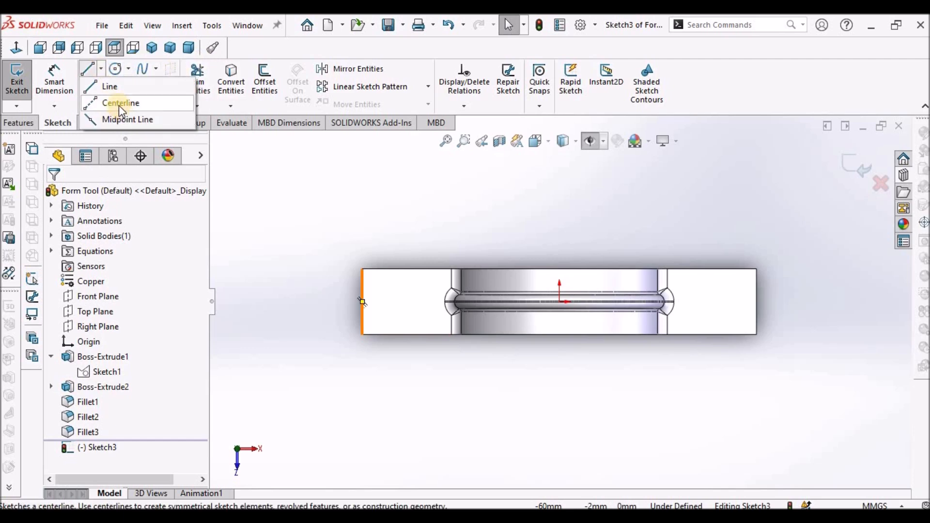
{"action": "left_click", "coordinate": [121, 103]}
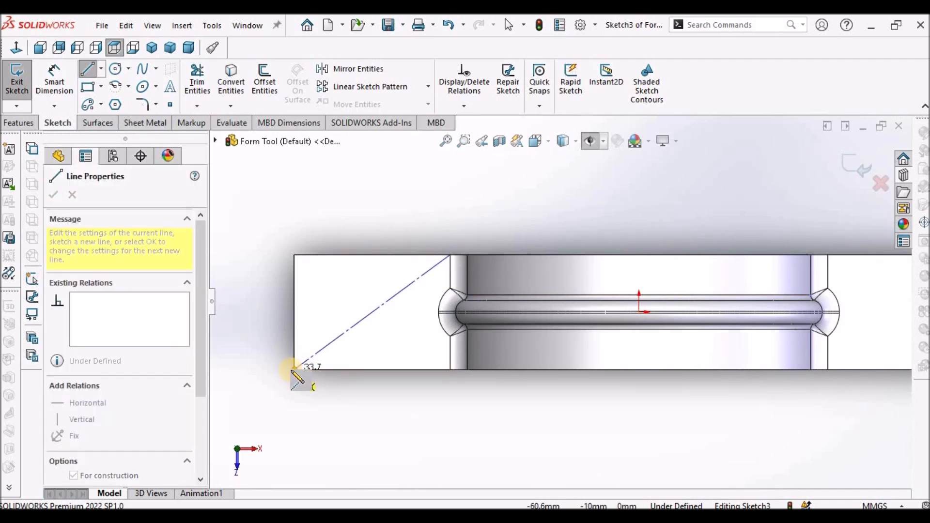
{"action": "right_click", "coordinate": [299, 380]}
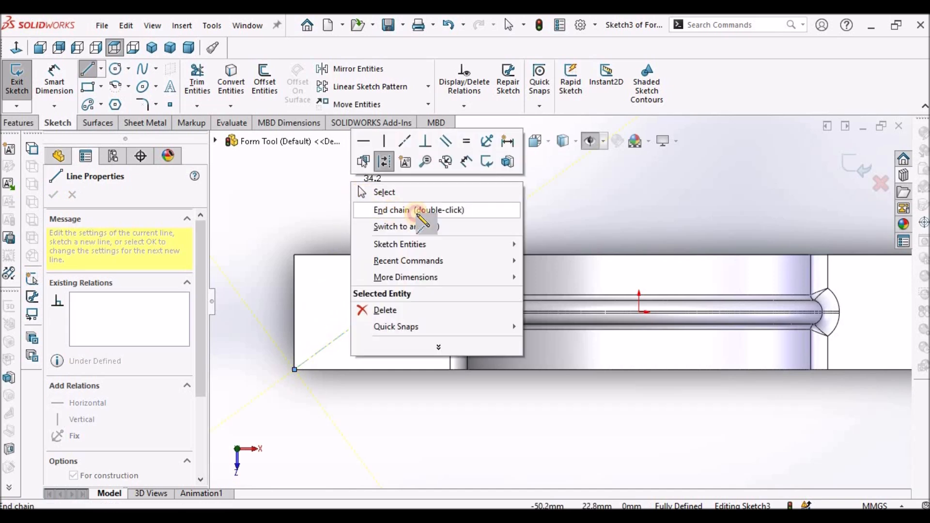
{"action": "left_click", "coordinate": [398, 210]}
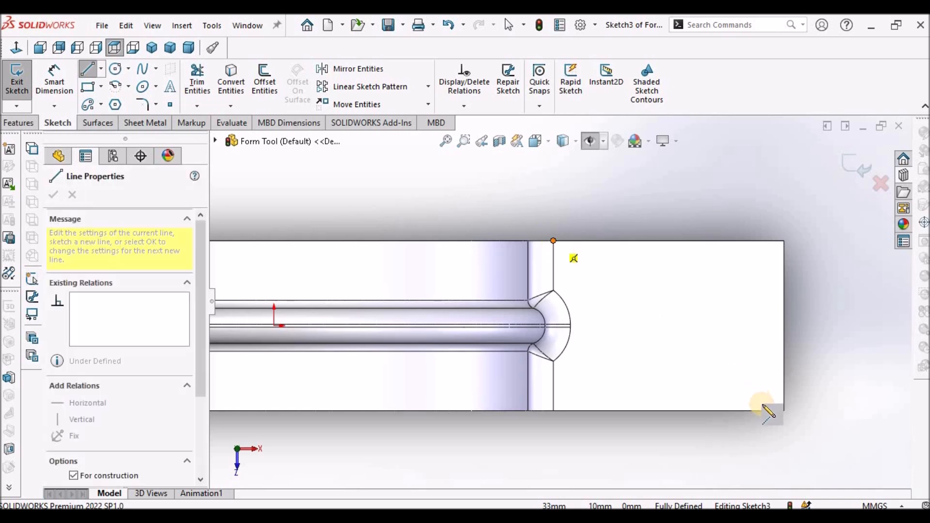
{"action": "left_click_drag", "start_coordinate": [553, 241], "coordinate": [783, 410]}
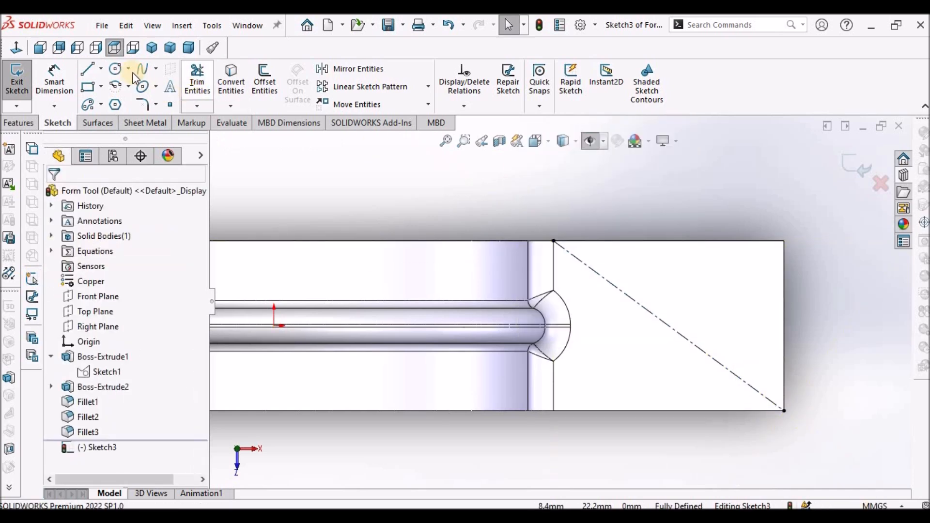
Draw the bolt-hole circles, dimension one at Ø10, and make both circles equal
{"action": "left_click", "coordinate": [115, 69]}
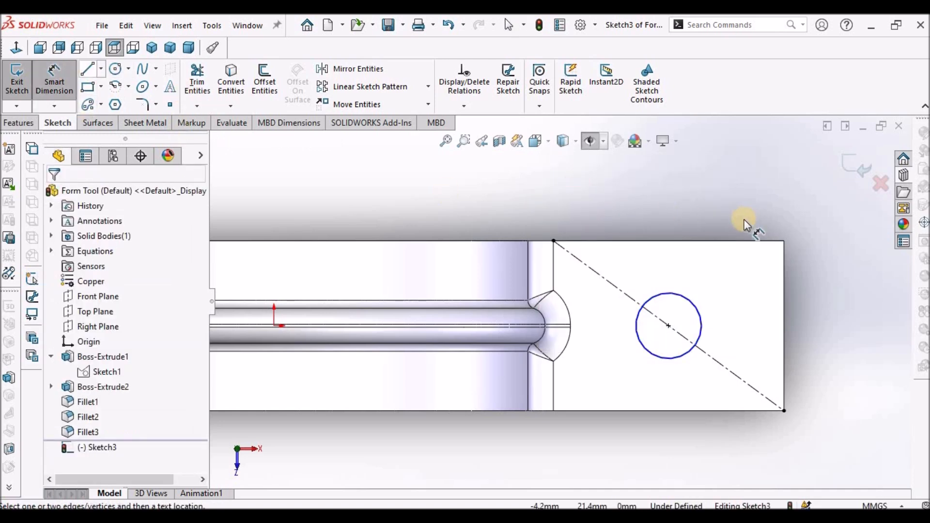
{"action": "mouse_move", "coordinate": [749, 232]}
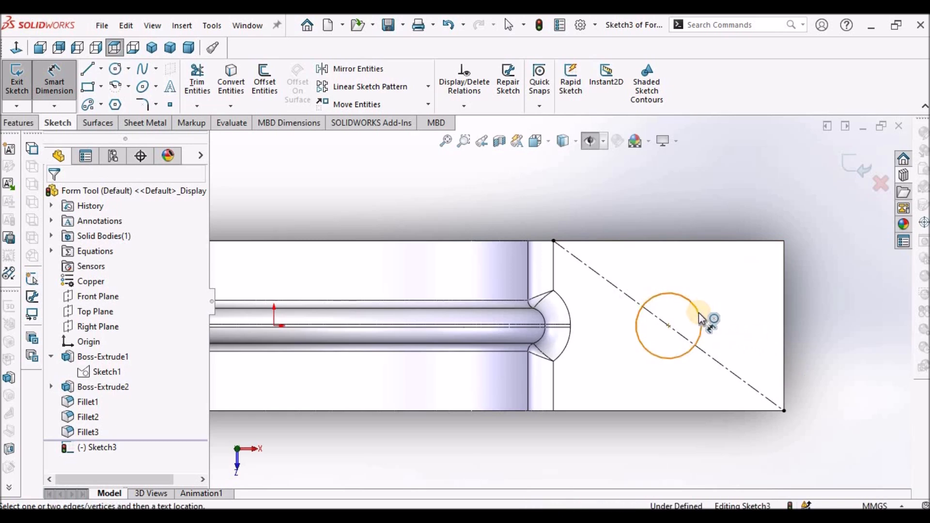
{"action": "left_click", "coordinate": [668, 325]}
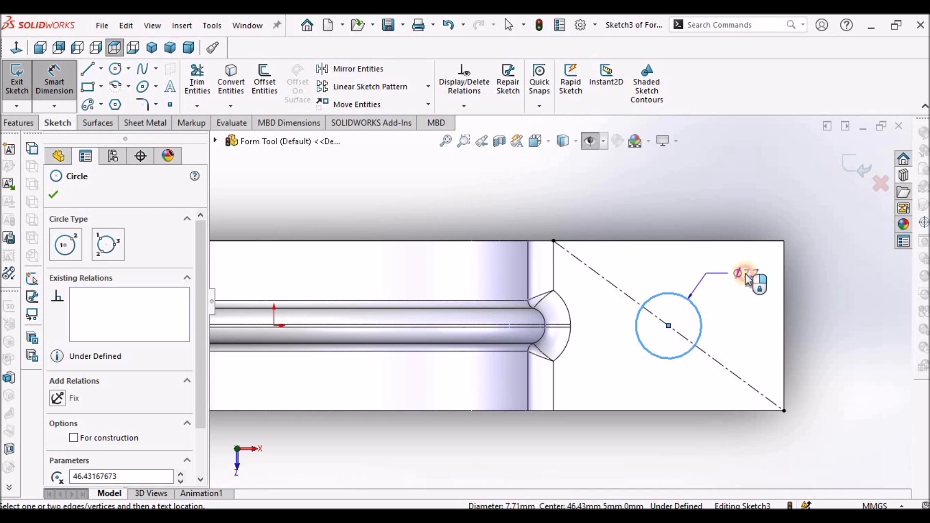
{"action": "left_click", "coordinate": [745, 274]}
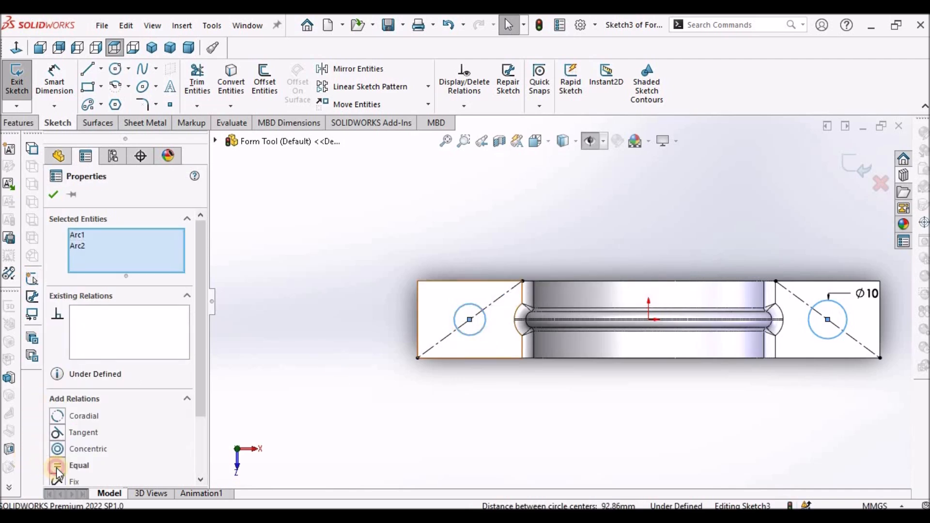
{"action": "left_click", "coordinate": [78, 465]}
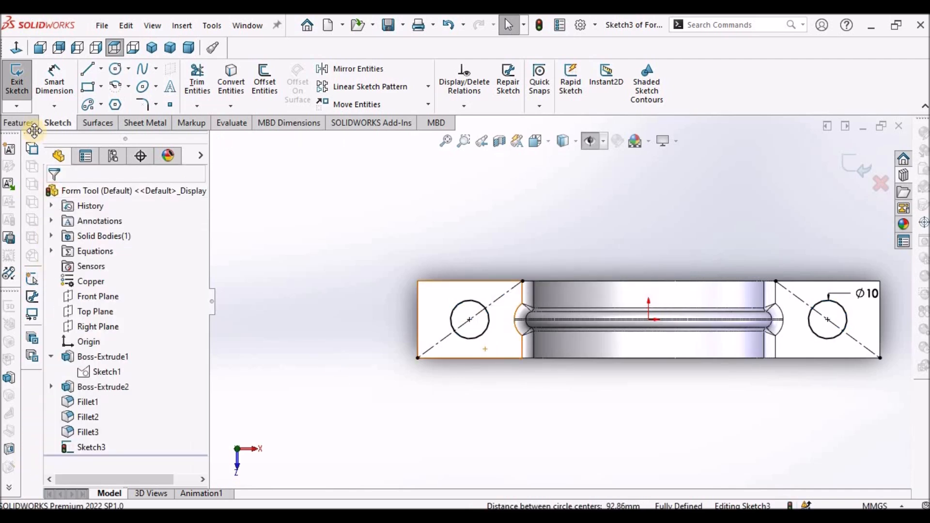
Extrude Sketch3's two Ø10 tab circles 4 mm mid-plane into pegs
{"action": "left_click", "coordinate": [19, 122]}
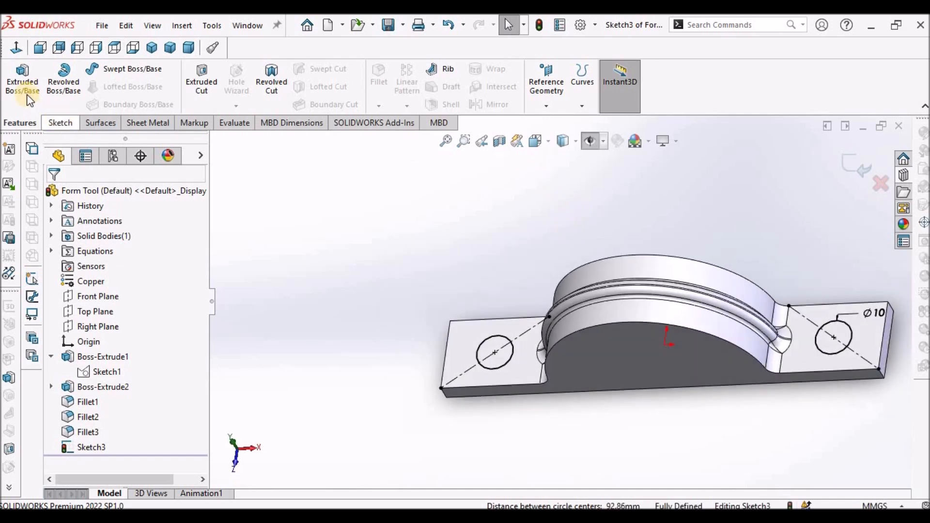
{"action": "left_click", "coordinate": [22, 80]}
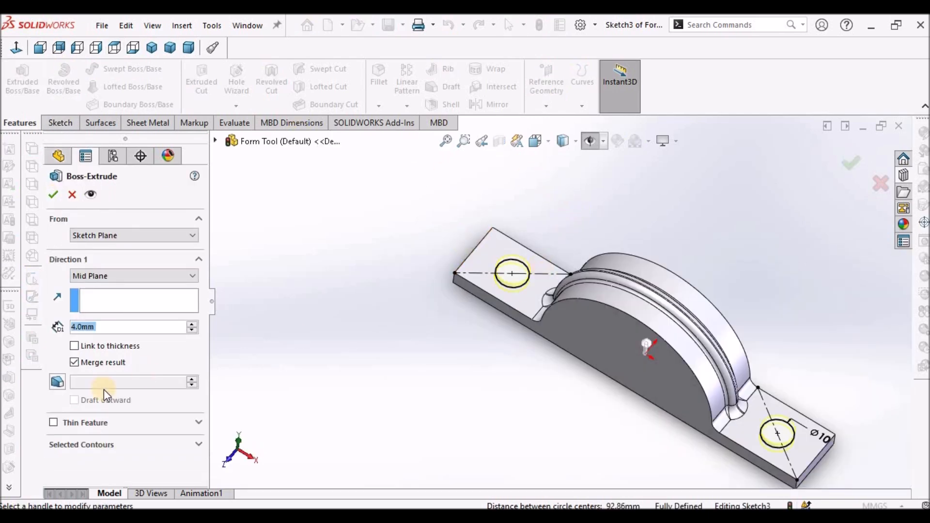
{"action": "mouse_move", "coordinate": [140, 333]}
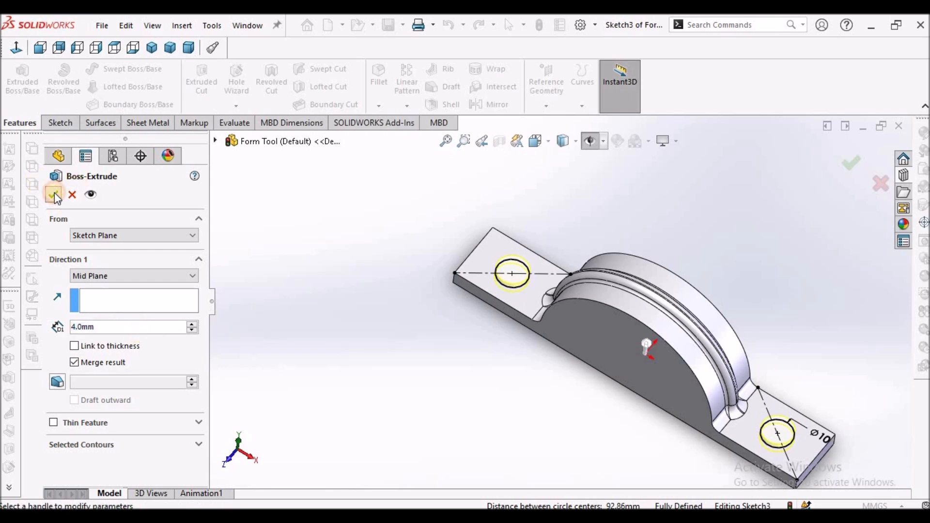
{"action": "left_click", "coordinate": [191, 276]}
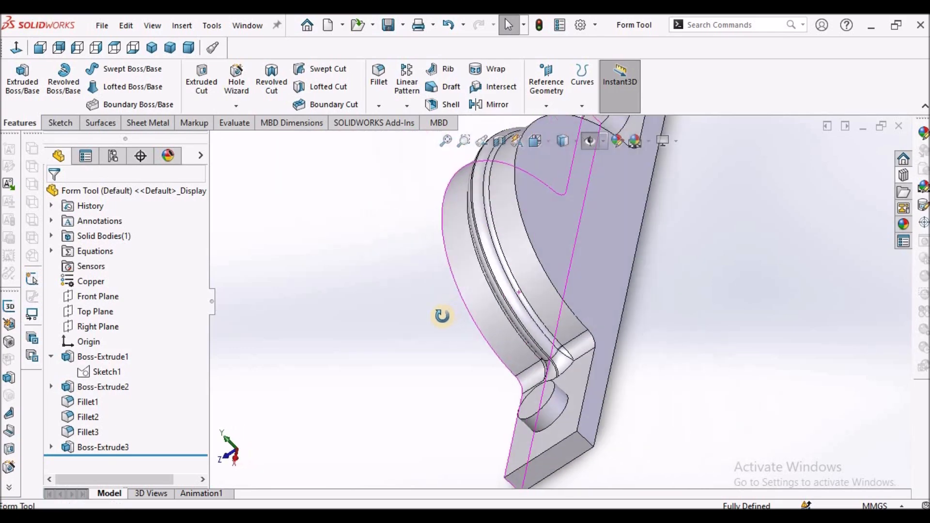
Orbit around the part to inspect the new pegs, then start the Forming Tool command
{"action": "left_click_drag", "start_coordinate": [442, 316], "coordinate": [555, 353]}
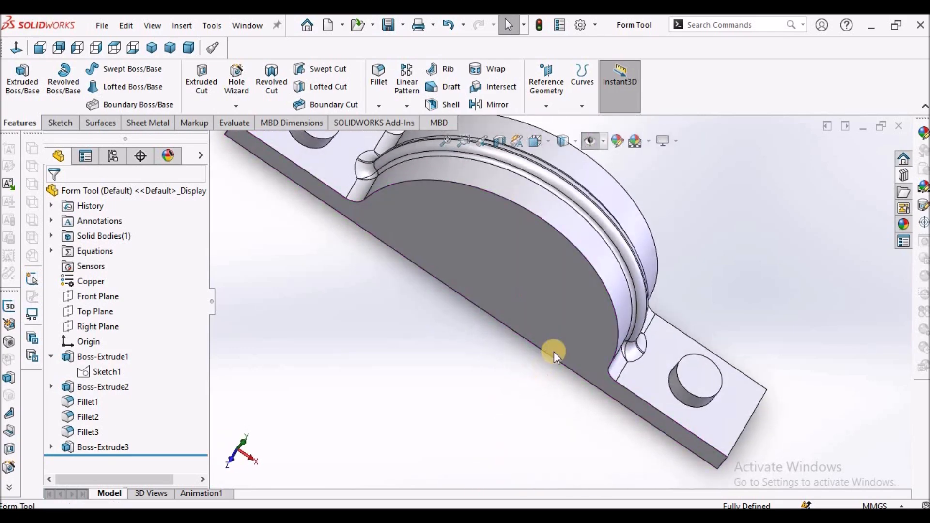
{"action": "left_click_drag", "start_coordinate": [555, 354], "coordinate": [555, 249]}
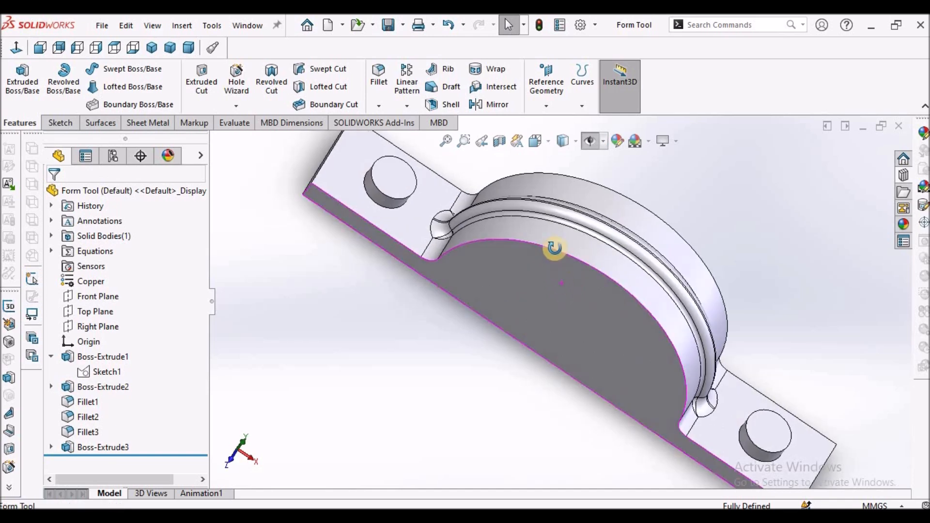
{"action": "left_click_drag", "start_coordinate": [555, 248], "coordinate": [533, 313]}
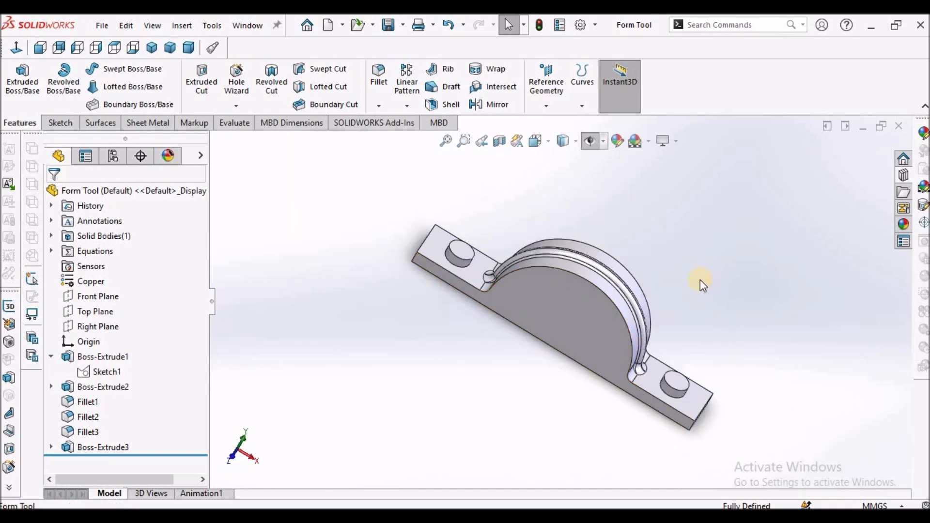
{"action": "mouse_move", "coordinate": [330, 156]}
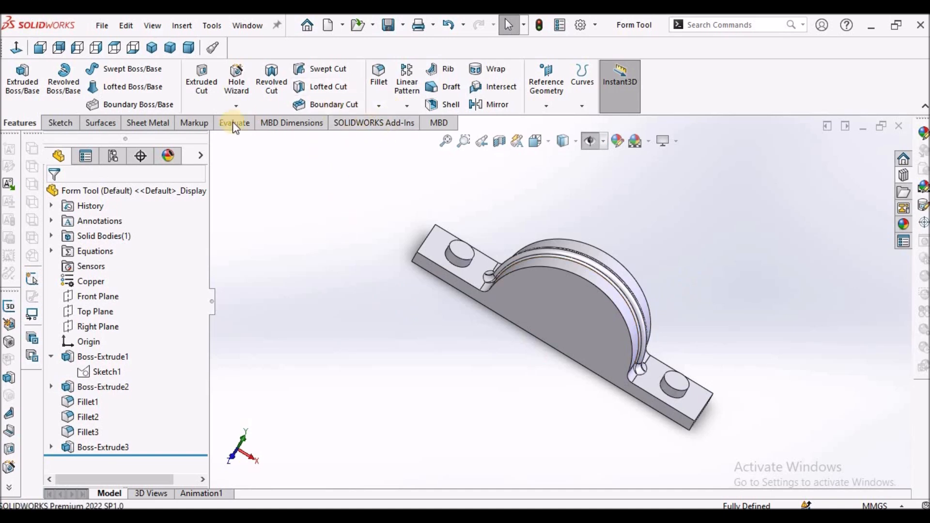
{"action": "left_click", "coordinate": [147, 123]}
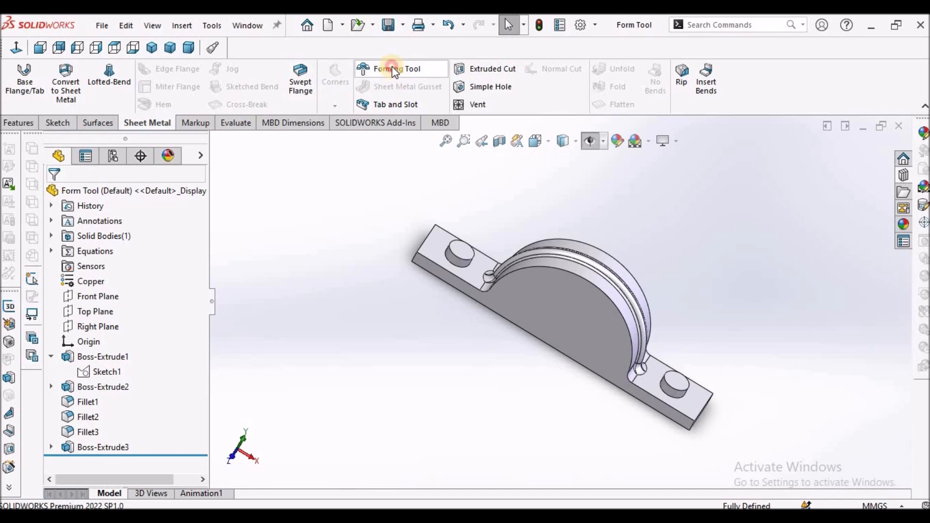
{"action": "left_click", "coordinate": [396, 68]}
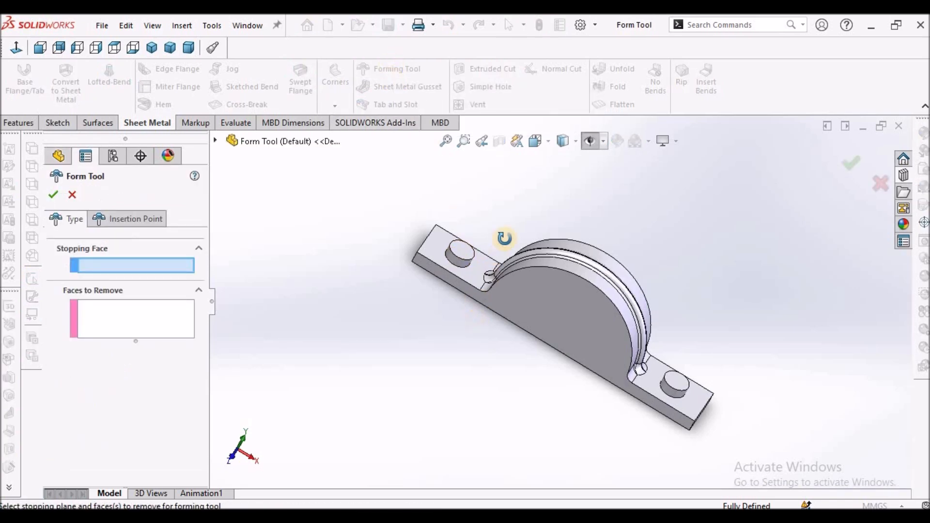
Set the base top face as Stopping Face and mark the peg faces for removal
{"action": "left_click", "coordinate": [519, 306]}
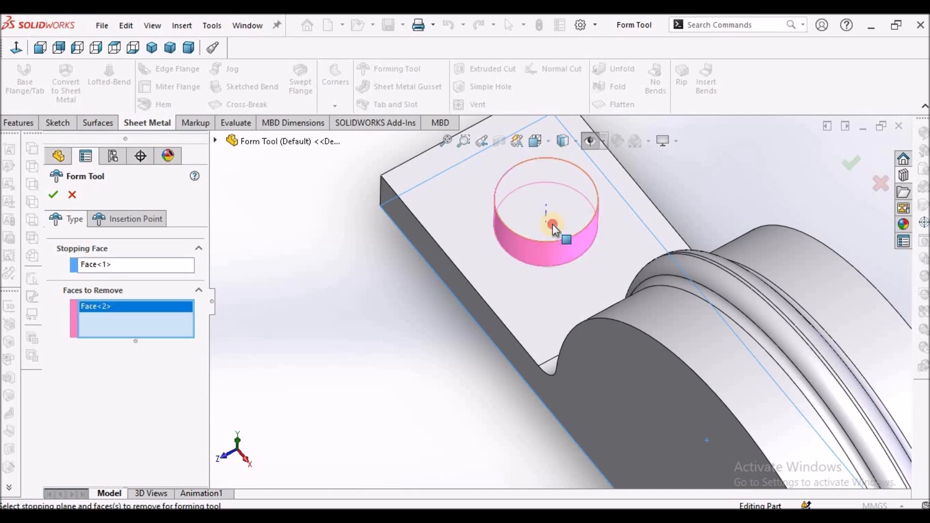
{"action": "left_click", "coordinate": [709, 463]}
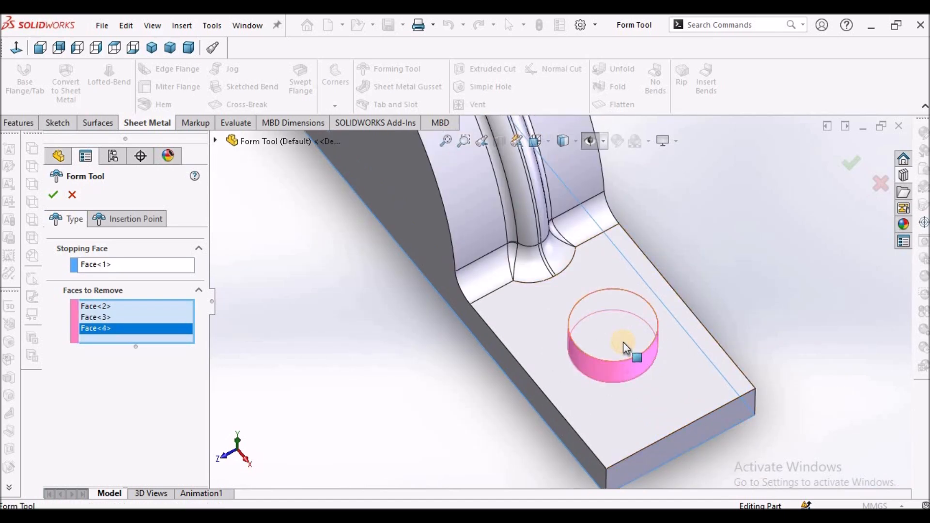
{"action": "left_click", "coordinate": [623, 342]}
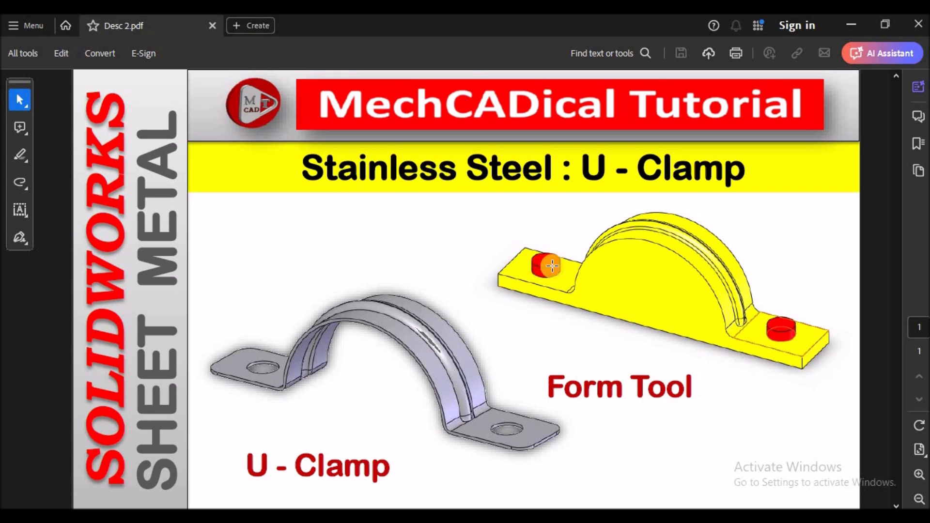
{"action": "mouse_move", "coordinate": [282, 427]}
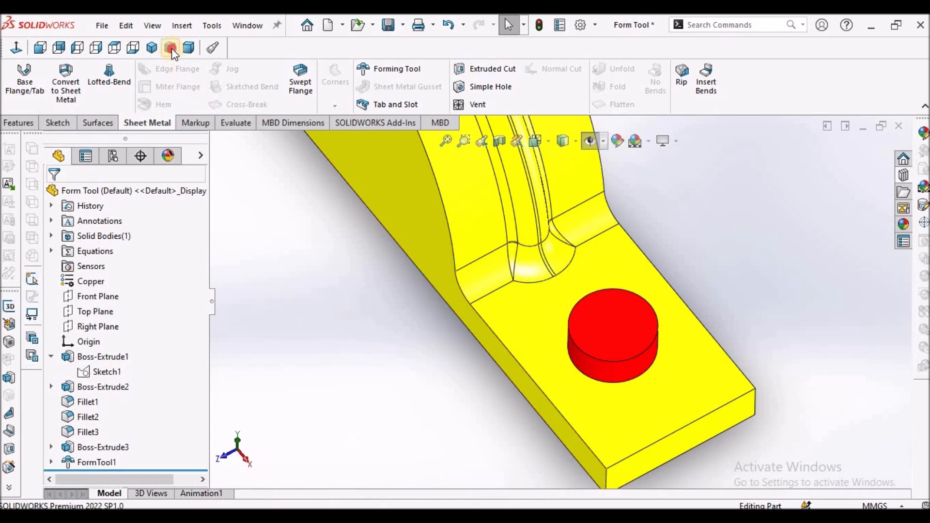
{"action": "left_click", "coordinate": [170, 47]}
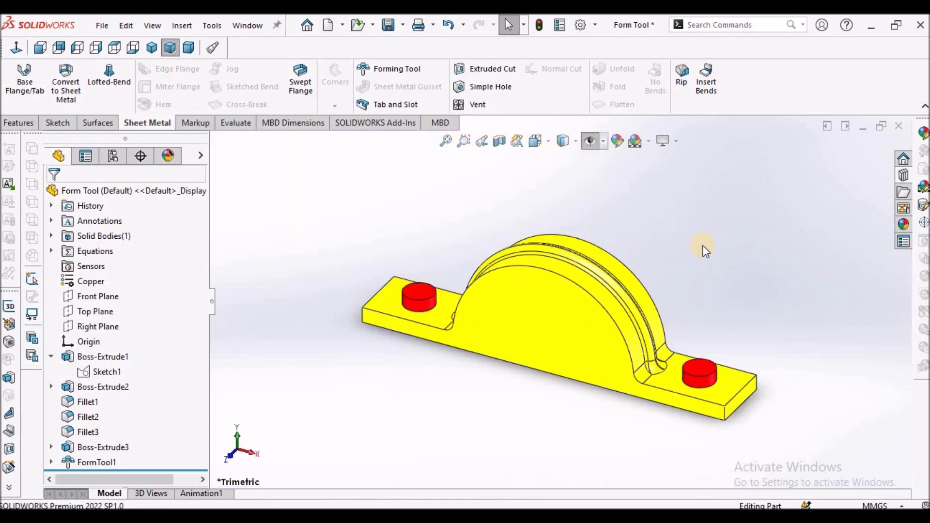
{"action": "left_click", "coordinate": [101, 24]}
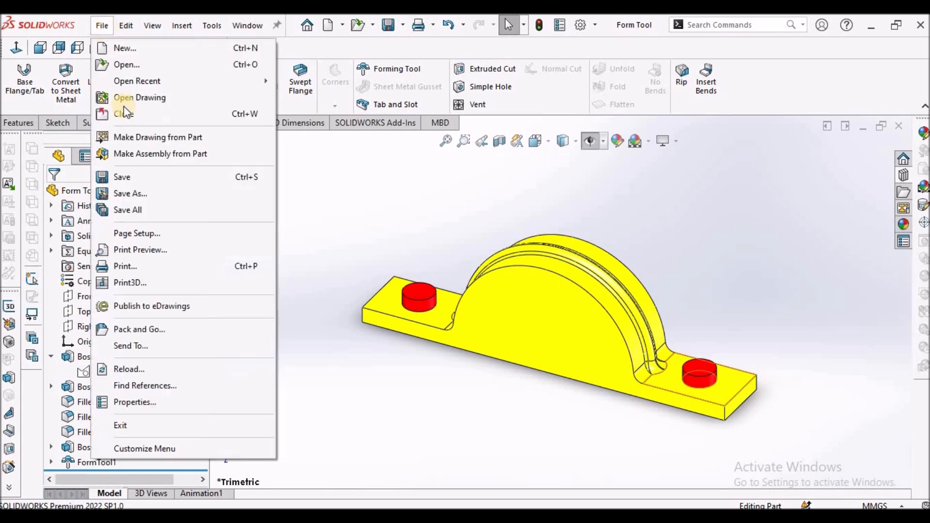
{"action": "left_click", "coordinate": [139, 330]}
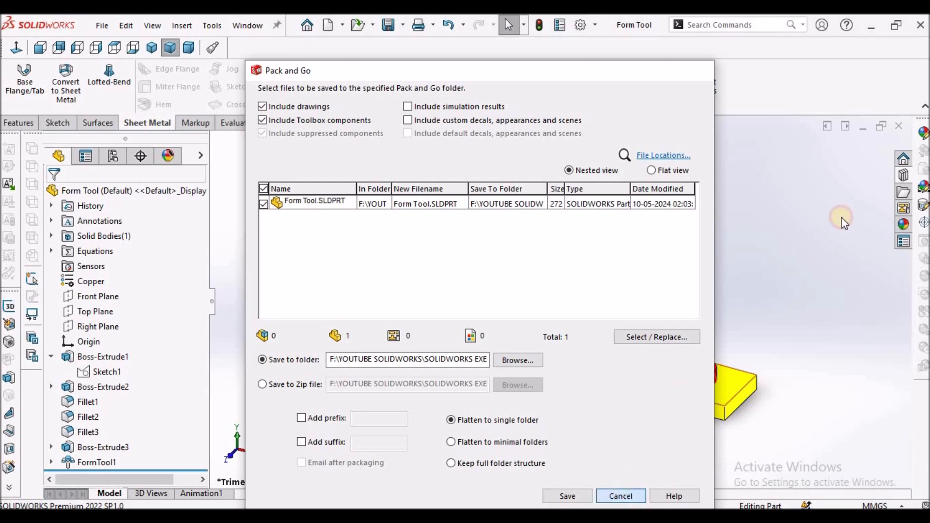
{"action": "left_click", "coordinate": [620, 496]}
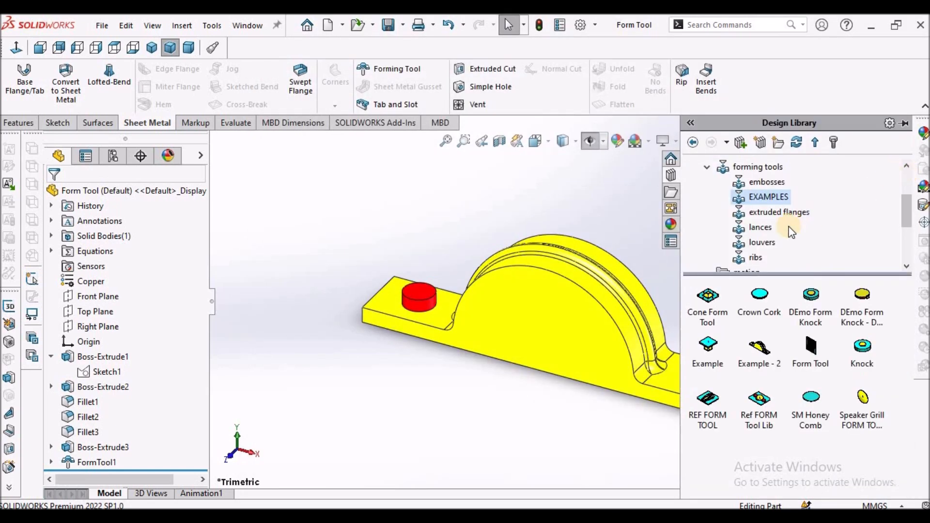
{"action": "left_click", "coordinate": [768, 196]}
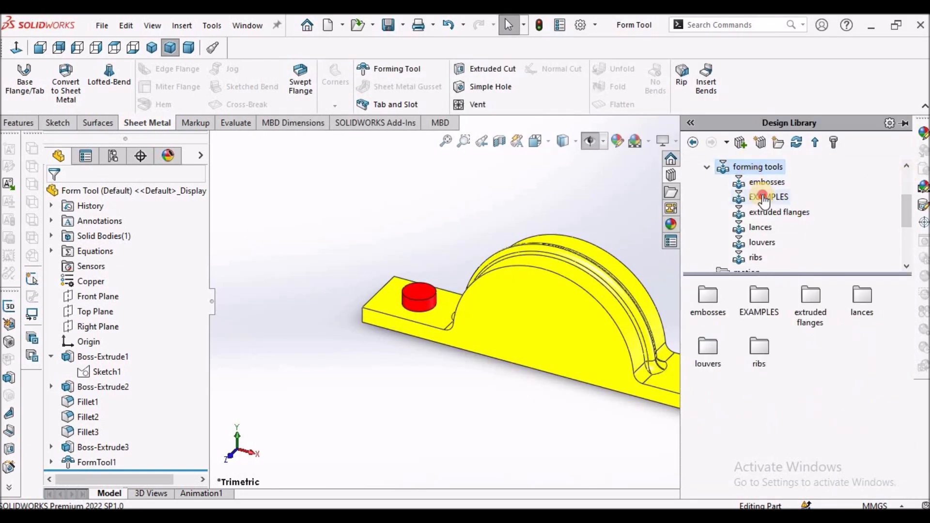
{"action": "left_click", "coordinate": [769, 196]}
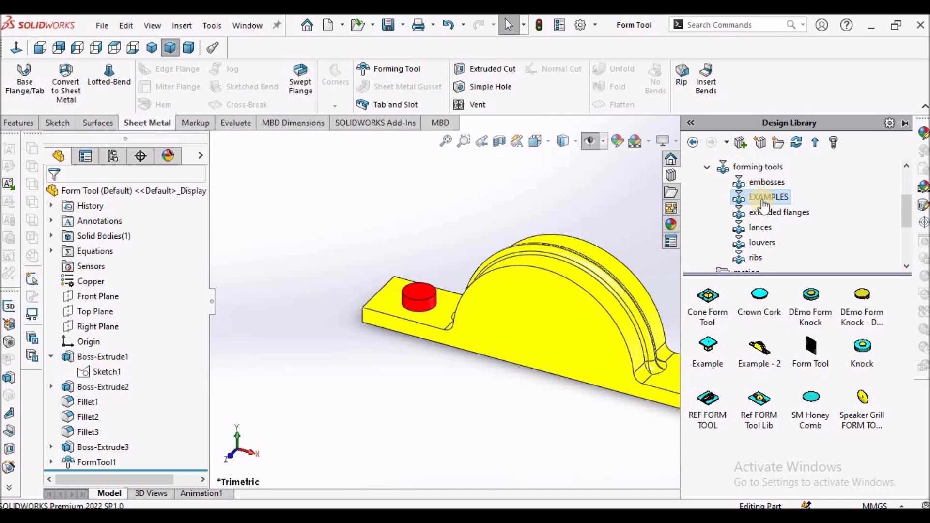
{"action": "right_click", "coordinate": [769, 196]}
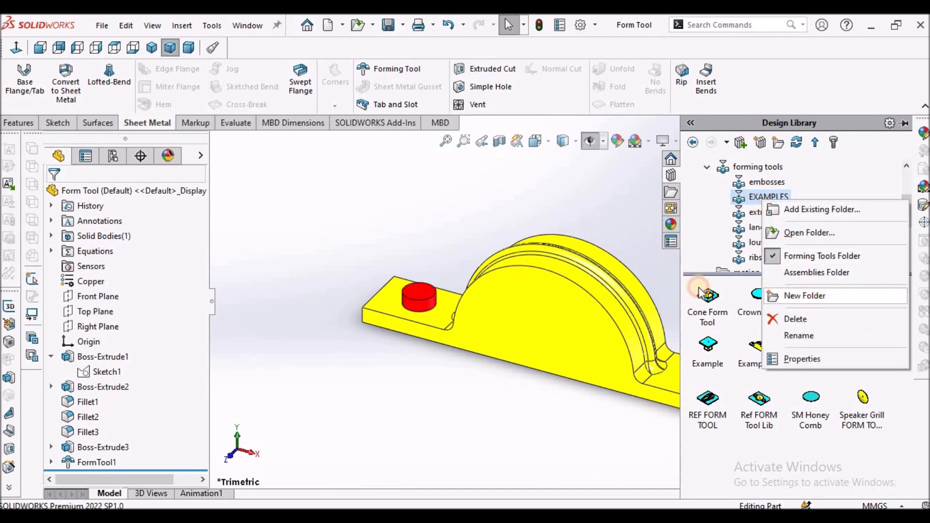
{"action": "left_click", "coordinate": [804, 295]}
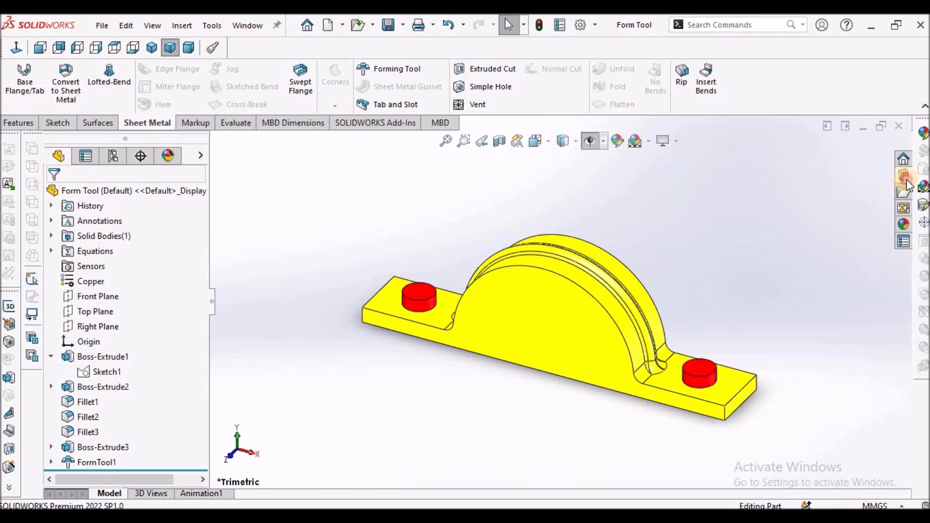
{"action": "right_click", "coordinate": [769, 196]}
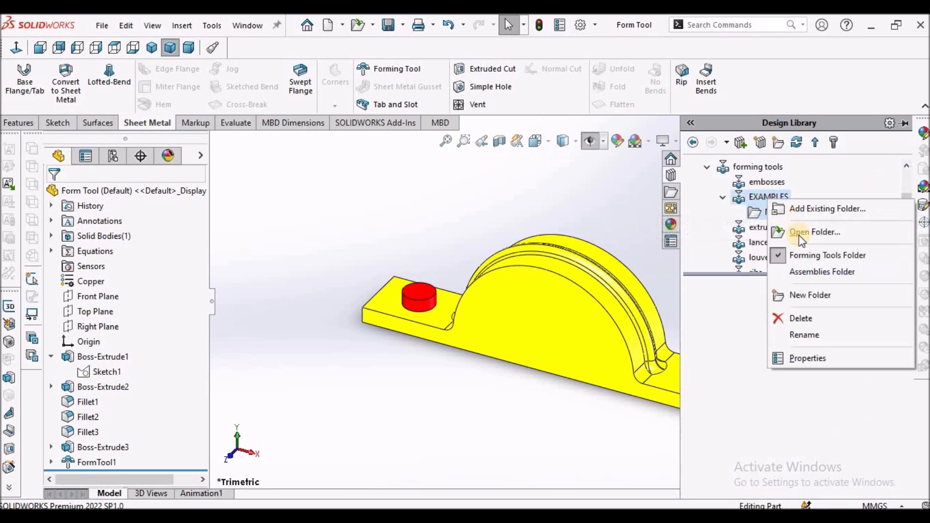
{"action": "mouse_move", "coordinate": [814, 232]}
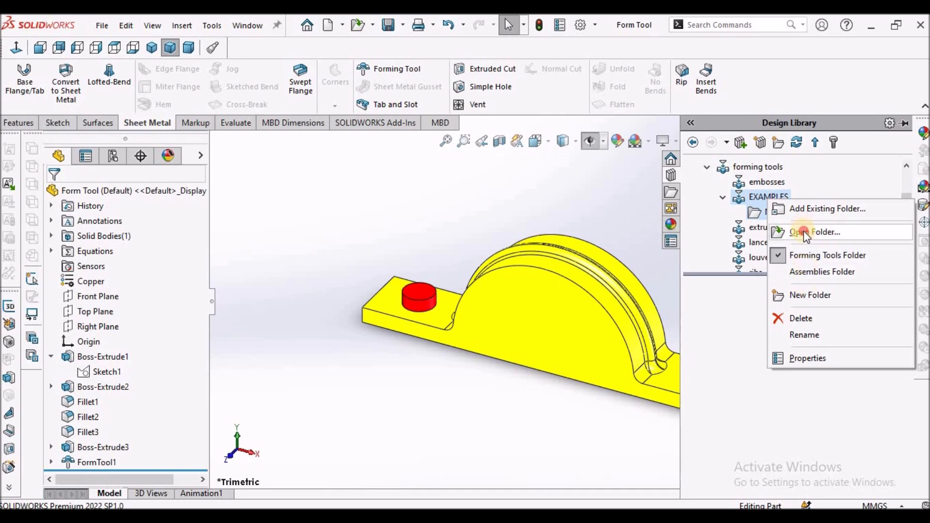
{"action": "left_click", "coordinate": [818, 232]}
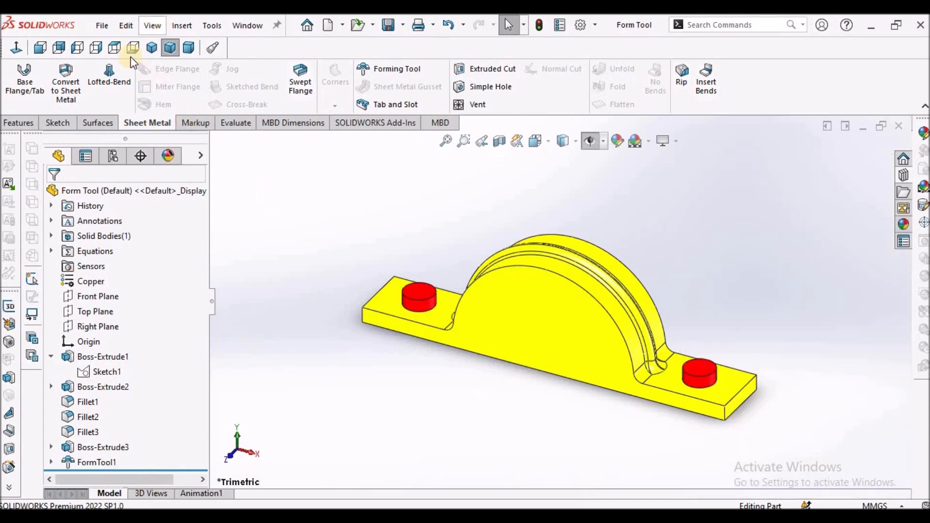
Pack and Go the form tool as 'Form Tool Clamp' and check the EXAMPLES forming tools folder
{"action": "left_click", "coordinate": [101, 25]}
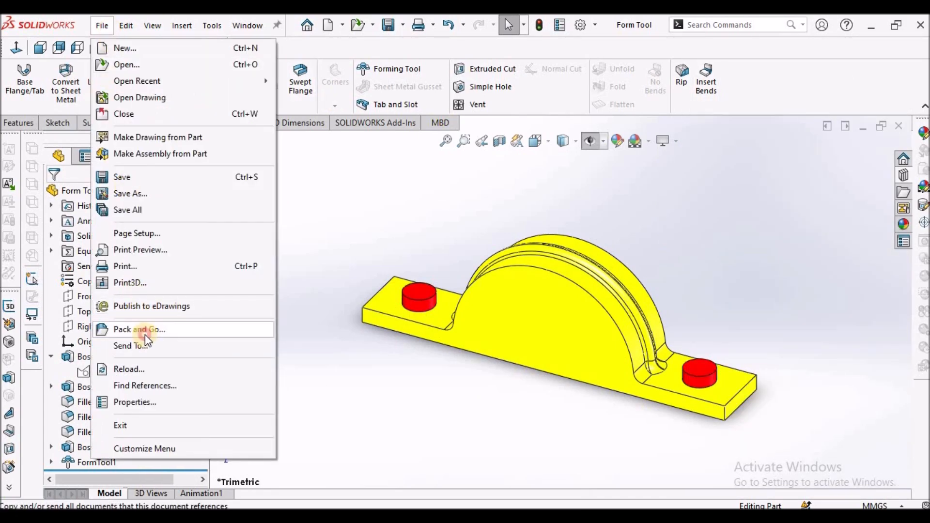
{"action": "left_click", "coordinate": [139, 330]}
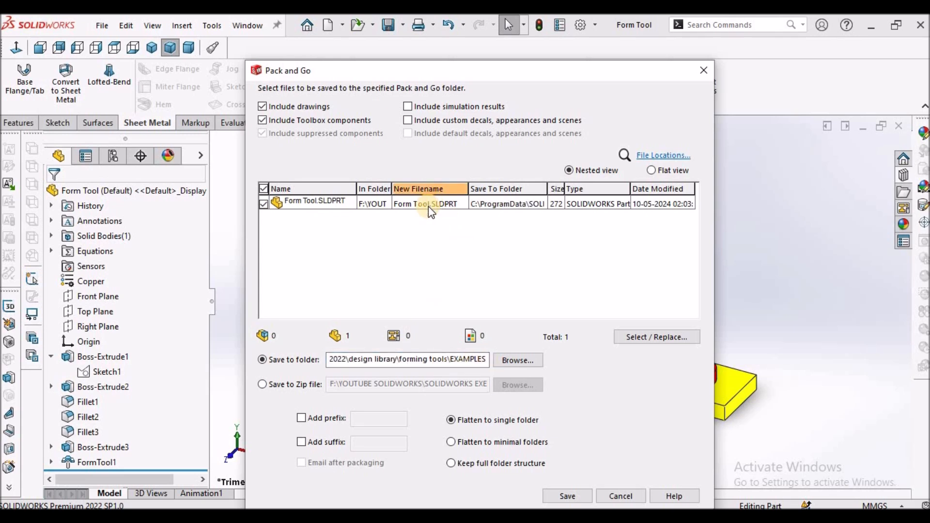
{"action": "double_click", "coordinate": [425, 203]}
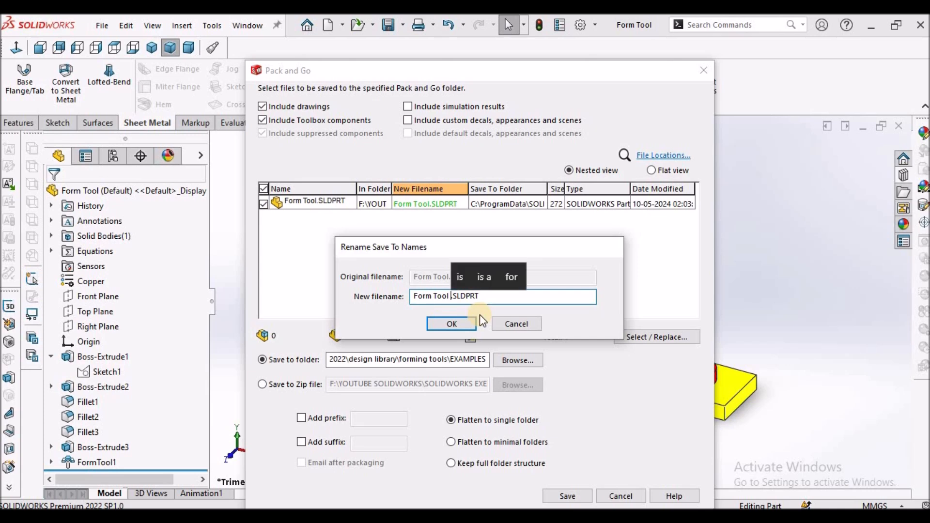
{"action": "type", "text": "Clamp"}
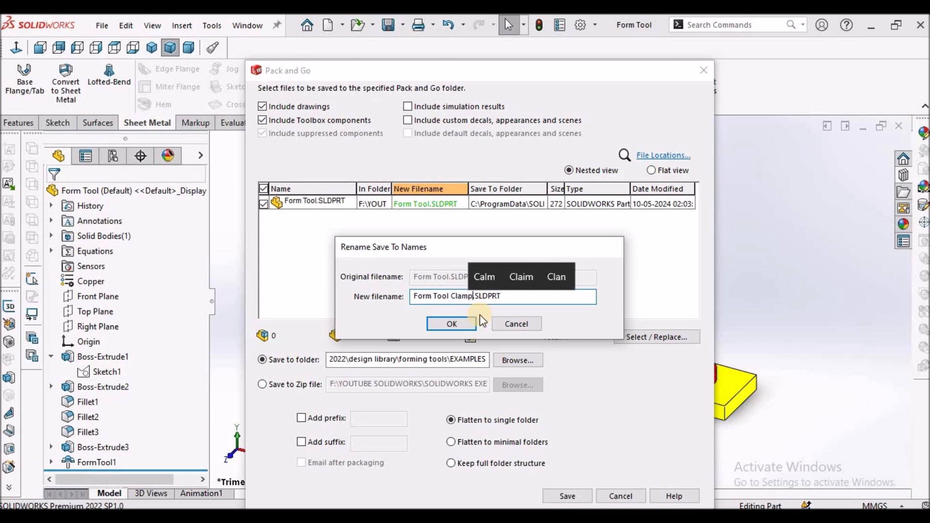
{"action": "left_click", "coordinate": [451, 323]}
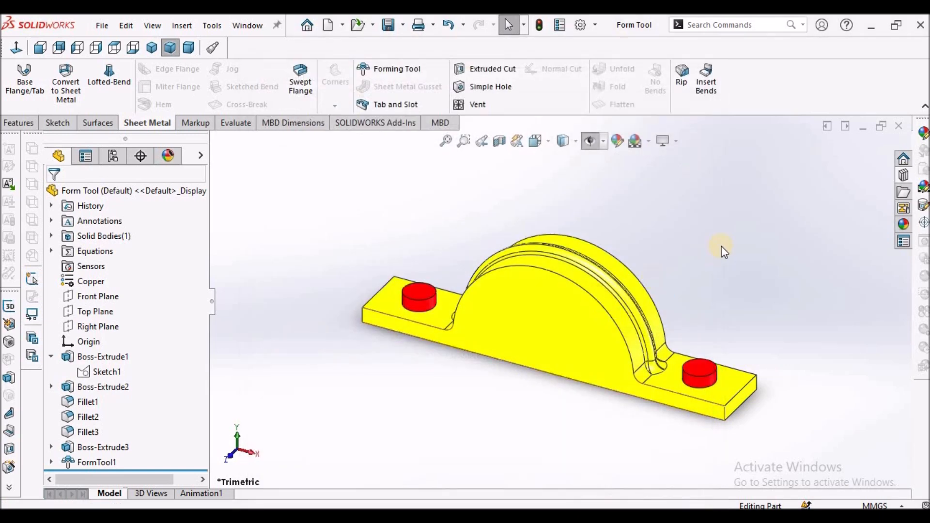
{"action": "mouse_move", "coordinate": [902, 175]}
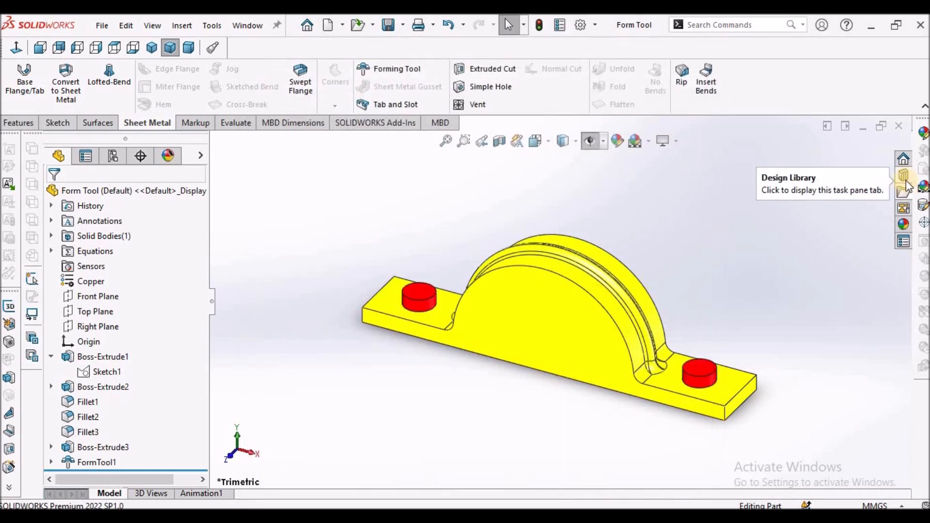
{"action": "left_click", "coordinate": [903, 175]}
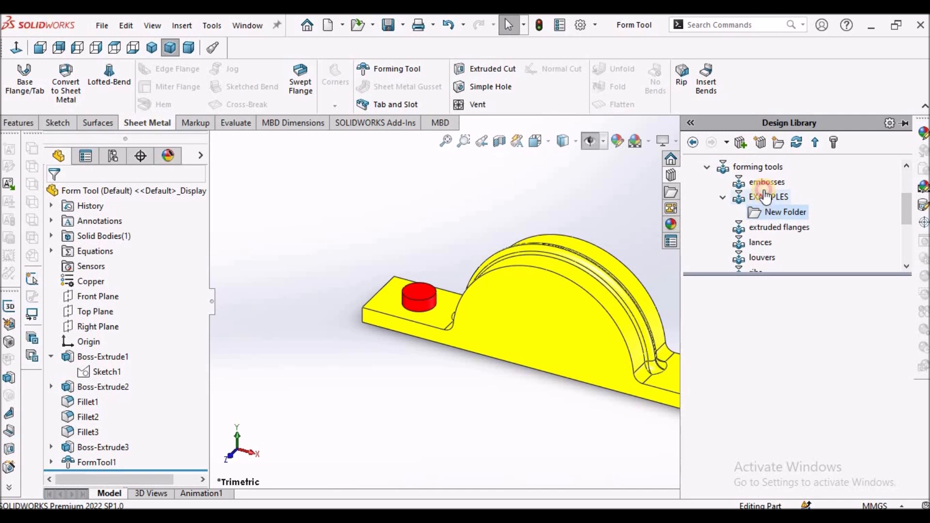
{"action": "left_click", "coordinate": [768, 196]}
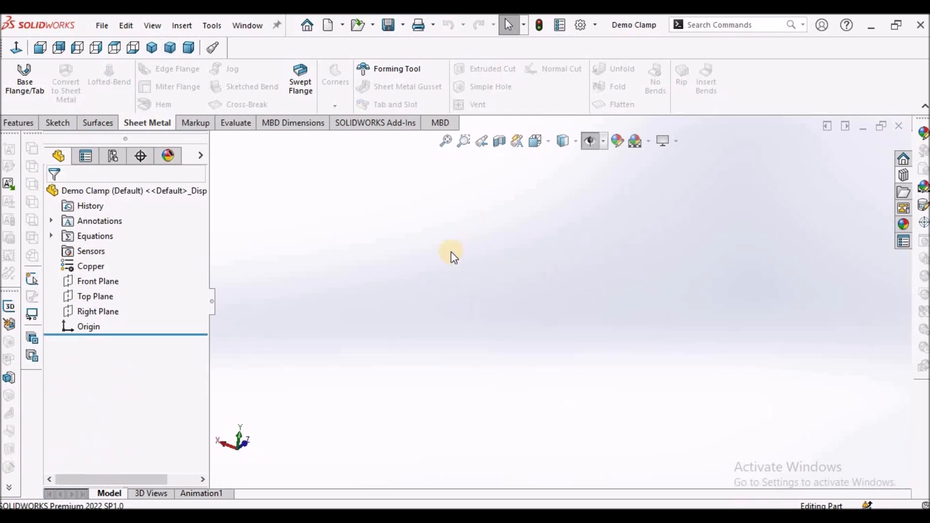
{"action": "mouse_move", "coordinate": [145, 285]}
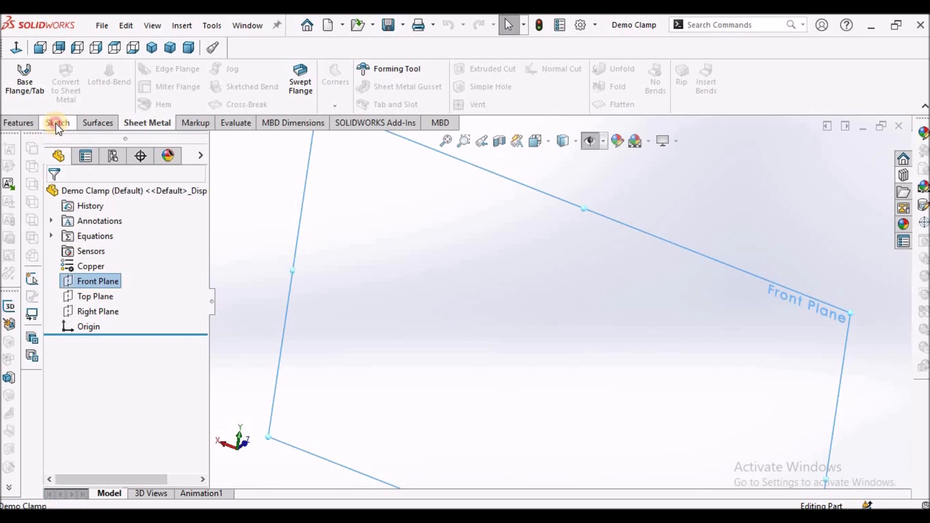
Draw a center rectangle at the origin and dimension its width to 130 mm
{"action": "left_click", "coordinate": [57, 123]}
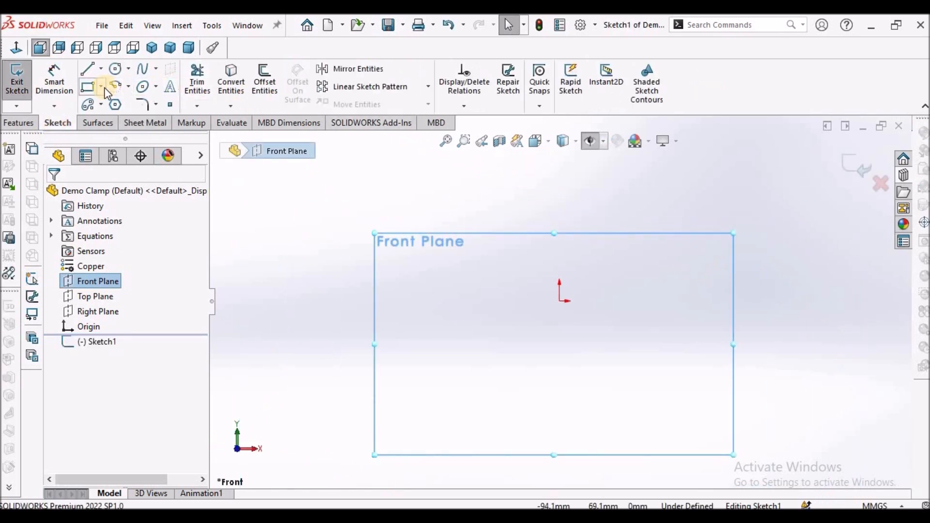
{"action": "left_click", "coordinate": [100, 86]}
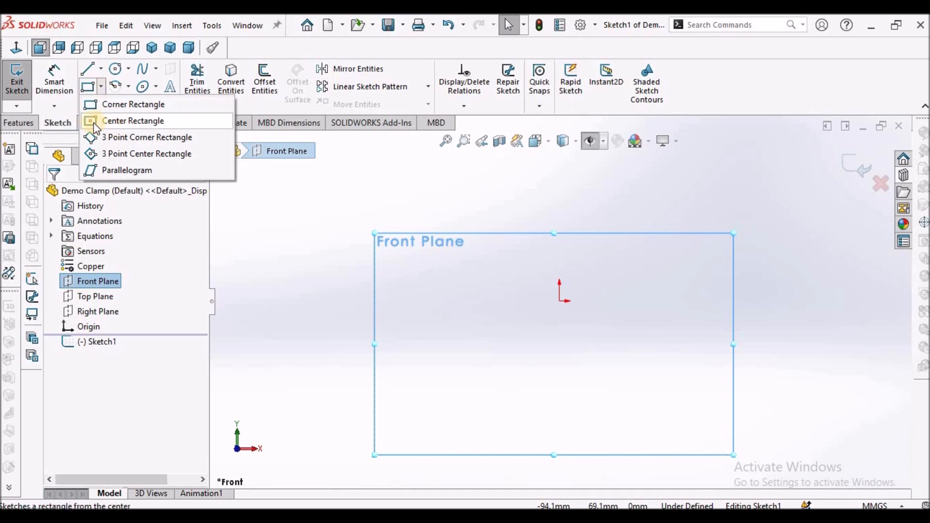
{"action": "left_click", "coordinate": [133, 121]}
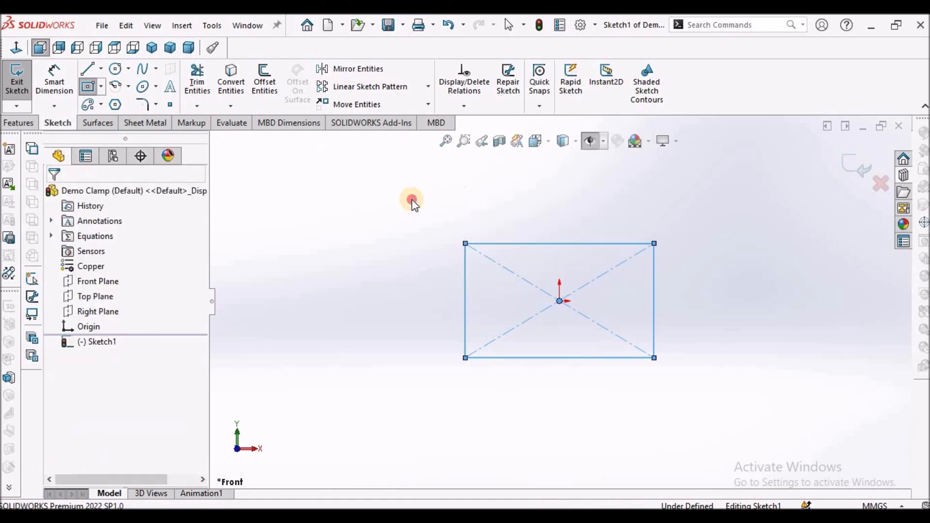
{"action": "left_click", "coordinate": [54, 80]}
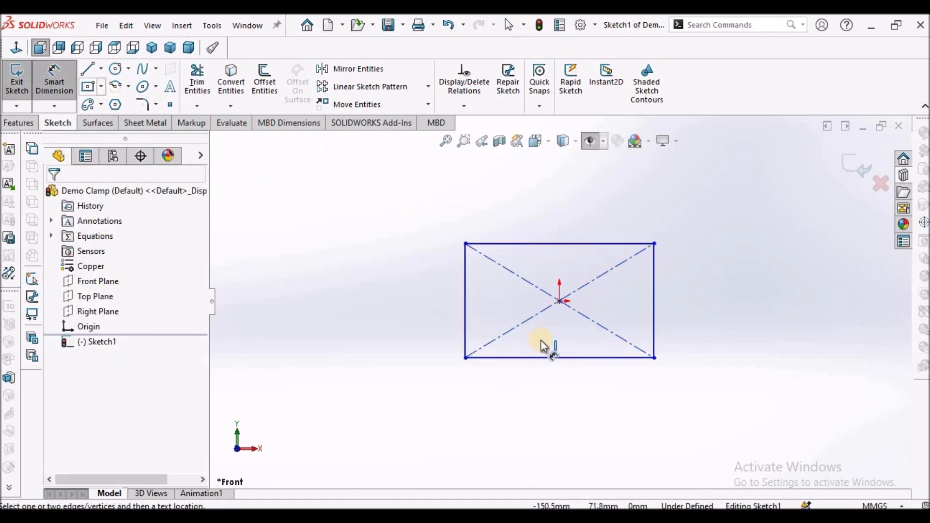
{"action": "left_click", "coordinate": [558, 357]}
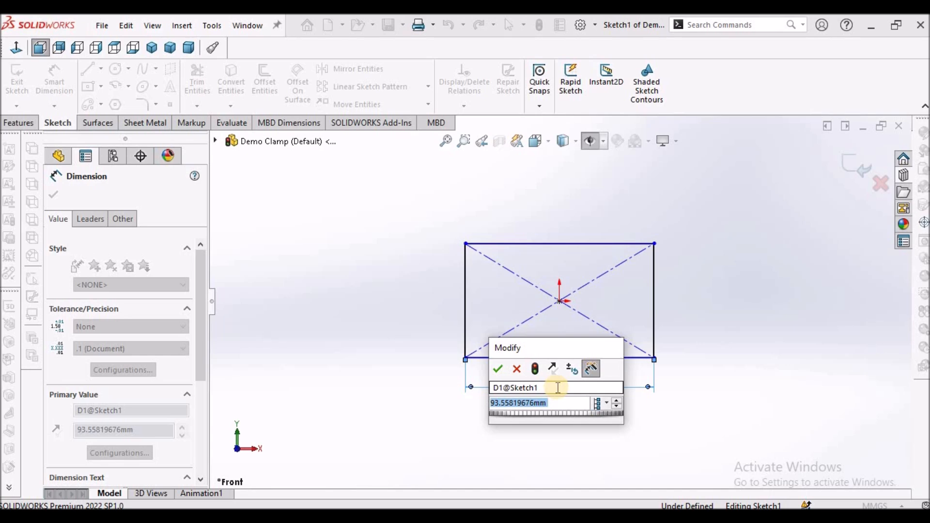
{"action": "type", "text": "130"}
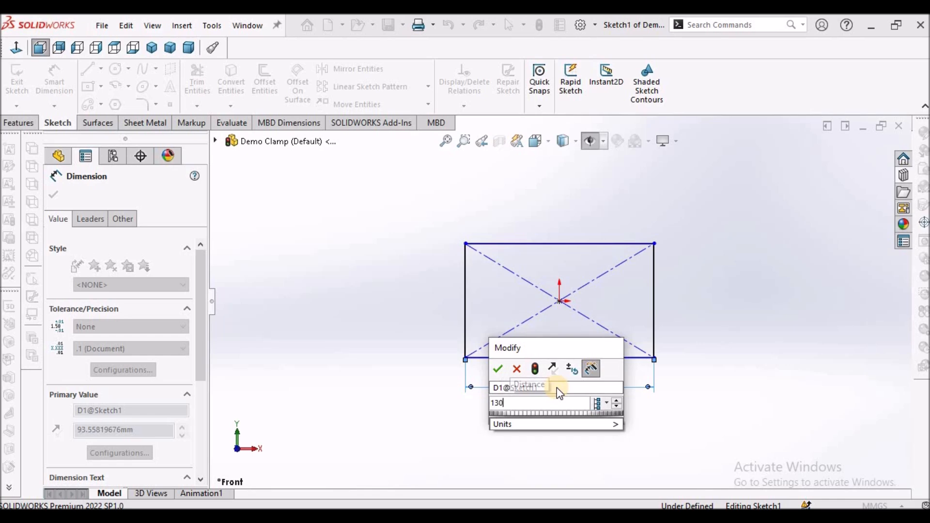
{"action": "left_click", "coordinate": [497, 368]}
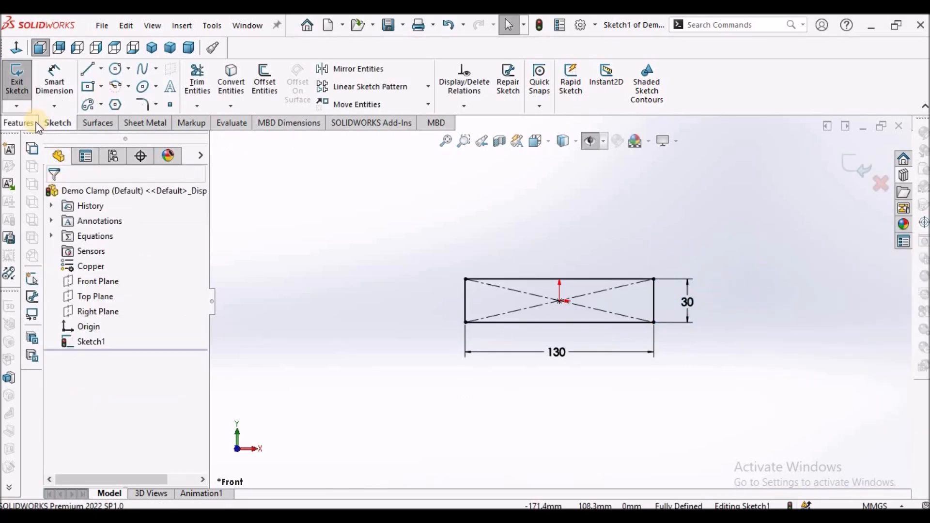
Show Sketch1 and turn it into a 1 mm thick Base Flange with K-Factor 0.45
{"action": "left_click", "coordinate": [146, 122]}
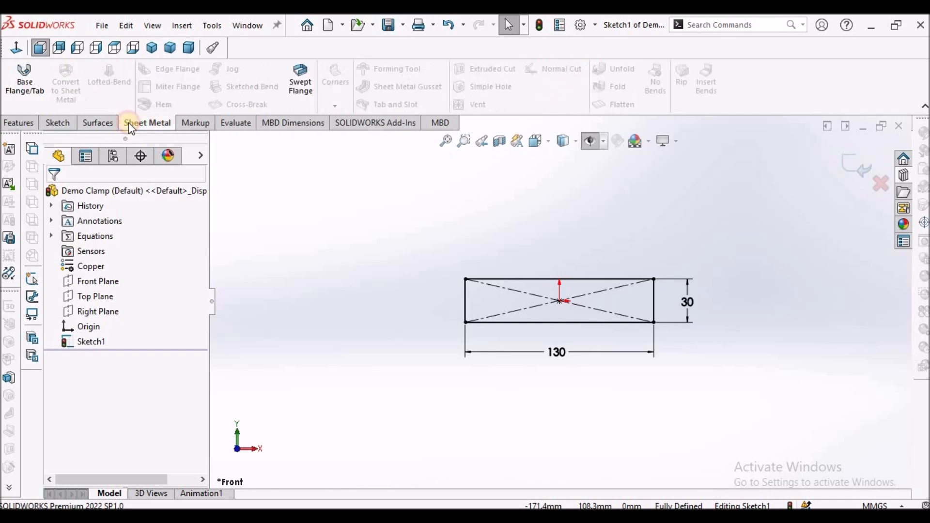
{"action": "left_click", "coordinate": [24, 77]}
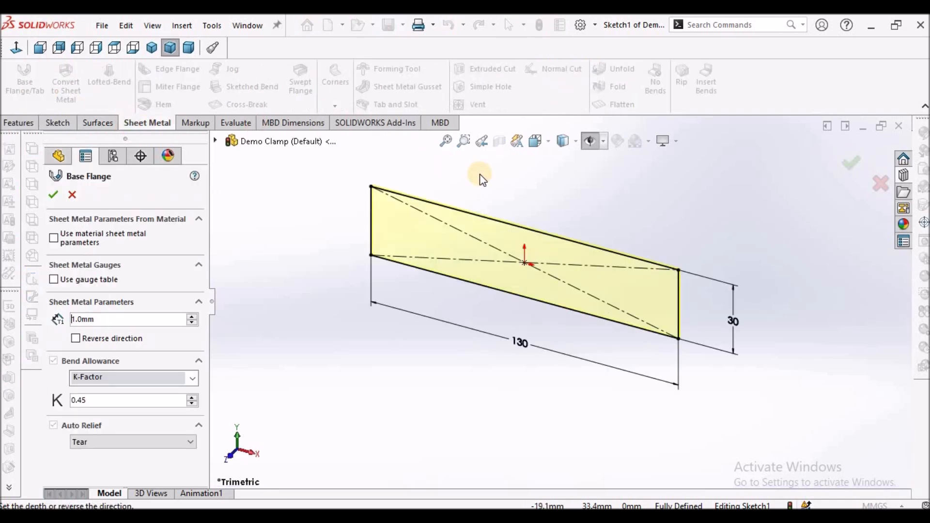
{"action": "left_click_drag", "start_coordinate": [481, 178], "coordinate": [546, 198]}
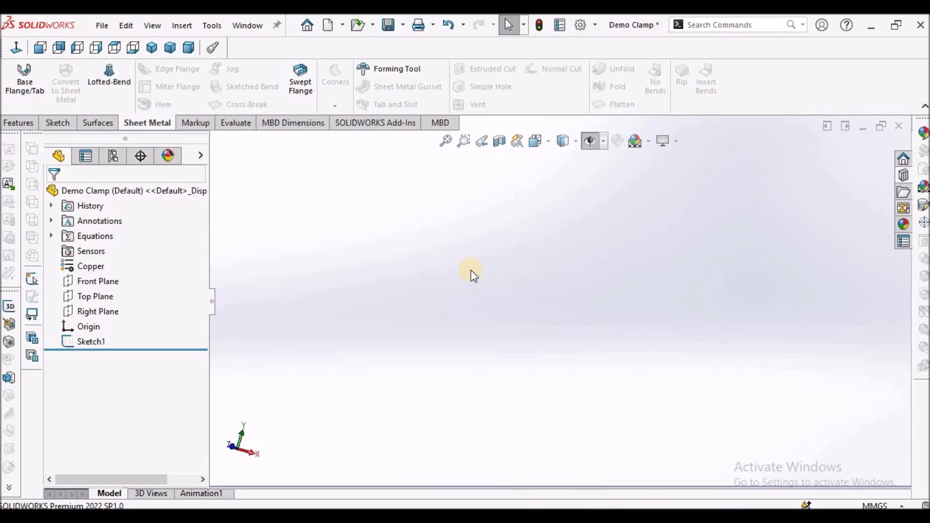
{"action": "right_click", "coordinate": [92, 342]}
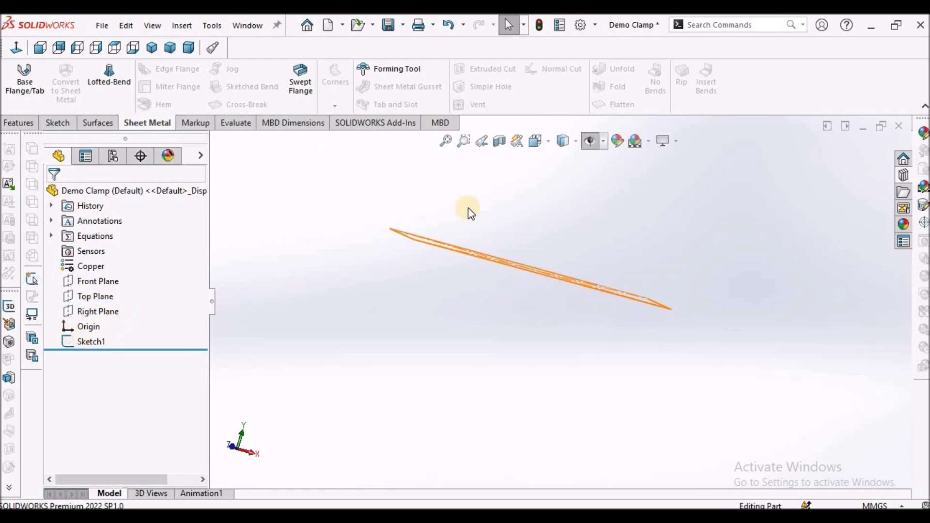
{"action": "left_click", "coordinate": [91, 341]}
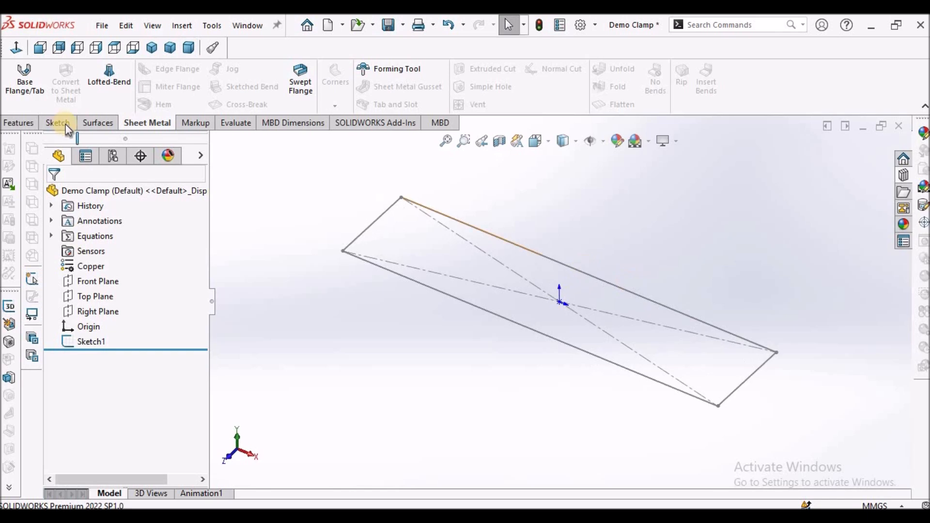
{"action": "left_click", "coordinate": [24, 80]}
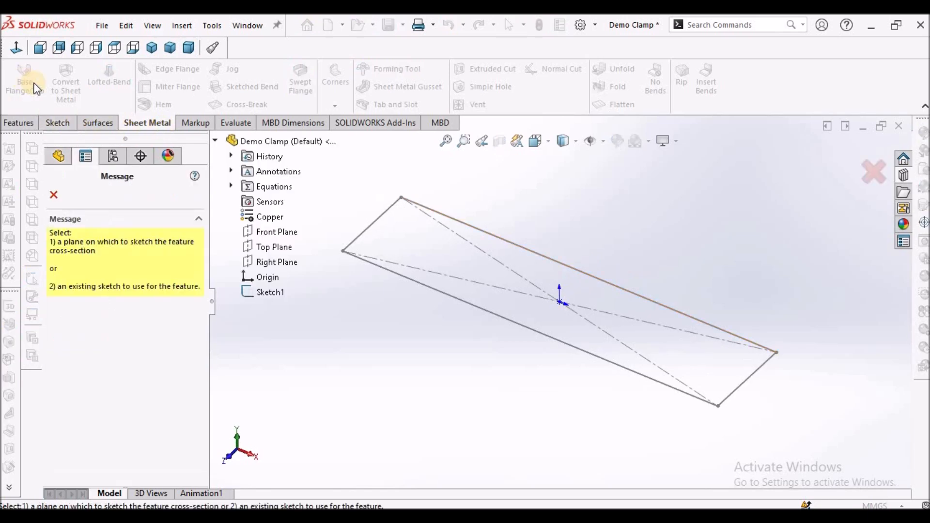
{"action": "left_click", "coordinate": [398, 274]}
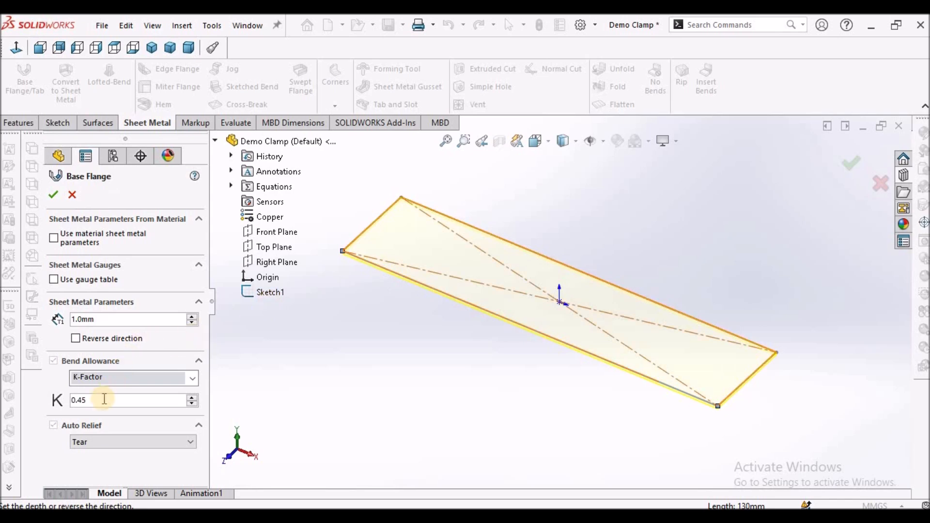
{"action": "left_click", "coordinate": [53, 195]}
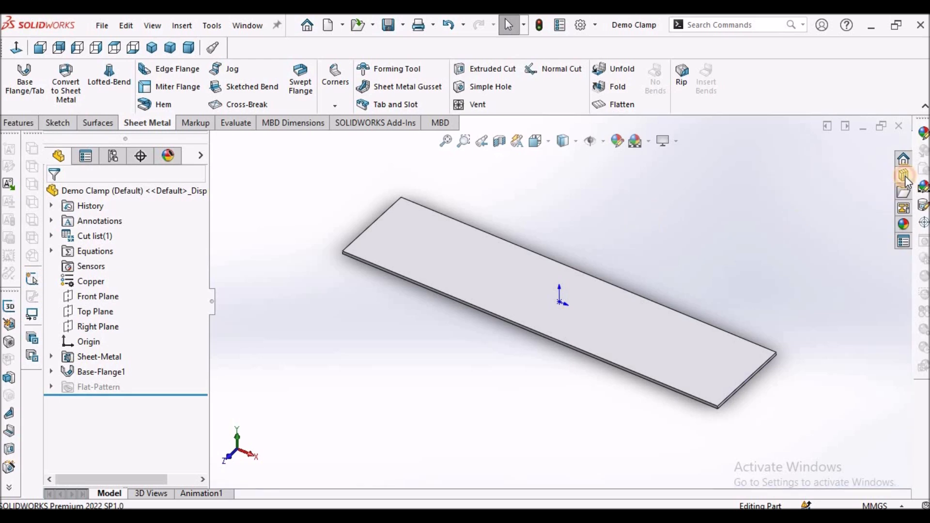
Place the Clamp form tool on the plate's top face, centred on the diagonal's midpoint
{"action": "left_click", "coordinate": [904, 174]}
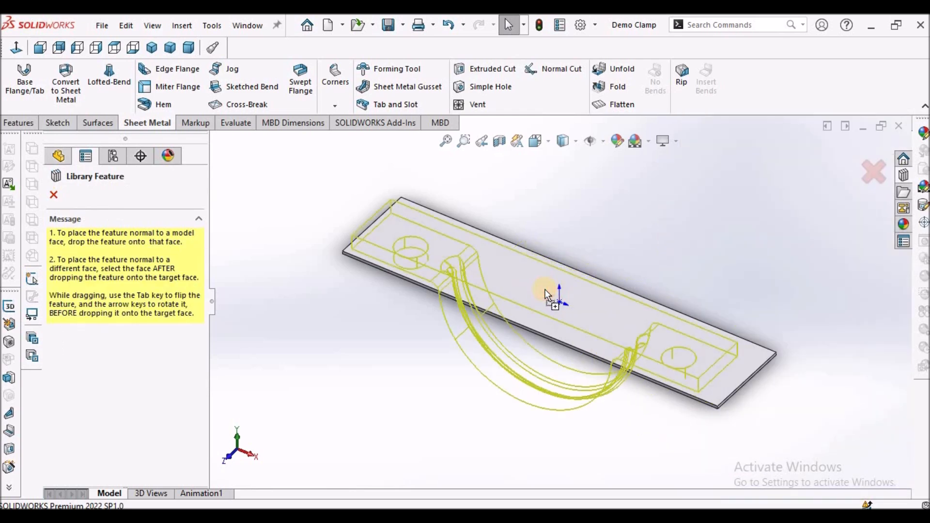
{"action": "left_click", "coordinate": [546, 294]}
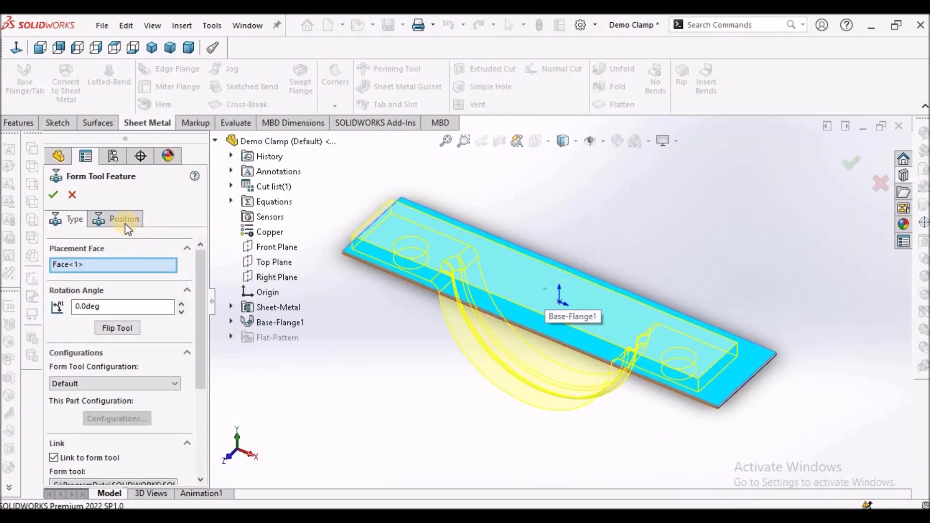
{"action": "left_click", "coordinate": [123, 219]}
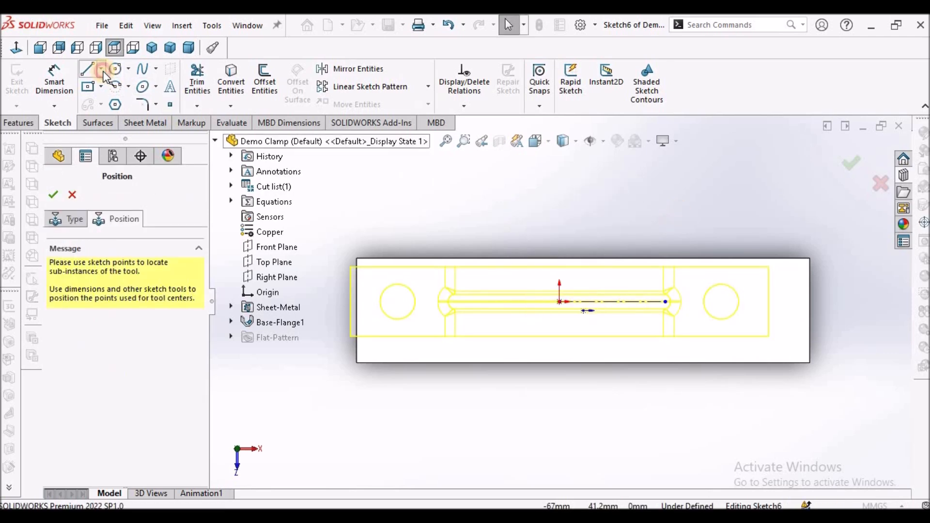
{"action": "left_click", "coordinate": [88, 68]}
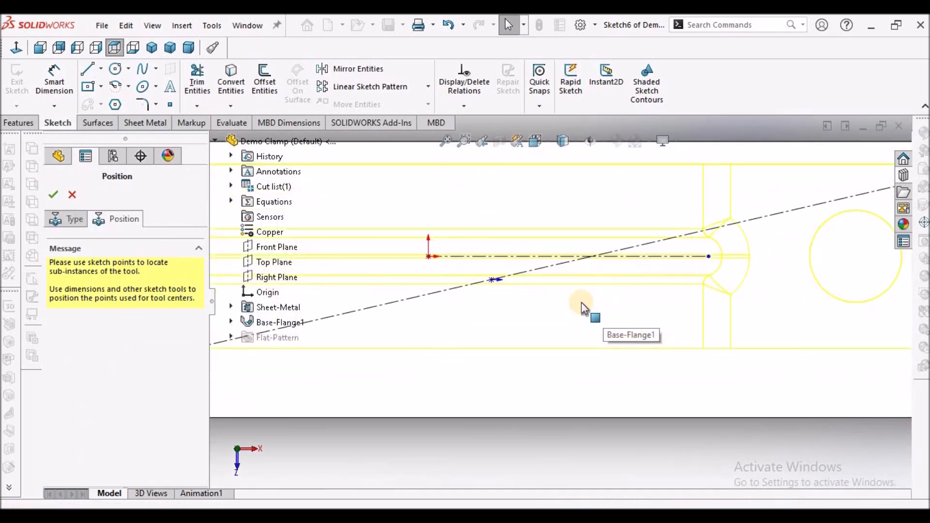
{"action": "left_click", "coordinate": [510, 291]}
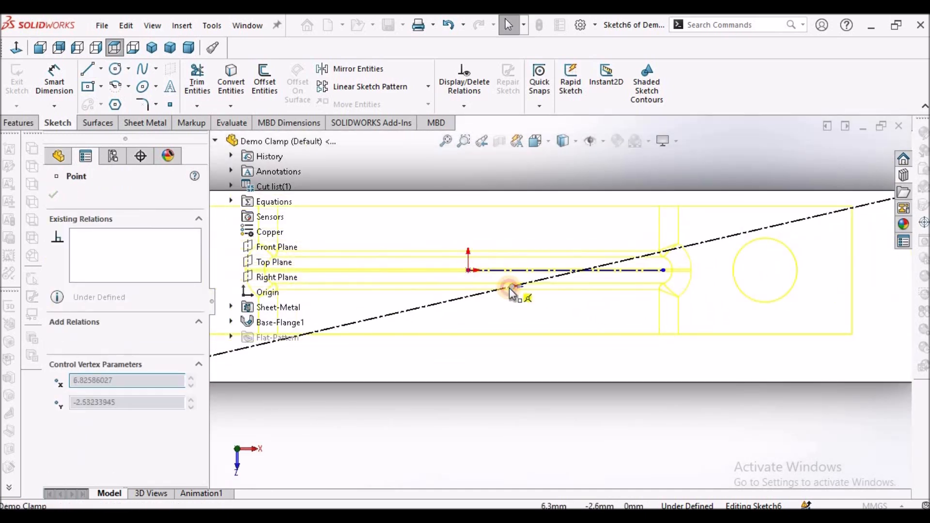
{"action": "left_click", "coordinate": [512, 291]}
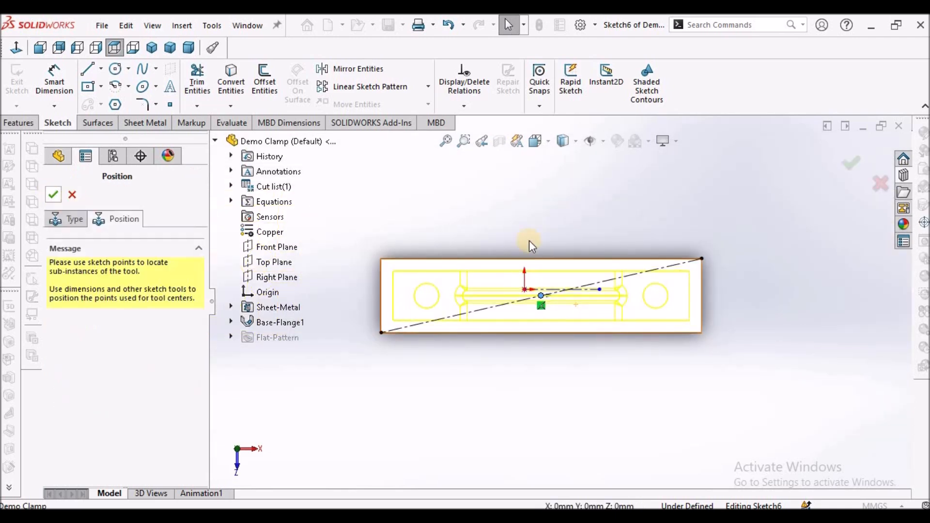
{"action": "left_click", "coordinate": [617, 267]}
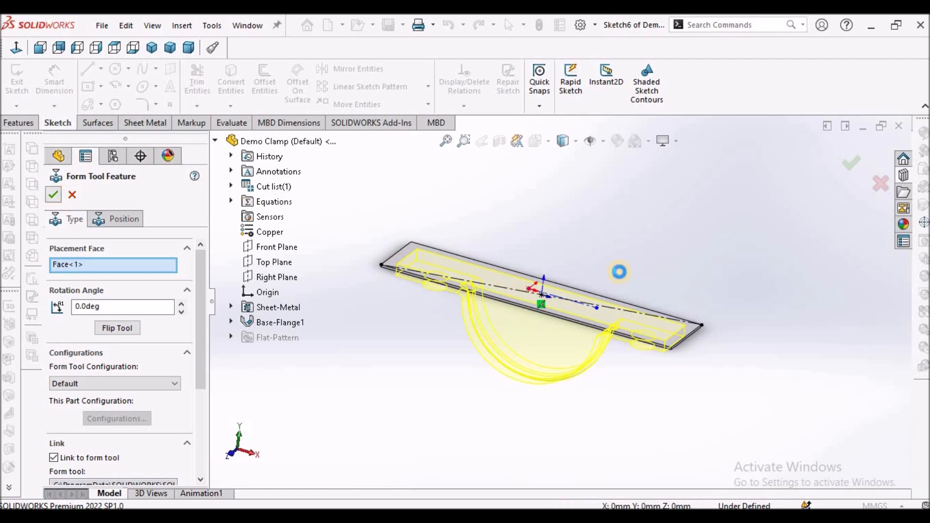
{"action": "left_click", "coordinate": [53, 195]}
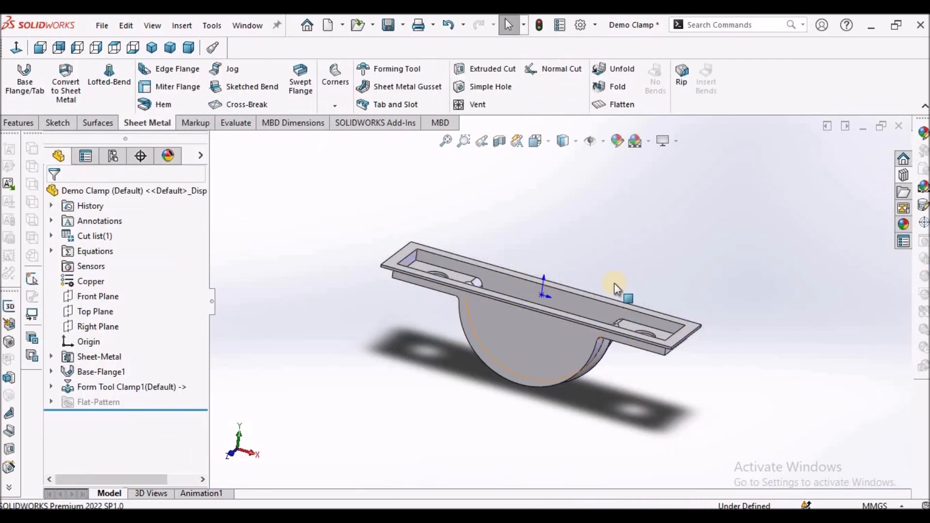
Extrude-cut the new sketch with Normal cut unchecked, removing plate above the formed U
{"action": "left_click_drag", "start_coordinate": [617, 285], "coordinate": [564, 321]}
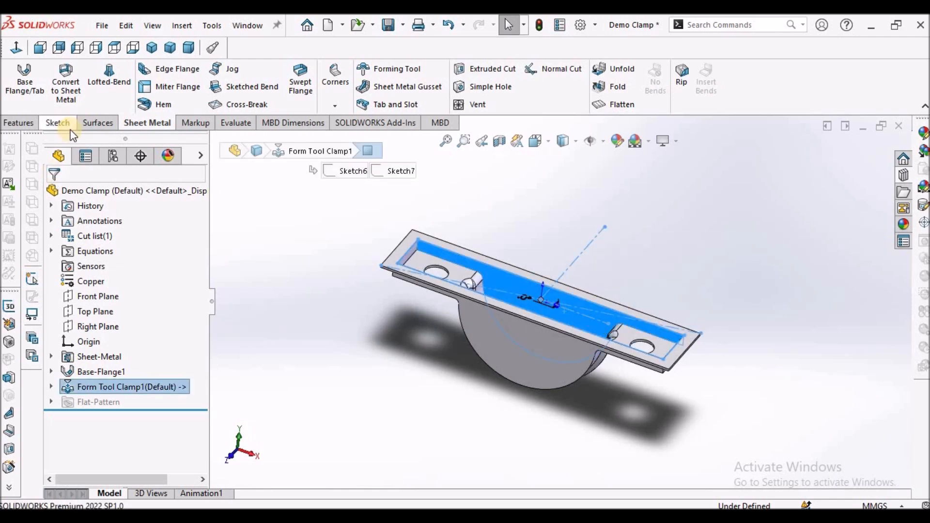
{"action": "left_click", "coordinate": [58, 123]}
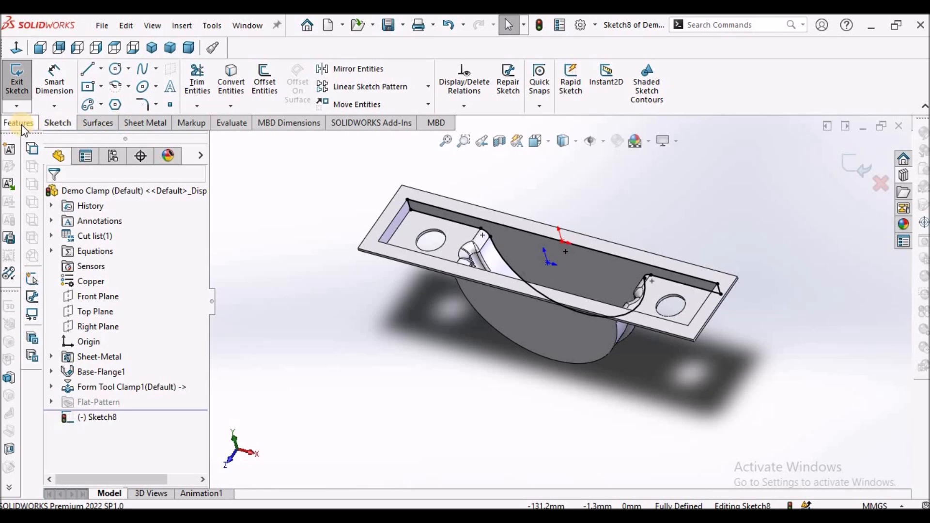
{"action": "left_click", "coordinate": [18, 123]}
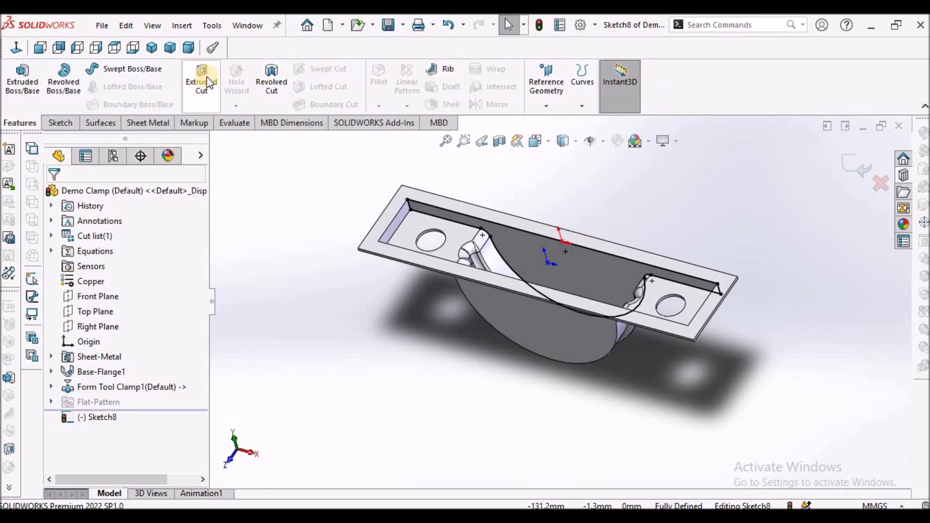
{"action": "left_click", "coordinate": [201, 80]}
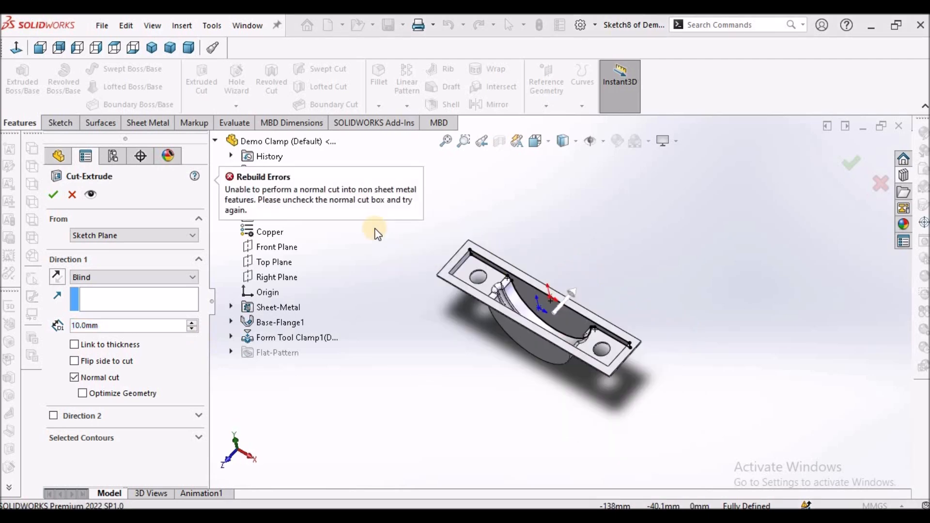
{"action": "left_click", "coordinate": [74, 377]}
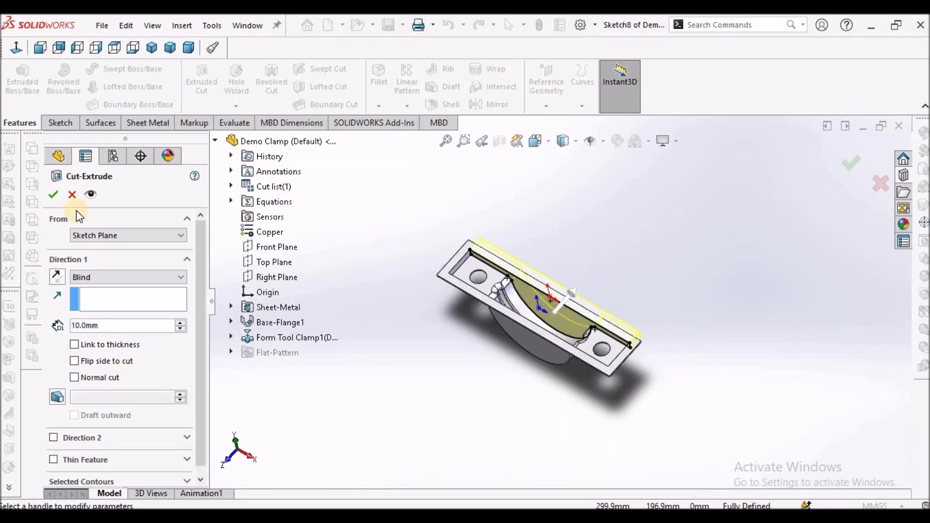
{"action": "left_click", "coordinate": [52, 195]}
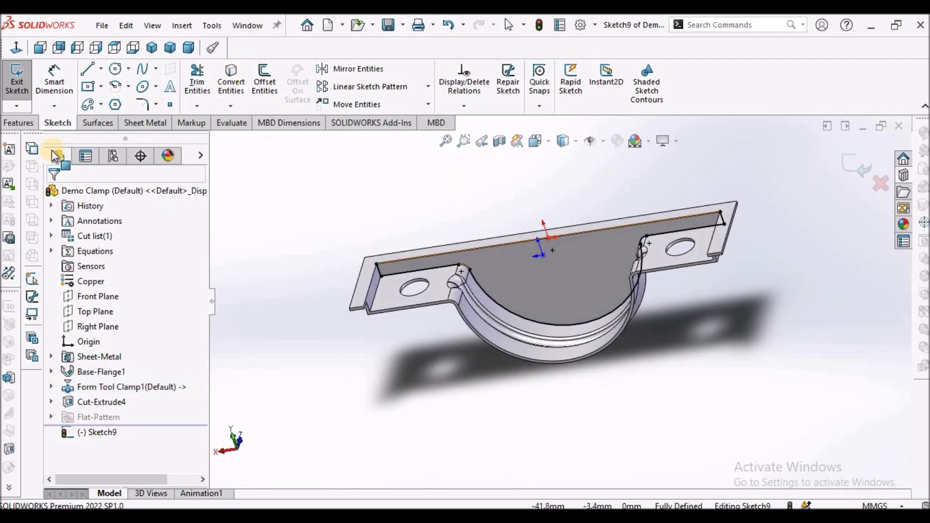
Extrude-cut the current sketch to trim leftover plate as Cut-Extrude5
{"action": "left_click", "coordinate": [19, 122]}
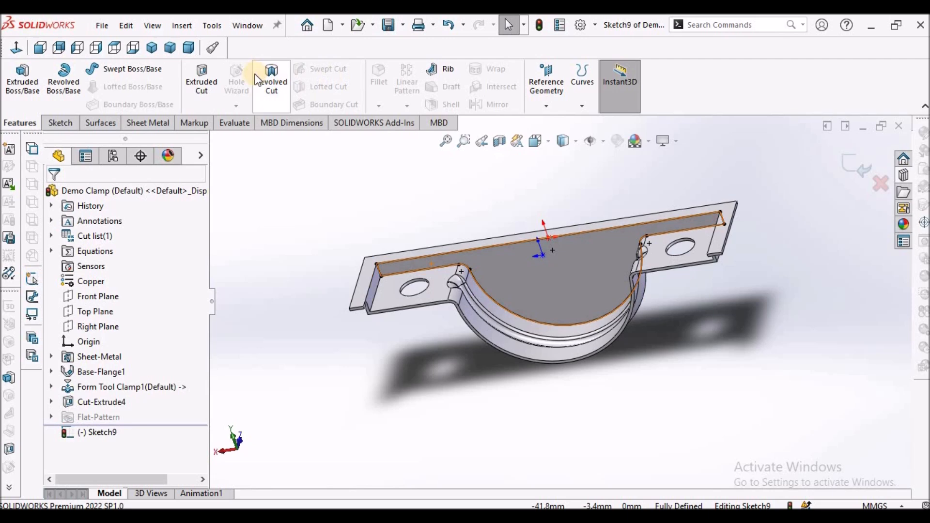
{"action": "left_click", "coordinate": [202, 77]}
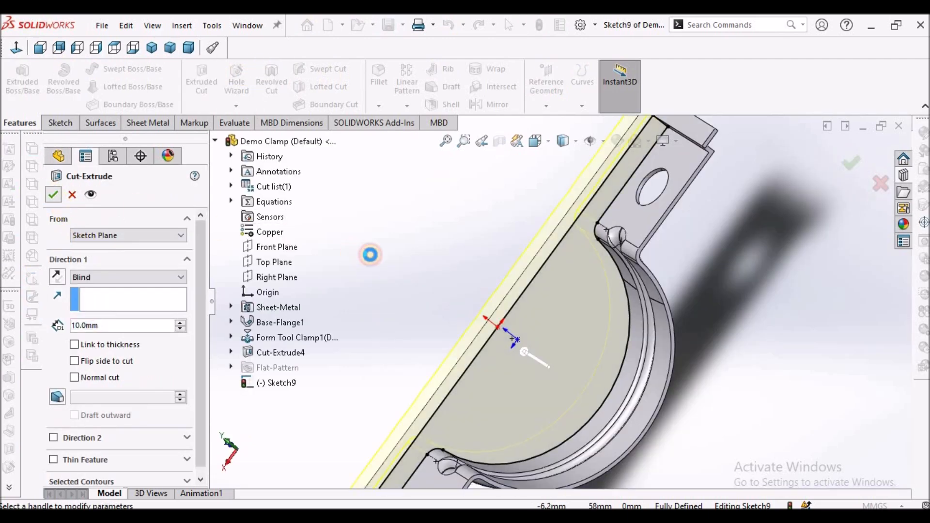
{"action": "left_click", "coordinate": [53, 194]}
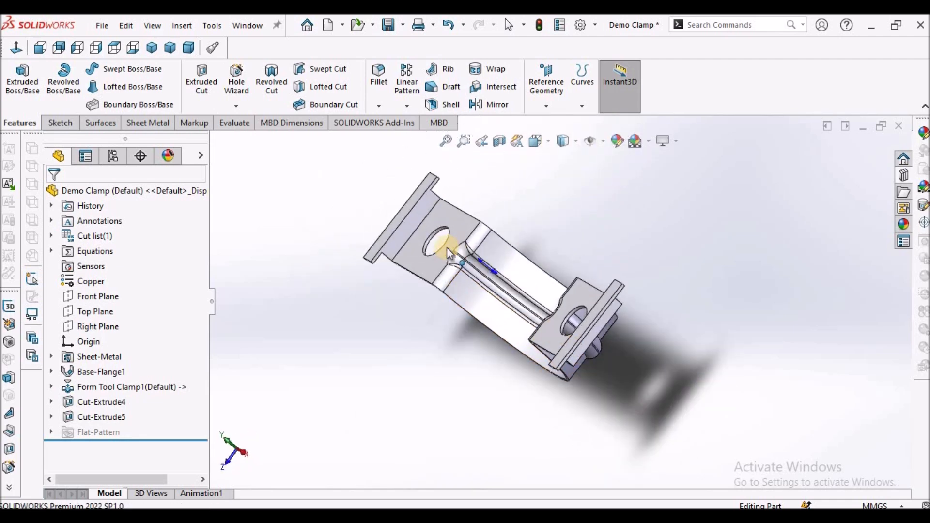
Sketch on a remaining face and cut it away as Cut-Extrude6
{"action": "left_click", "coordinate": [127, 387]}
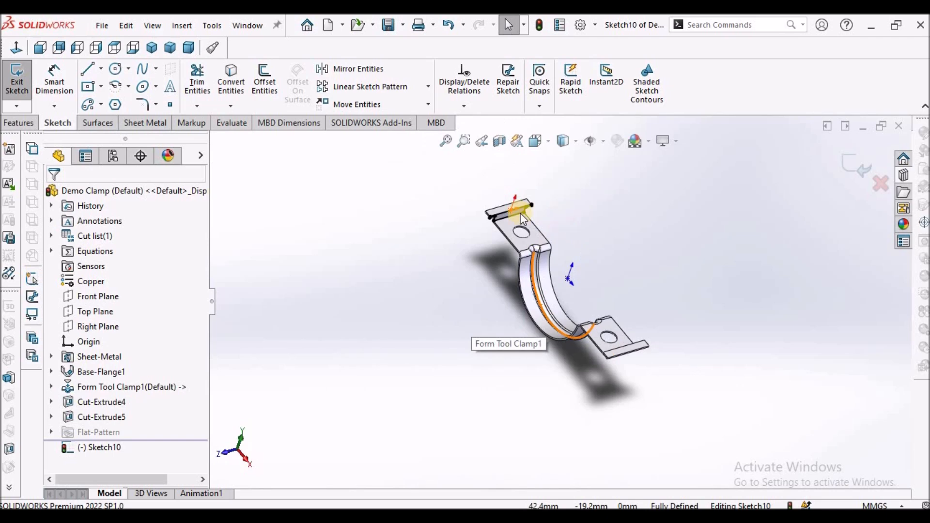
{"action": "left_click", "coordinate": [19, 123]}
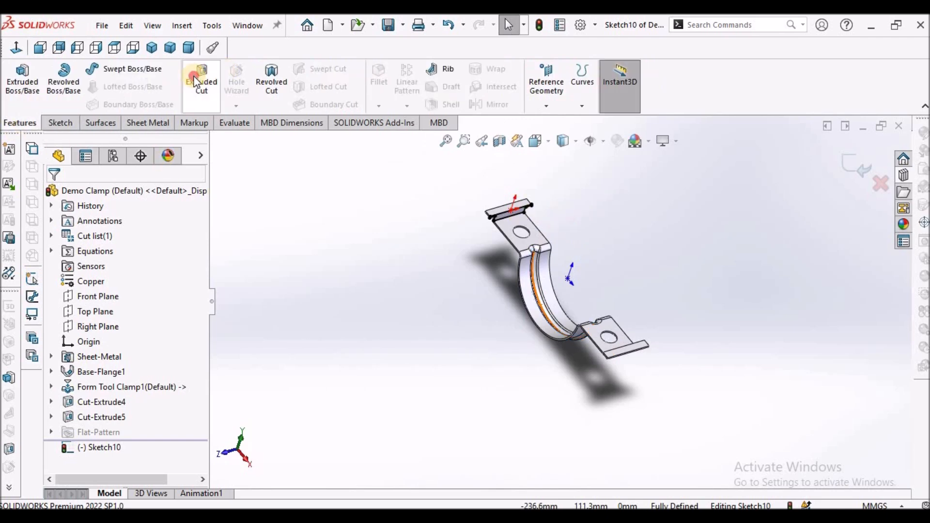
{"action": "left_click", "coordinate": [201, 80]}
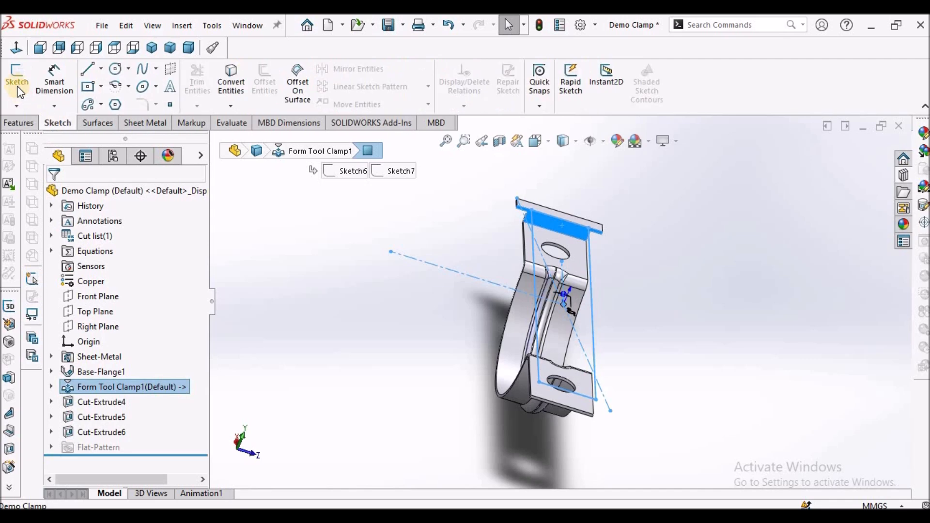
Sketch once more and cut the last excess material as Cut-Extrude7
{"action": "left_click", "coordinate": [17, 81]}
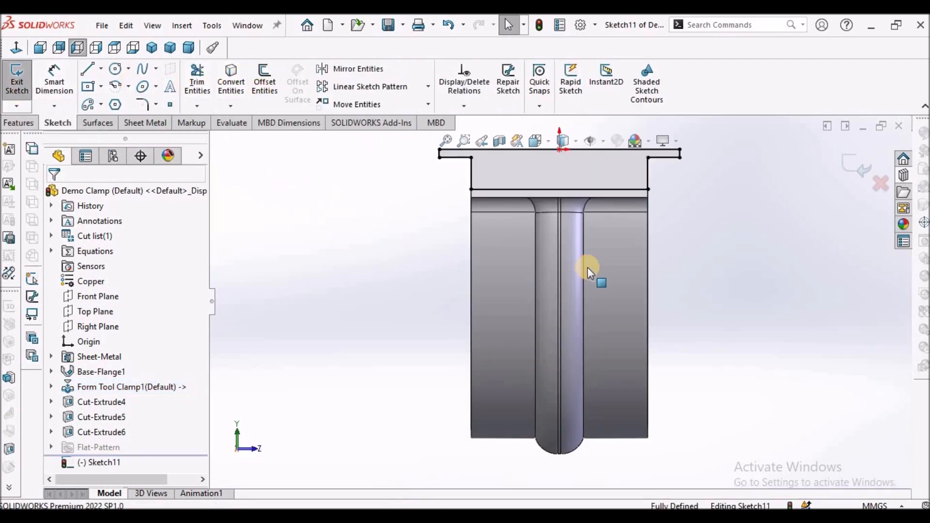
{"action": "left_click_drag", "start_coordinate": [587, 267], "coordinate": [534, 318]}
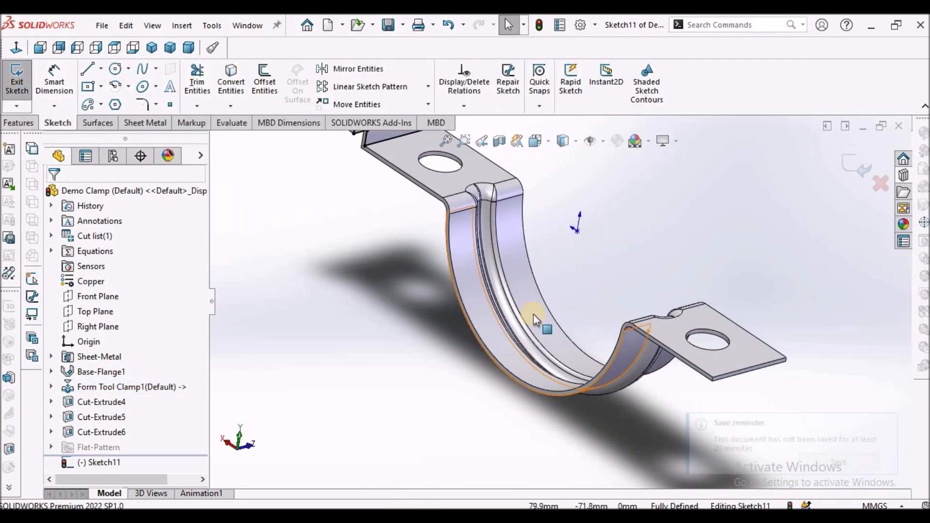
{"action": "left_click", "coordinate": [19, 123]}
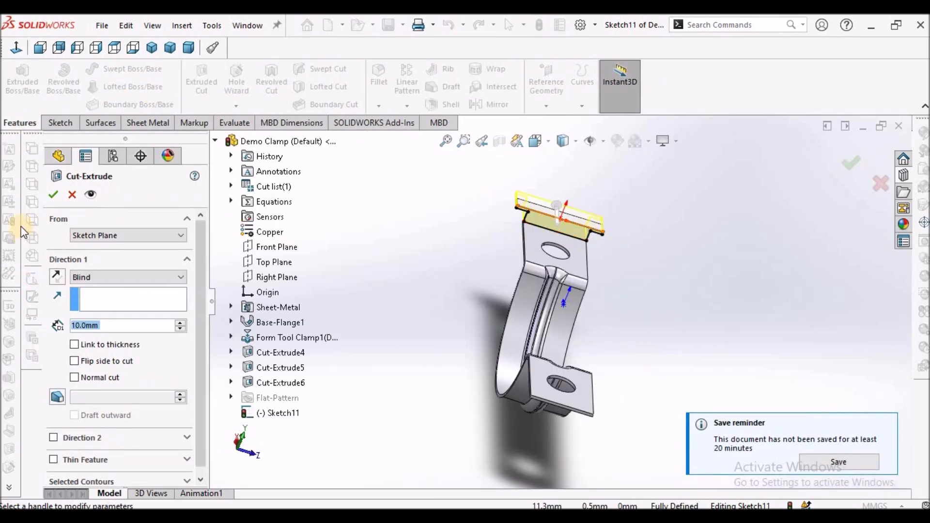
{"action": "left_click", "coordinate": [53, 195]}
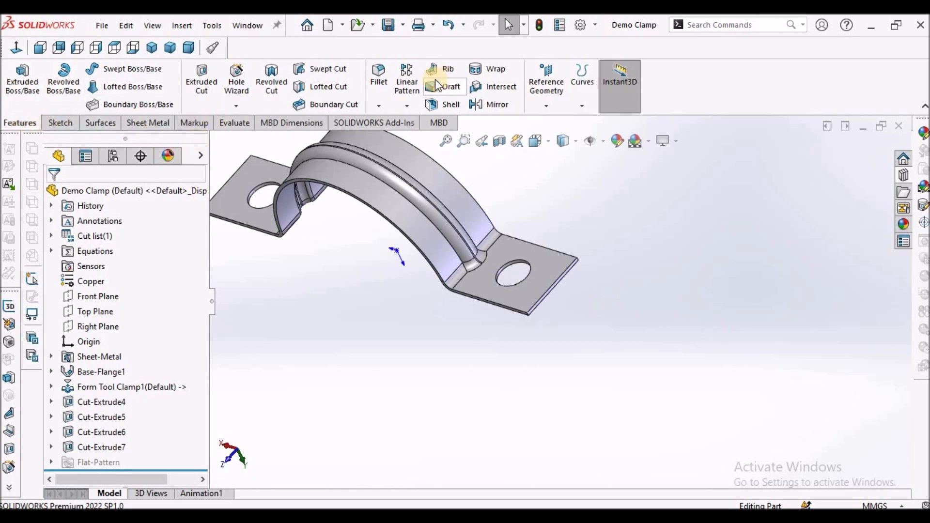
Fillet the four outer tab corner edges with a 5.0 mm radius
{"action": "left_click", "coordinate": [378, 77]}
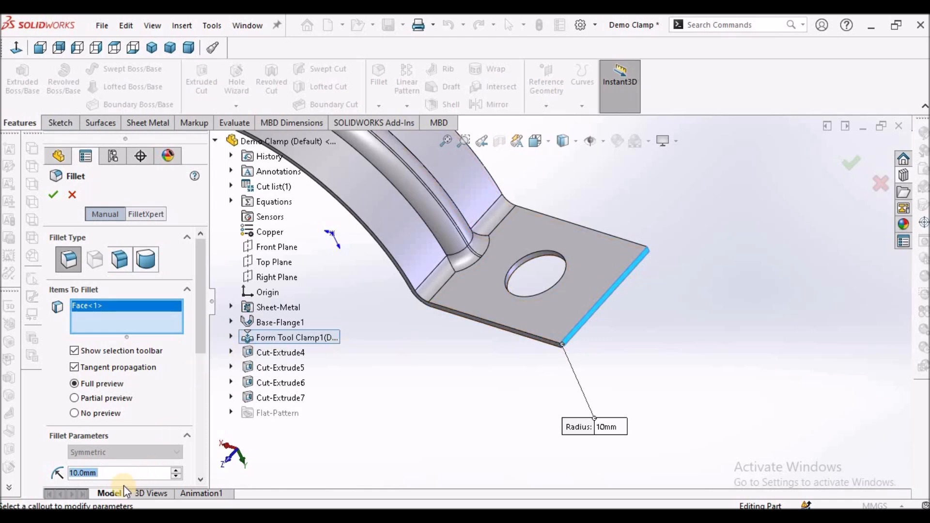
{"action": "type", "text": "5.0mm"}
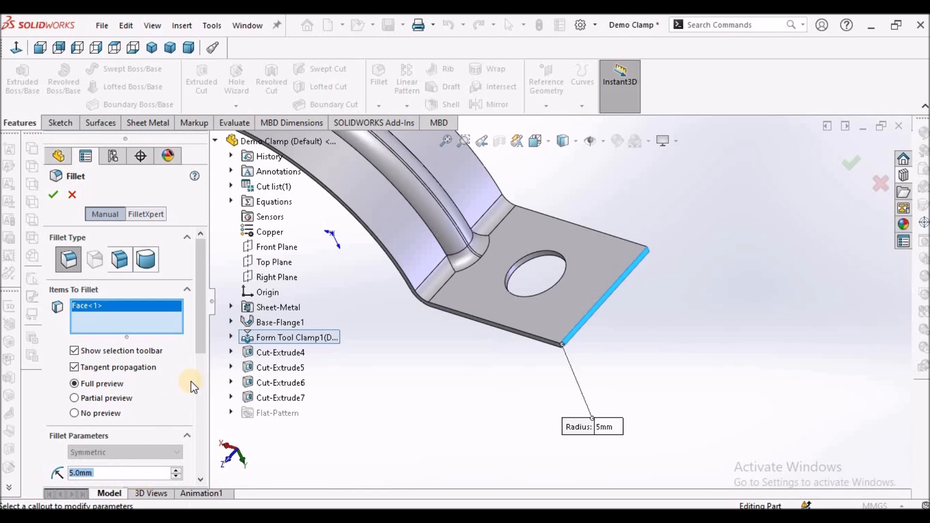
{"action": "mouse_move", "coordinate": [196, 360]}
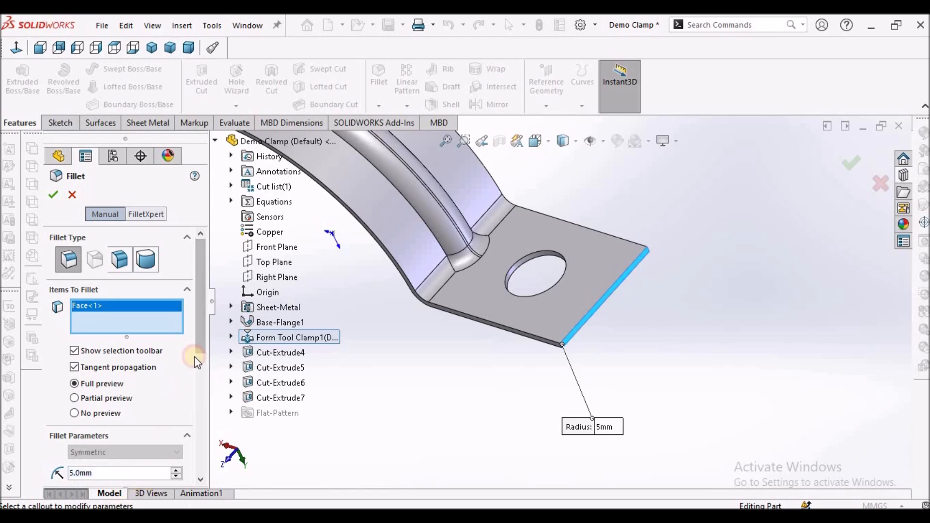
{"action": "right_click", "coordinate": [127, 315]}
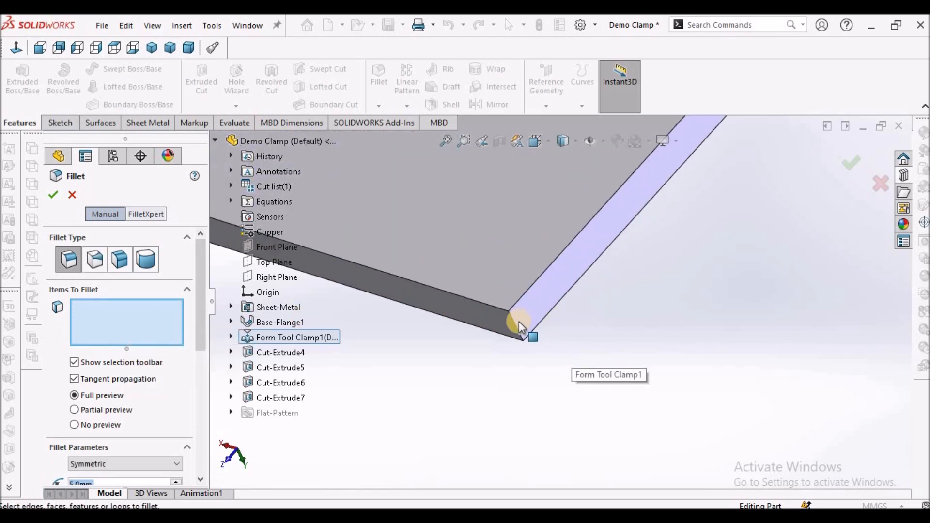
{"action": "left_click", "coordinate": [519, 323]}
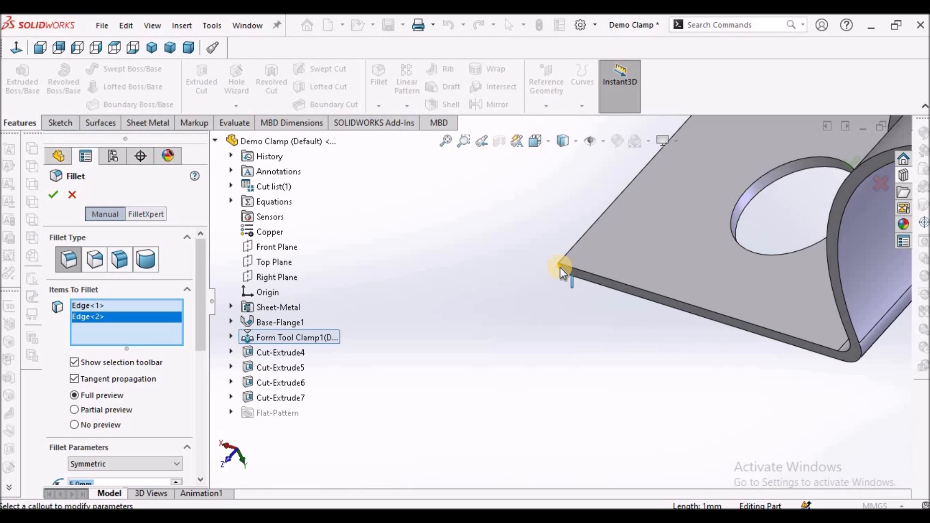
{"action": "left_click", "coordinate": [614, 235]}
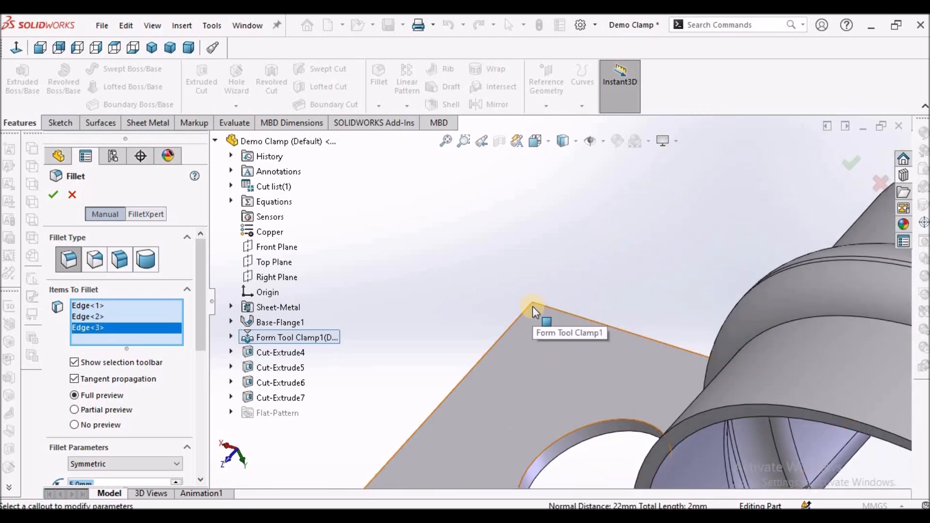
{"action": "left_click", "coordinate": [543, 306]}
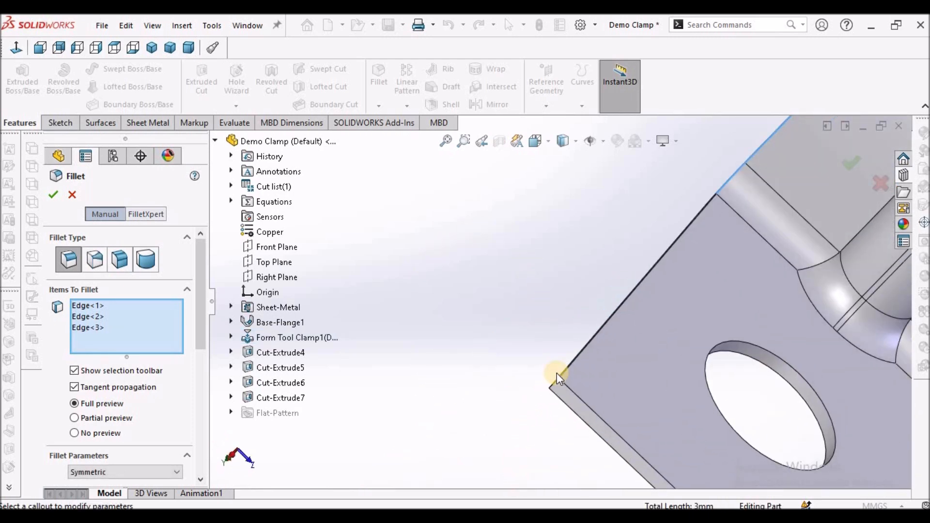
{"action": "left_click", "coordinate": [561, 377]}
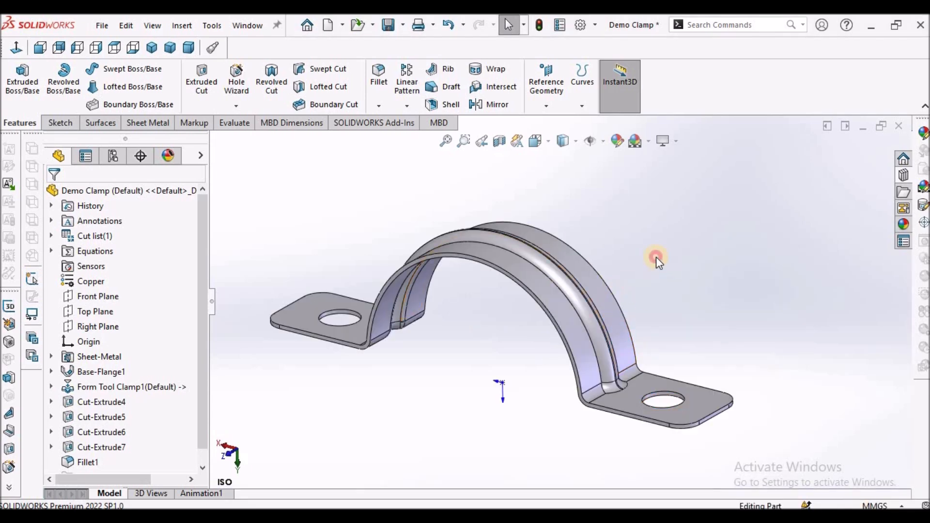
{"action": "left_click_drag", "start_coordinate": [656, 262], "coordinate": [758, 307]}
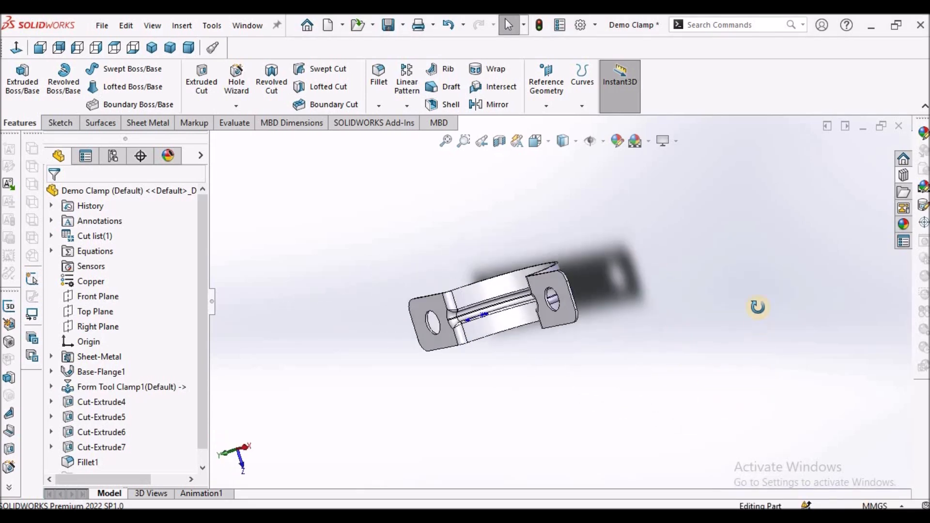
{"action": "left_click_drag", "start_coordinate": [758, 307], "coordinate": [606, 244]}
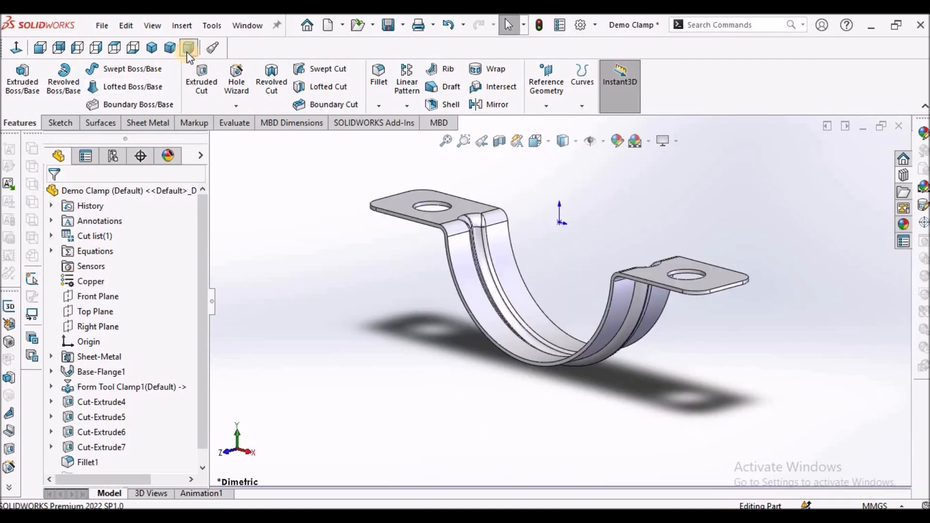
{"action": "left_click", "coordinate": [188, 47]}
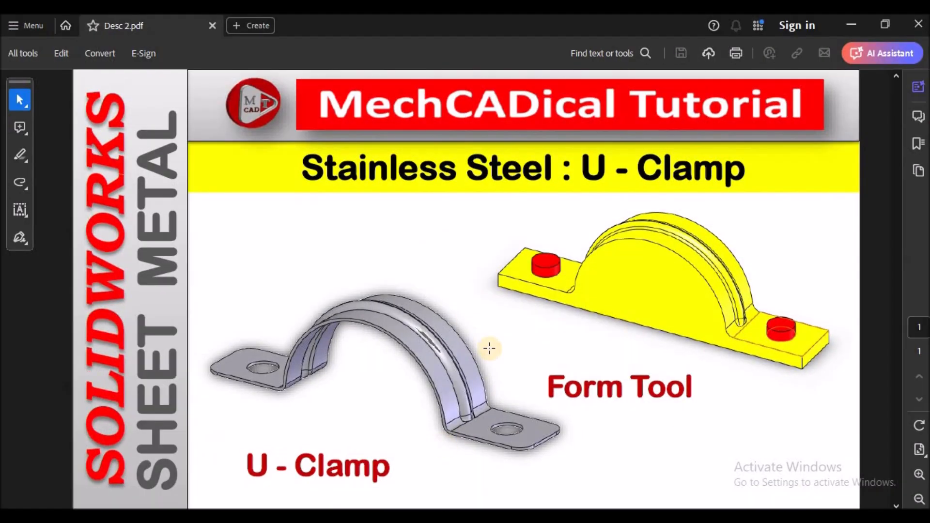
{"action": "mouse_move", "coordinate": [494, 298]}
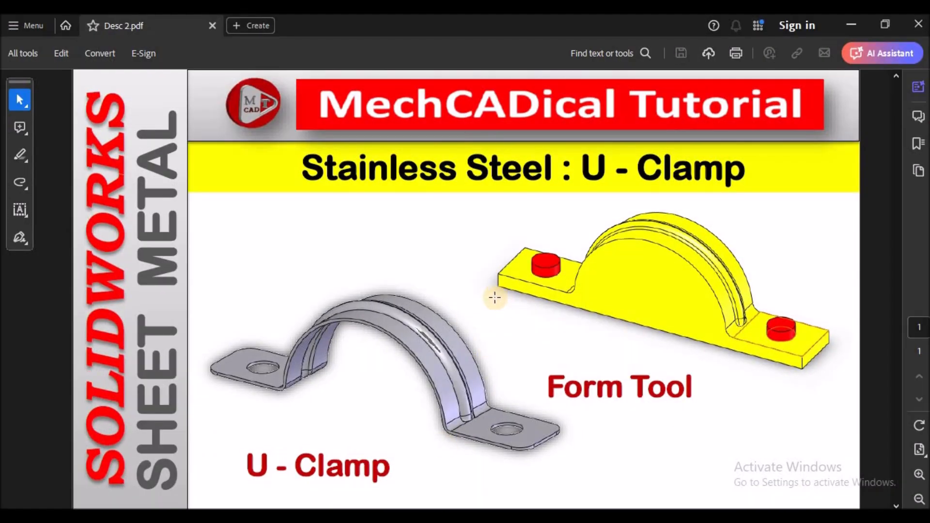